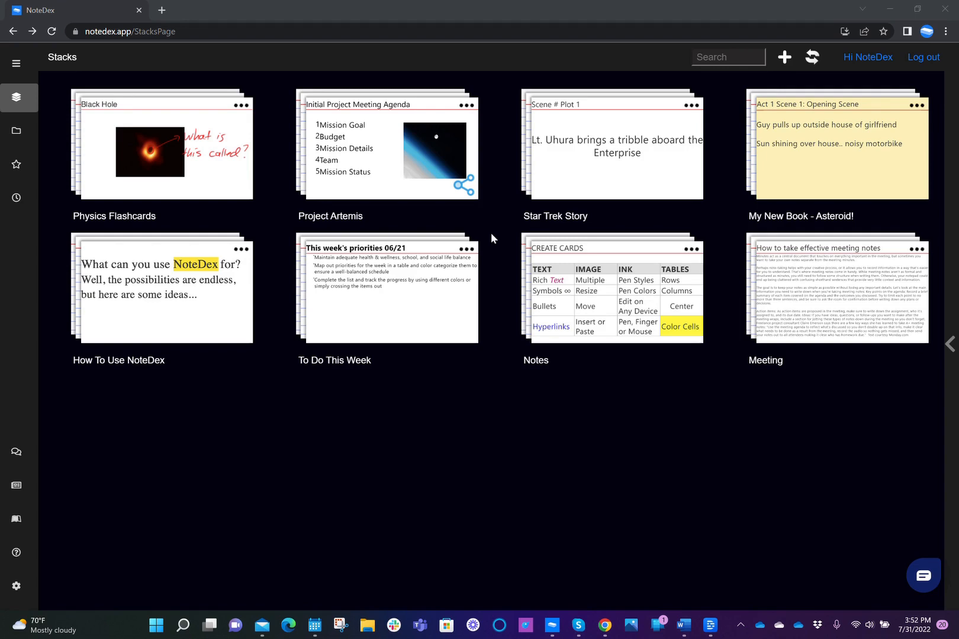
{"action": "mouse_move", "coordinate": [511, 490]}
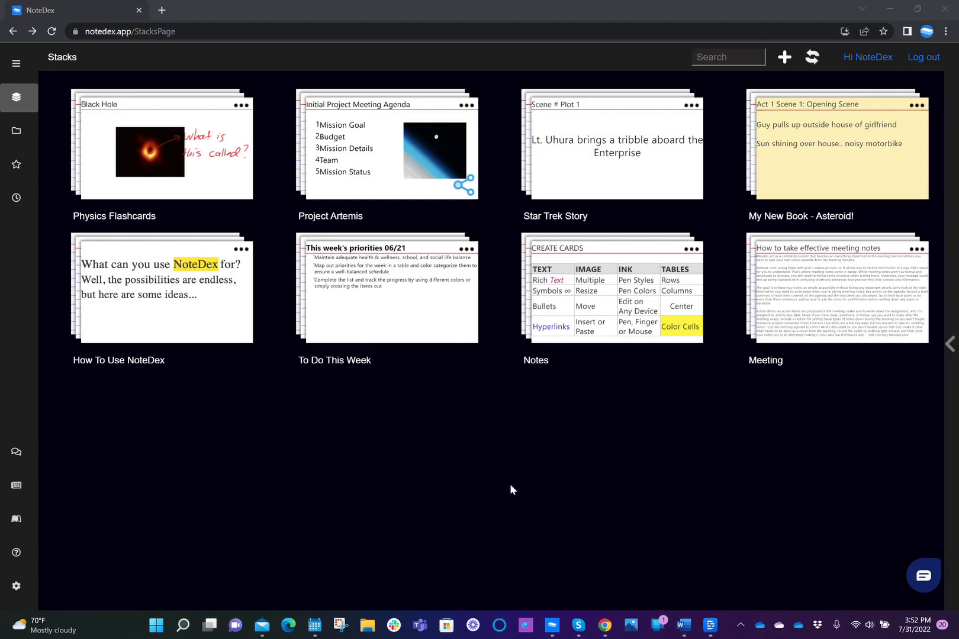
{"action": "mouse_move", "coordinate": [487, 475]}
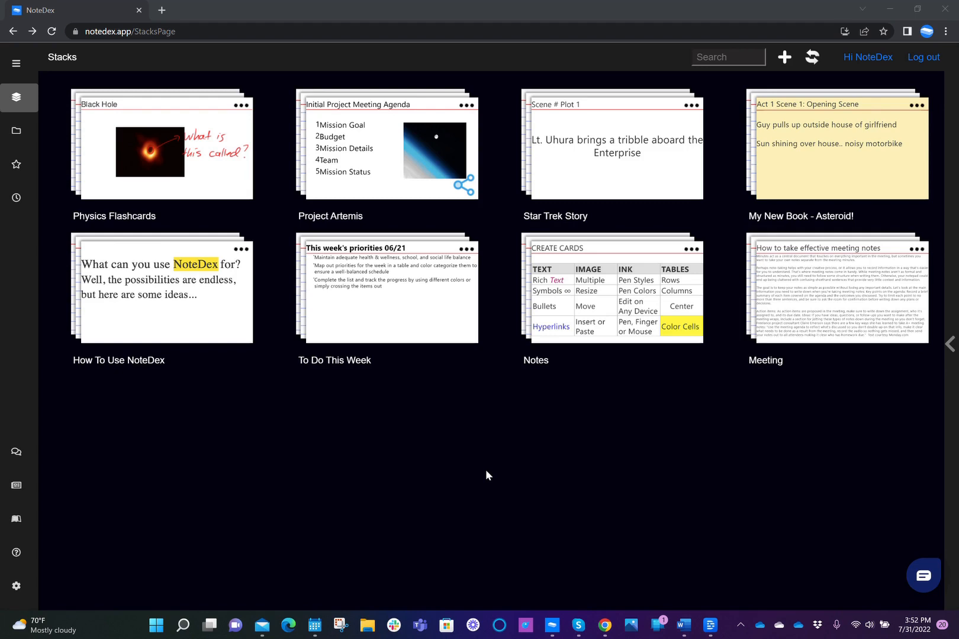
{"action": "mouse_move", "coordinate": [391, 141]}
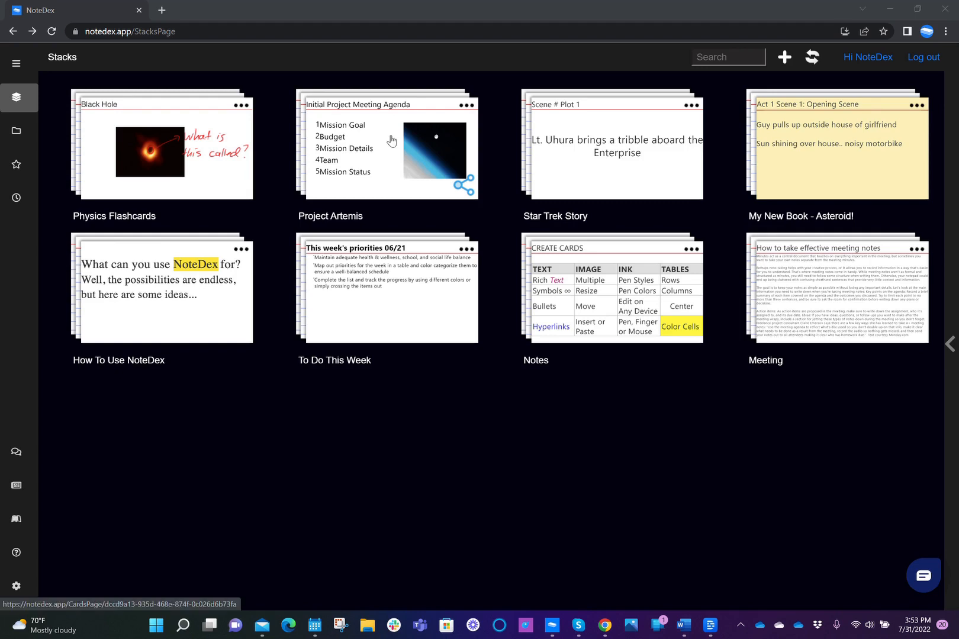
{"action": "mouse_move", "coordinate": [360, 260]}
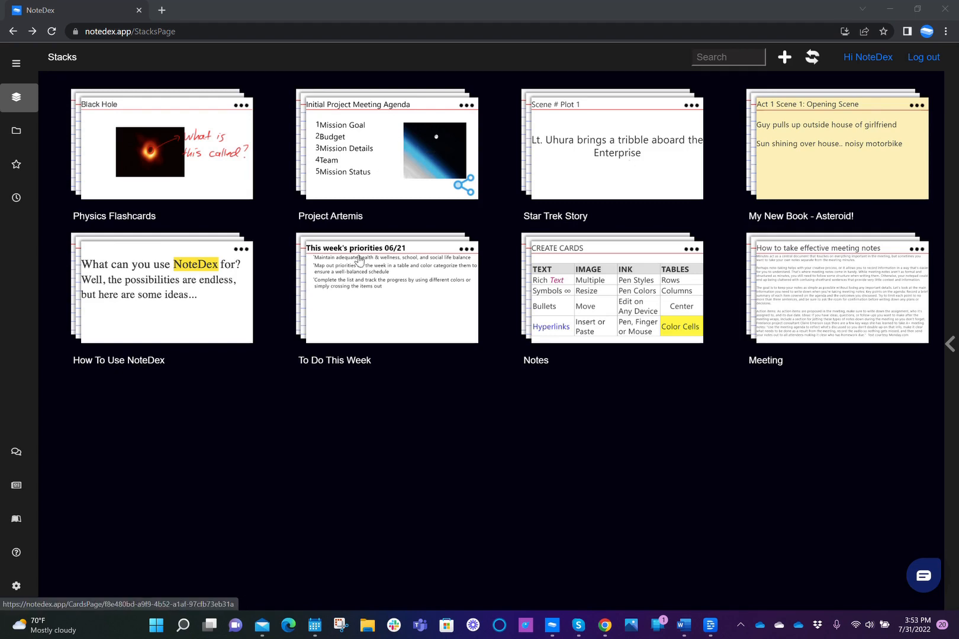
{"action": "mouse_move", "coordinate": [392, 172]}
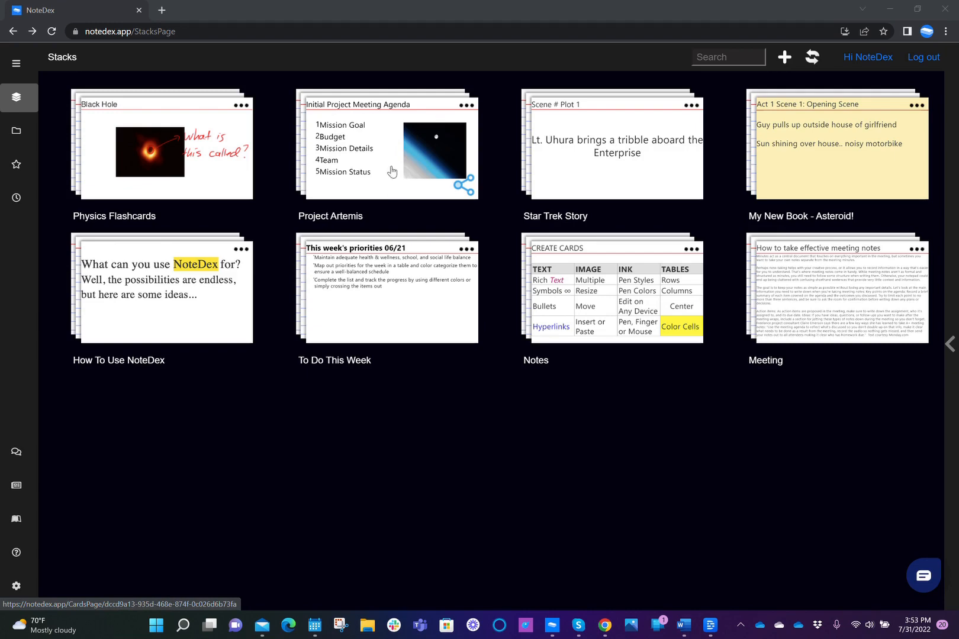
Step: Open Project Artemis, return to the Stacks overview, then reopen the Project Artemis stack
{"action": "left_click", "coordinate": [385, 146]}
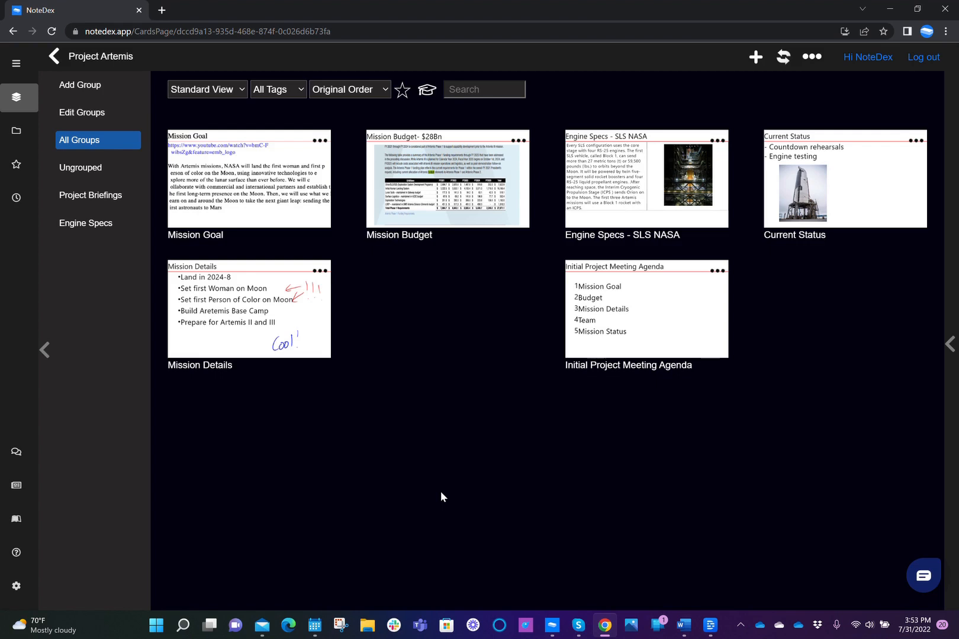
{"action": "mouse_move", "coordinate": [54, 56]}
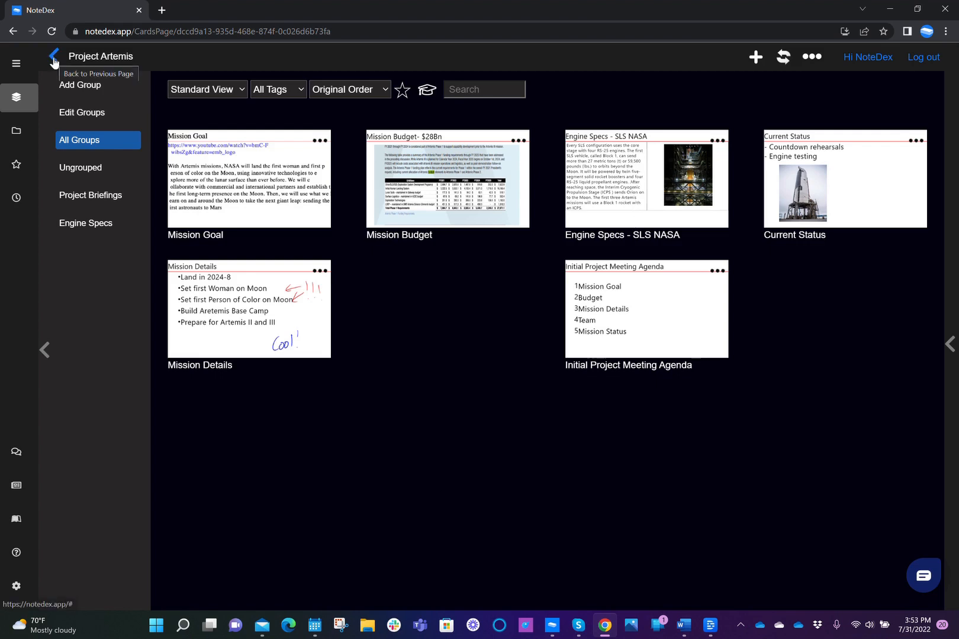
{"action": "left_click", "coordinate": [54, 56]}
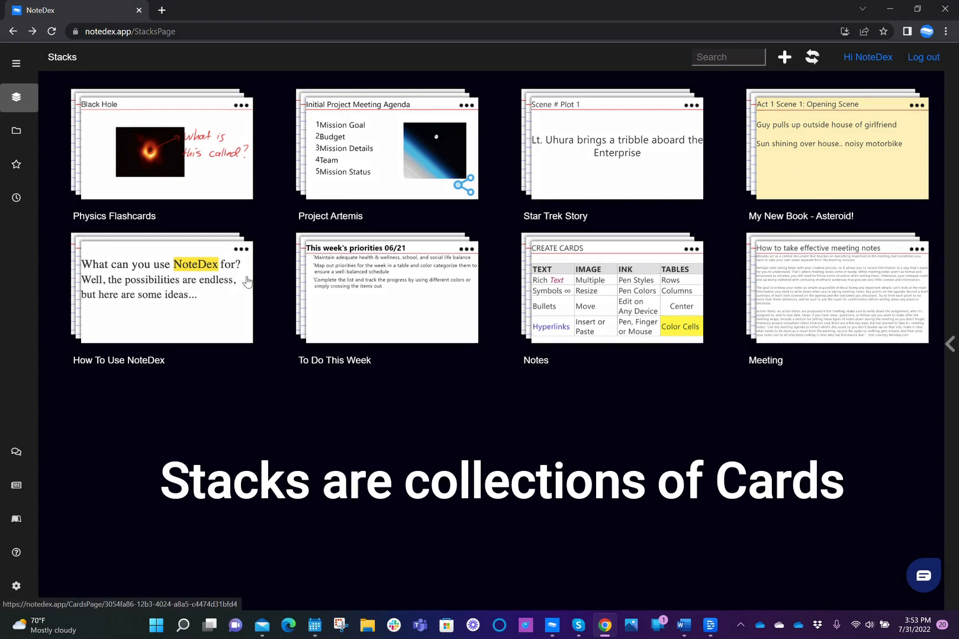
{"action": "mouse_move", "coordinate": [384, 296]}
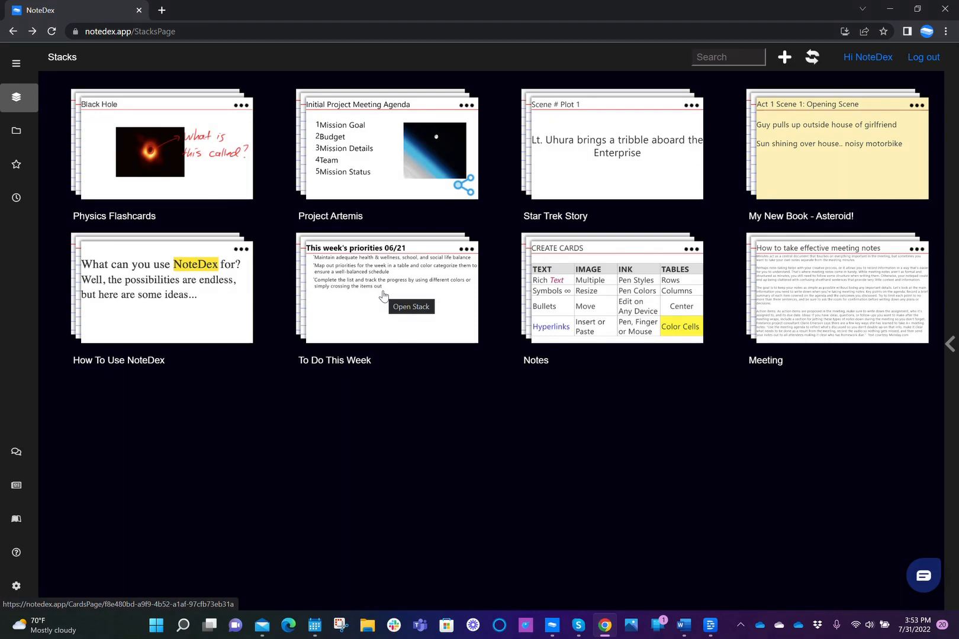
{"action": "mouse_move", "coordinate": [377, 147]}
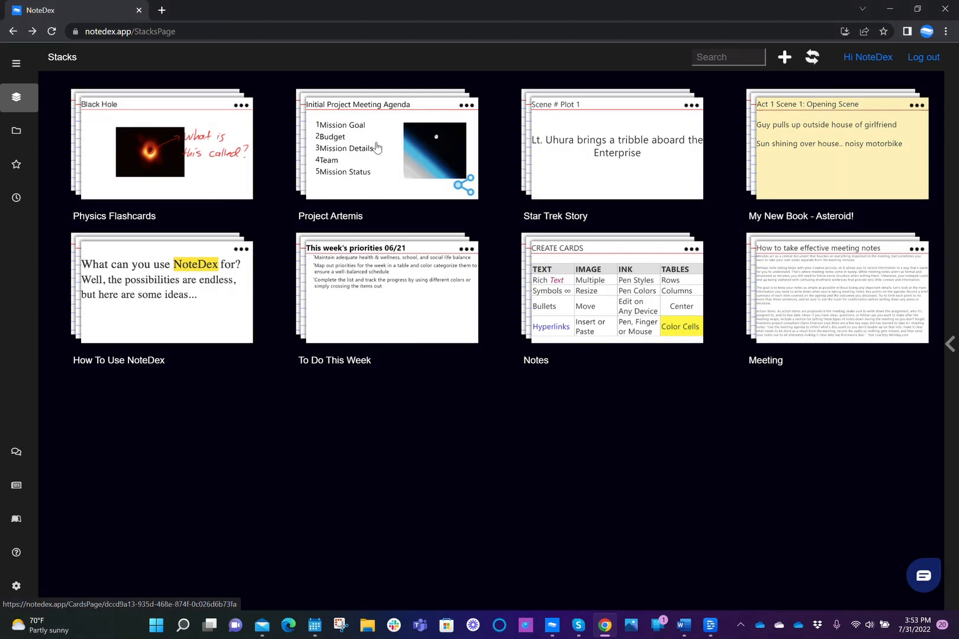
{"action": "left_click", "coordinate": [386, 145]}
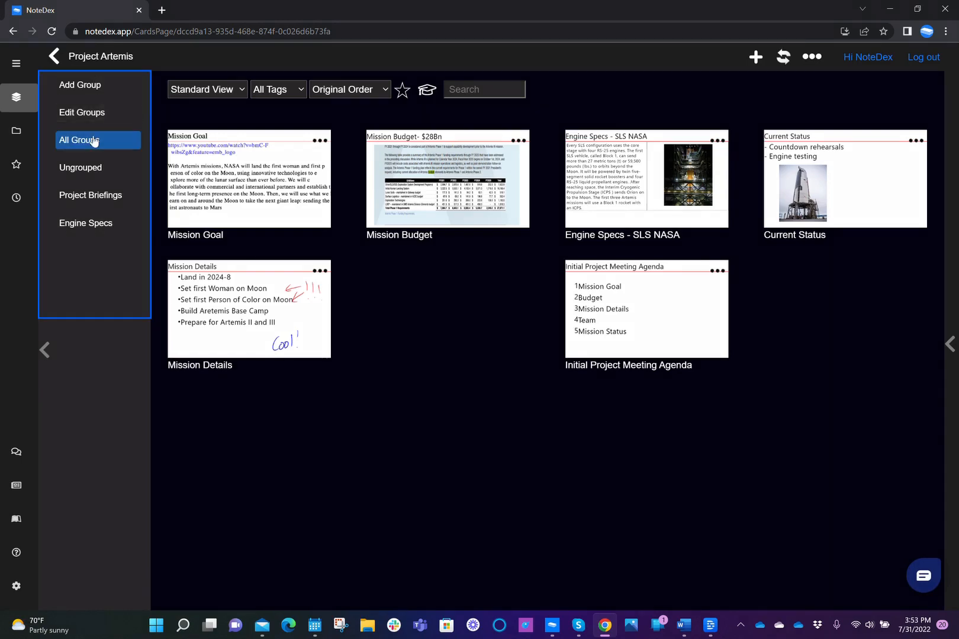
{"action": "mouse_move", "coordinate": [89, 298]}
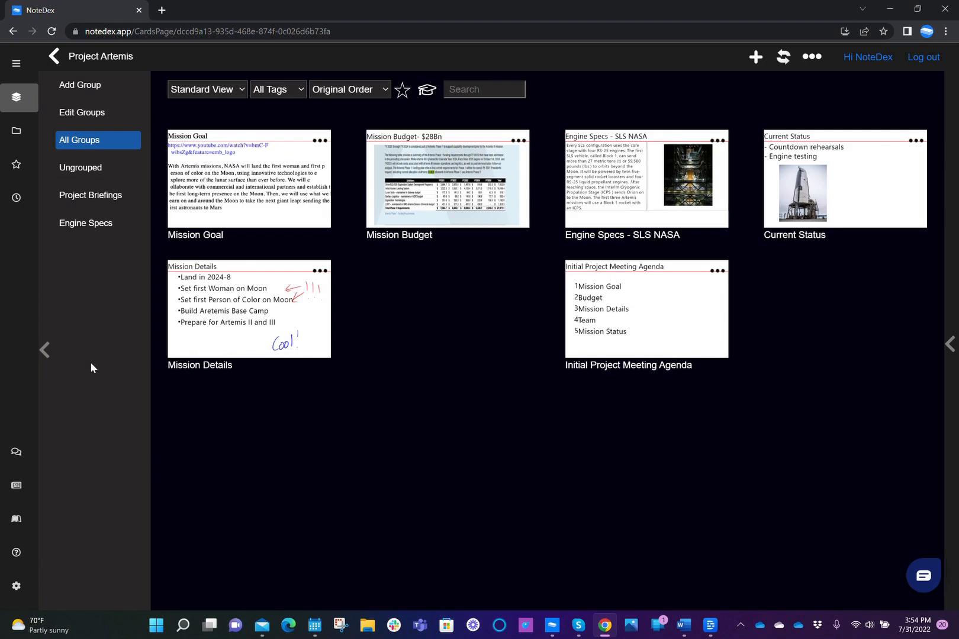
{"action": "mouse_move", "coordinate": [552, 468]}
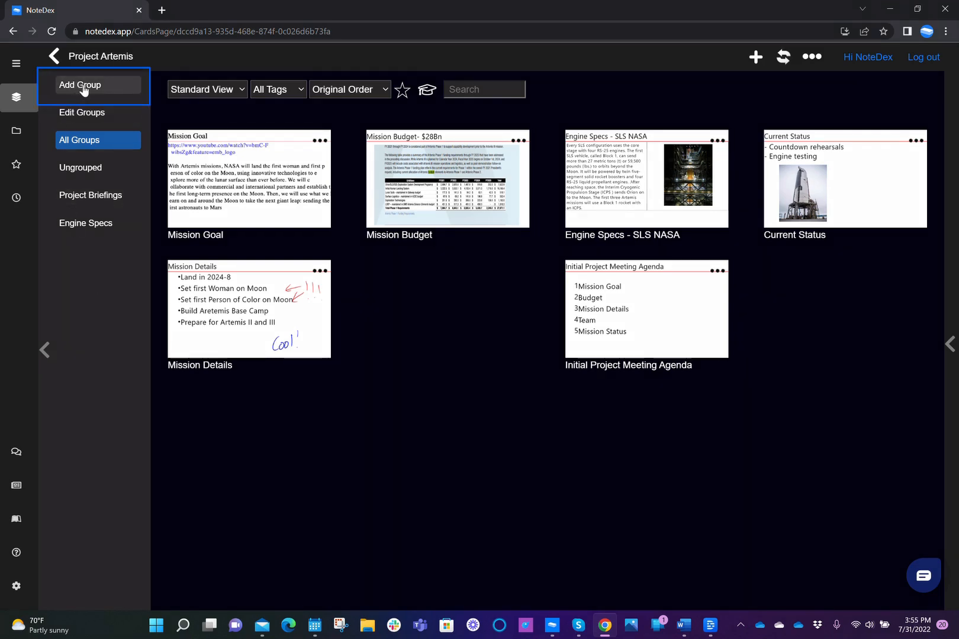
Step: Create a group named 'Budget' in Project Artemis's group list
{"action": "left_click", "coordinate": [79, 85]}
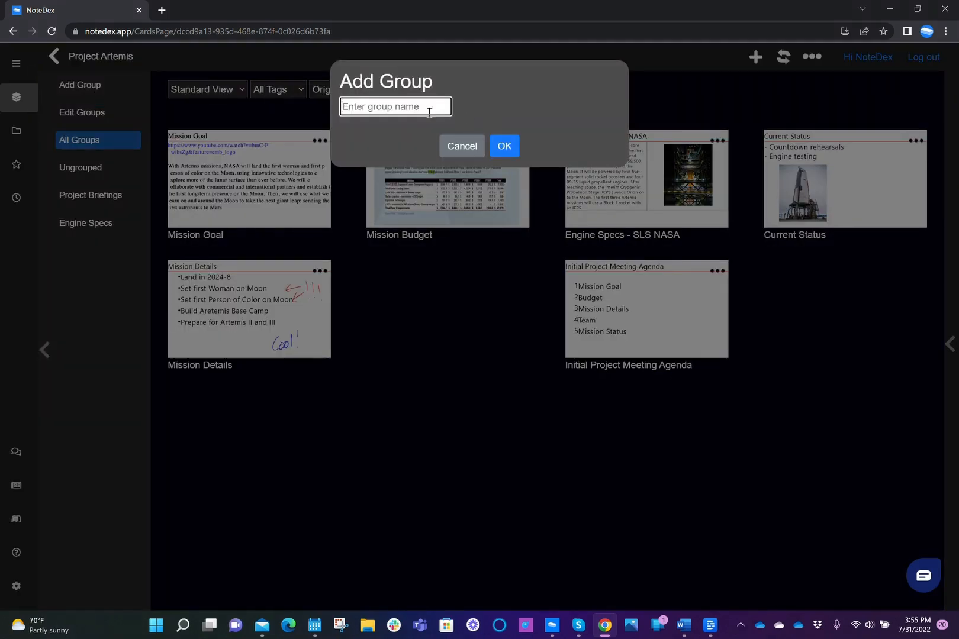
{"action": "mouse_move", "coordinate": [396, 107]}
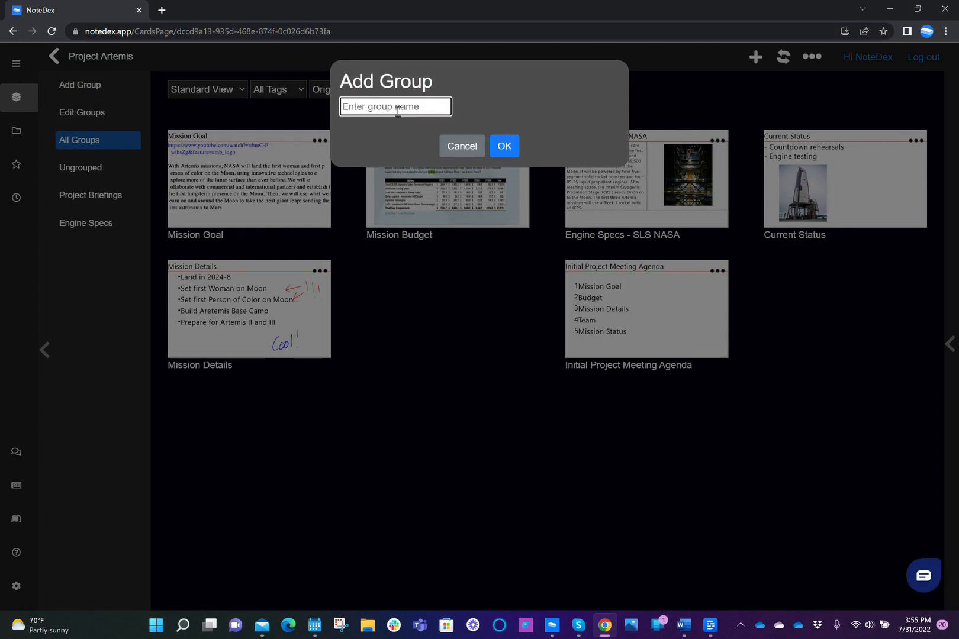
{"action": "left_click", "coordinate": [395, 106]}
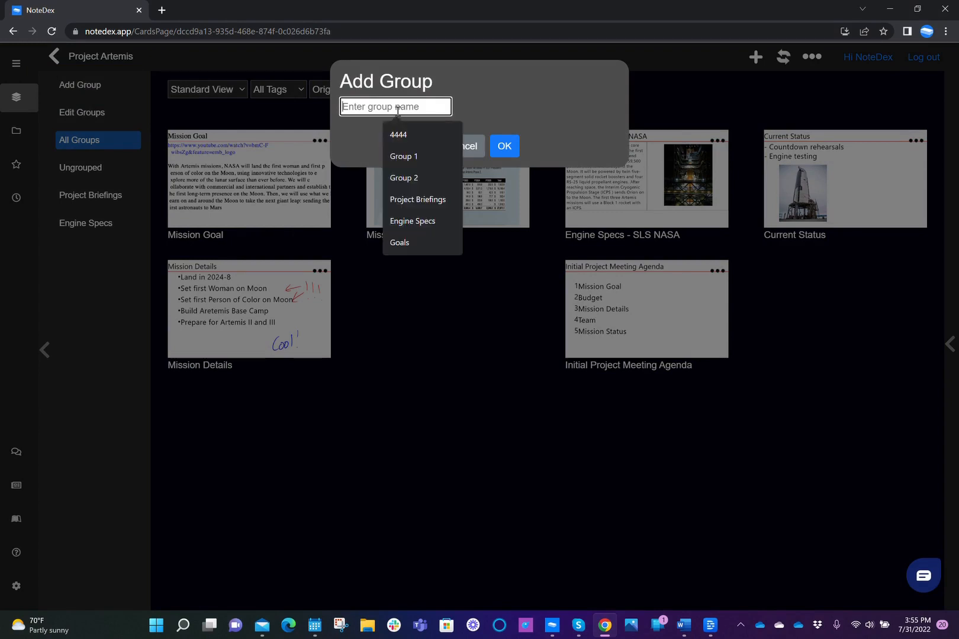
{"action": "type", "text": "Budget"}
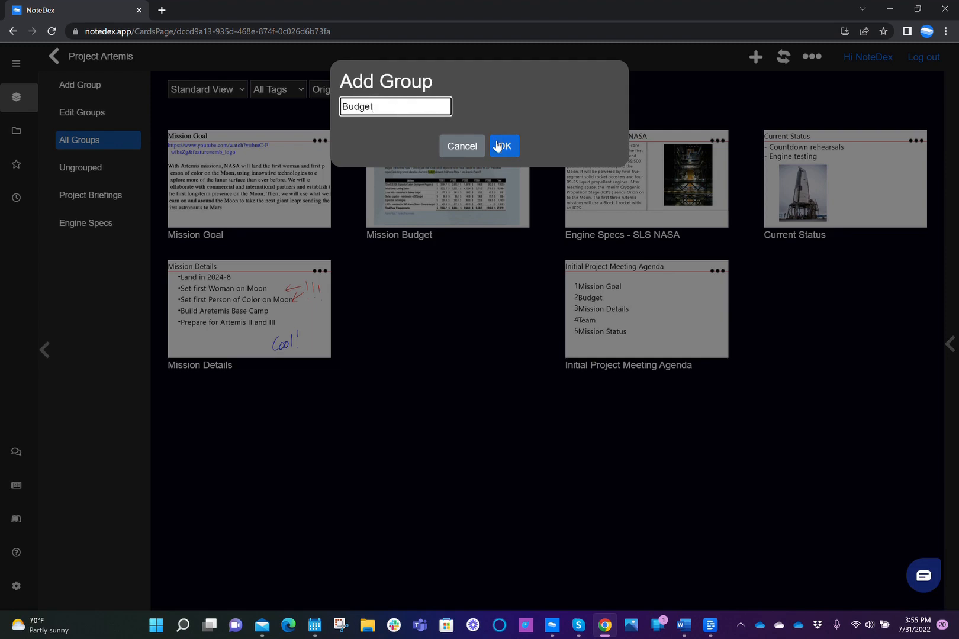
{"action": "left_click", "coordinate": [503, 145]}
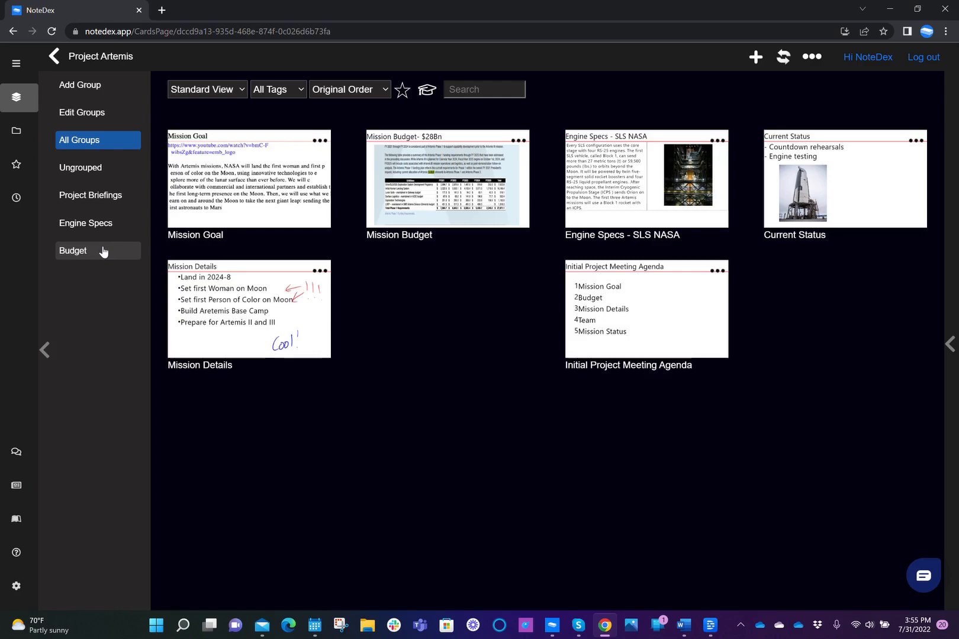
{"action": "left_click", "coordinate": [72, 251]}
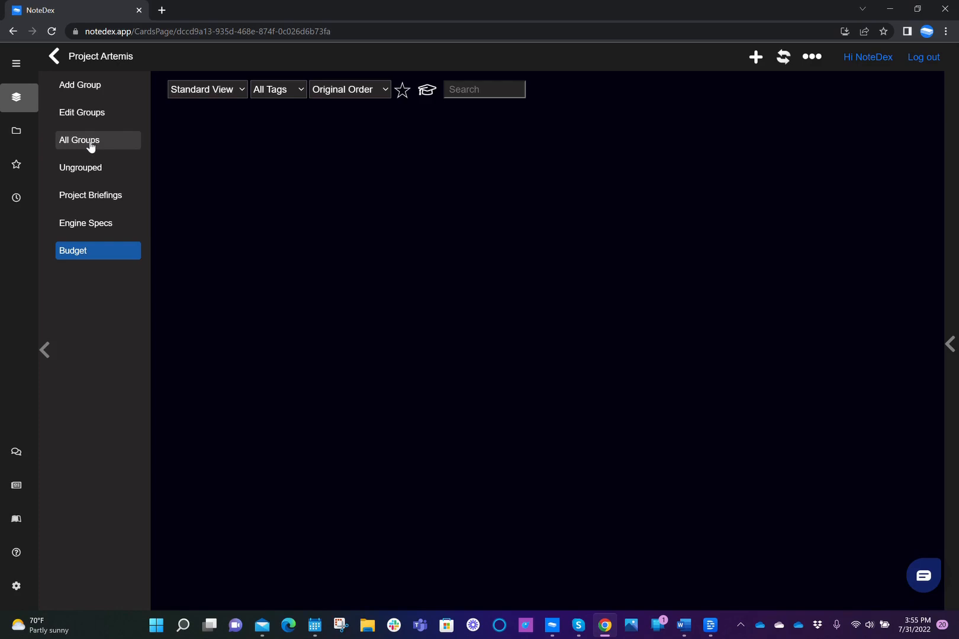
{"action": "left_click", "coordinate": [78, 141]}
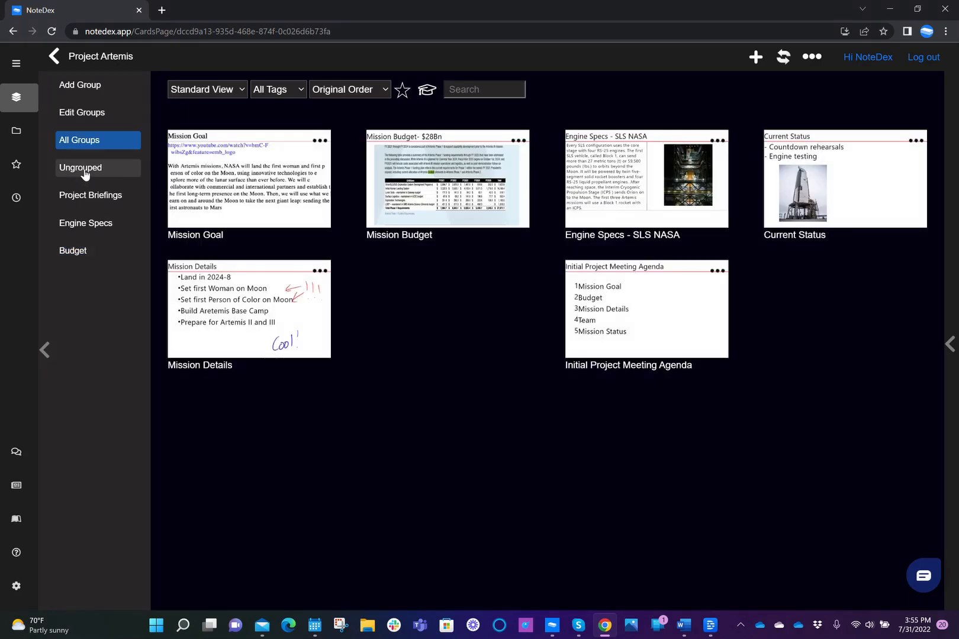
{"action": "left_click", "coordinate": [80, 168]}
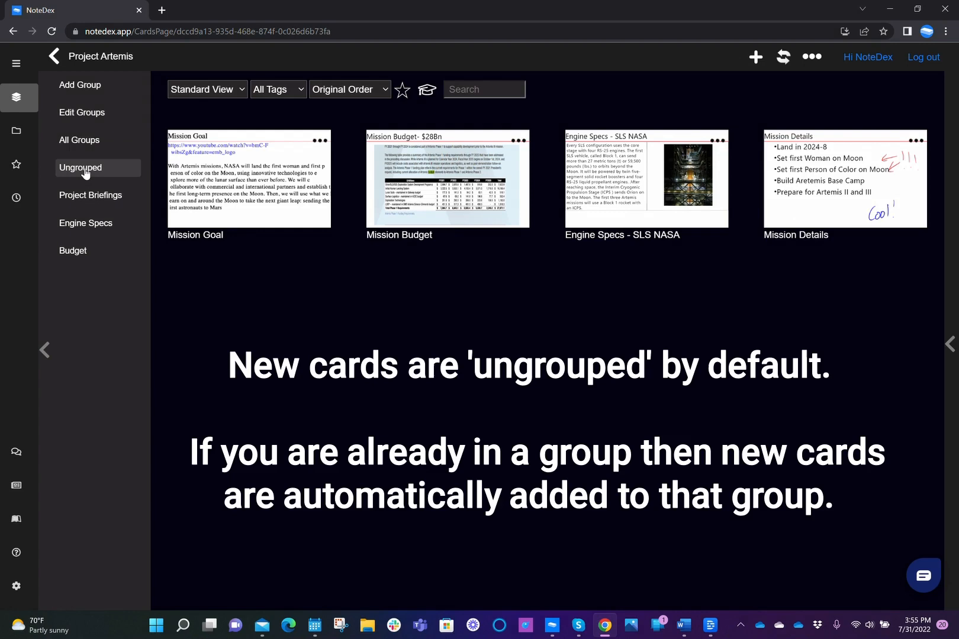
{"action": "left_click", "coordinate": [90, 194]}
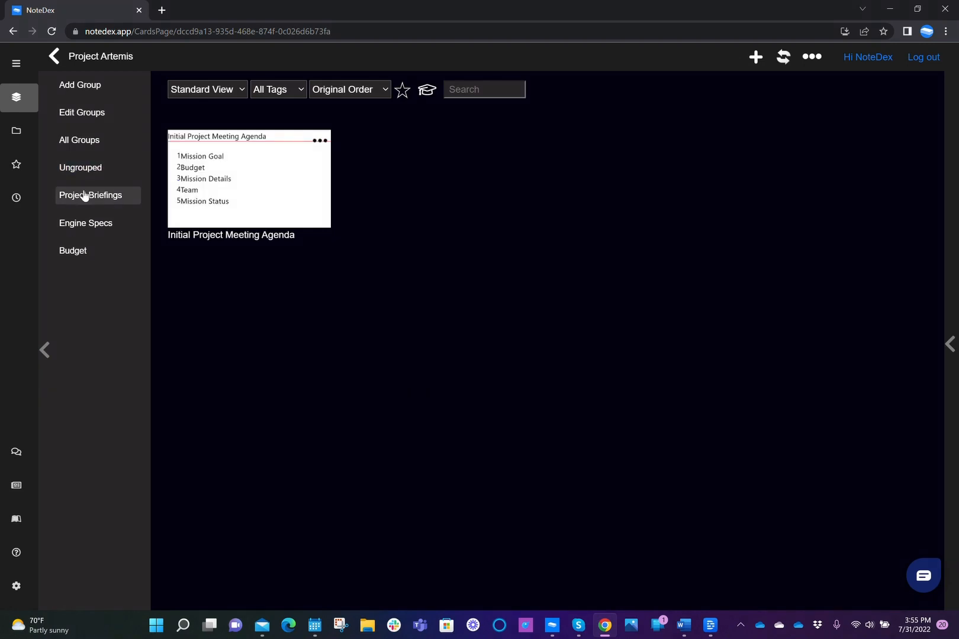
{"action": "left_click", "coordinate": [85, 223]}
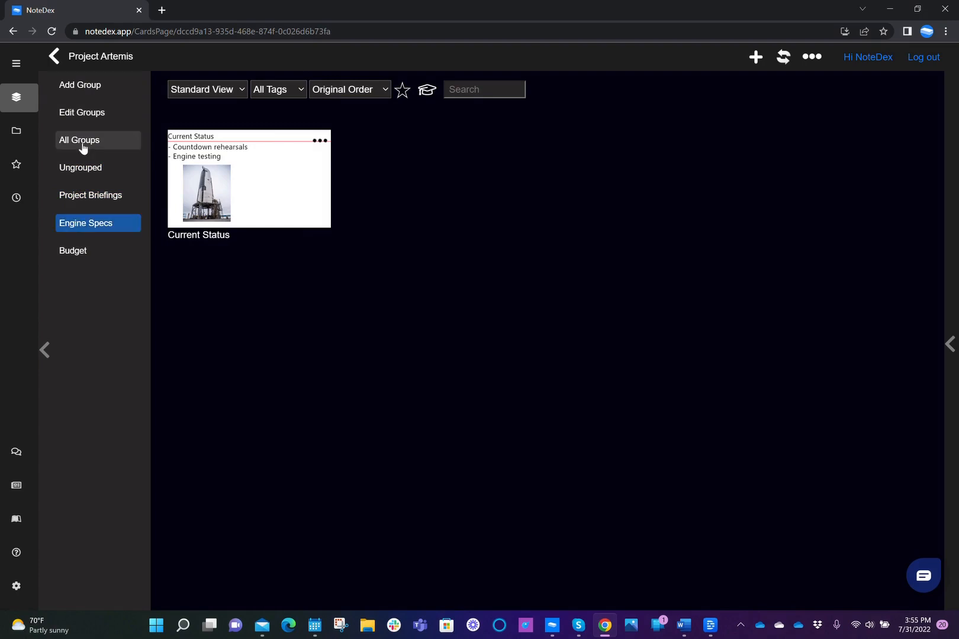
{"action": "left_click", "coordinate": [79, 140]}
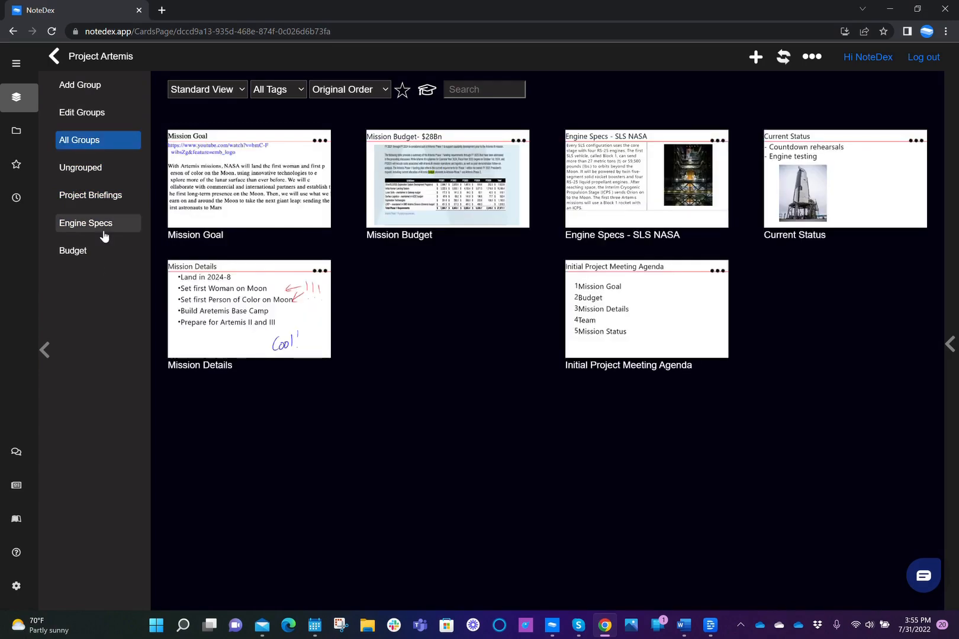
{"action": "mouse_move", "coordinate": [86, 257]}
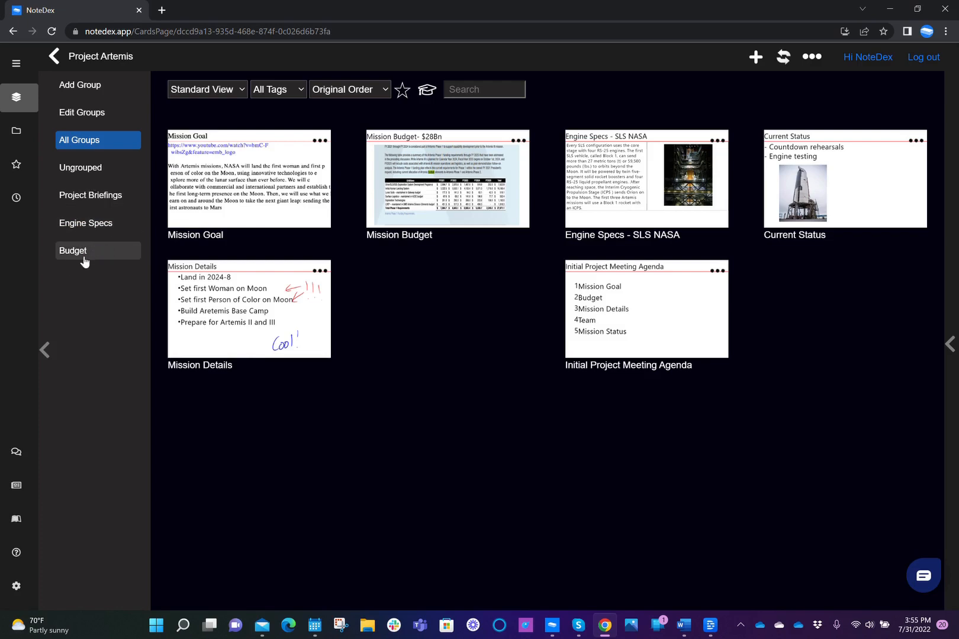
{"action": "mouse_move", "coordinate": [105, 271]}
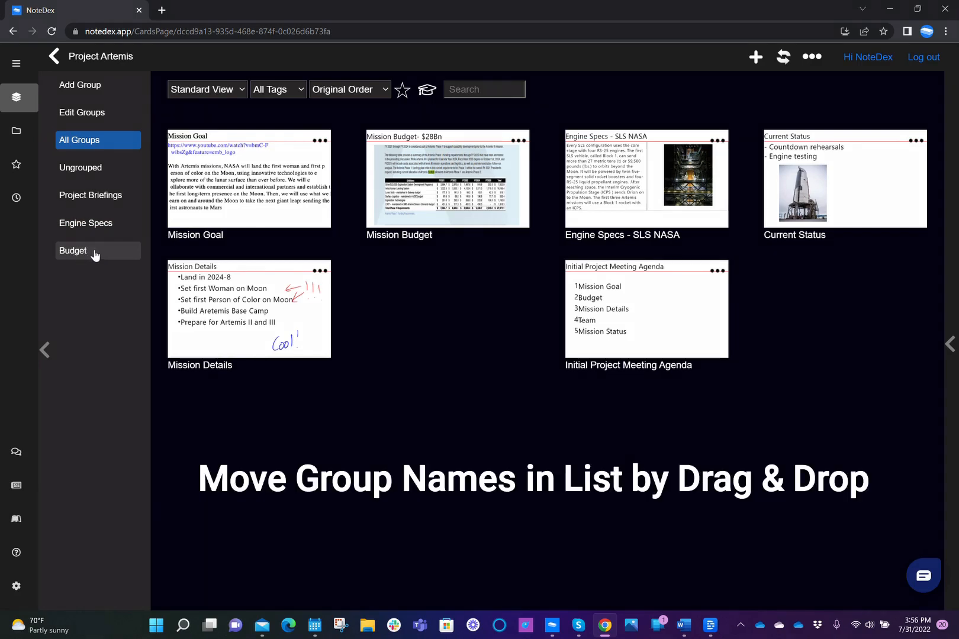
{"action": "mouse_move", "coordinate": [92, 254]}
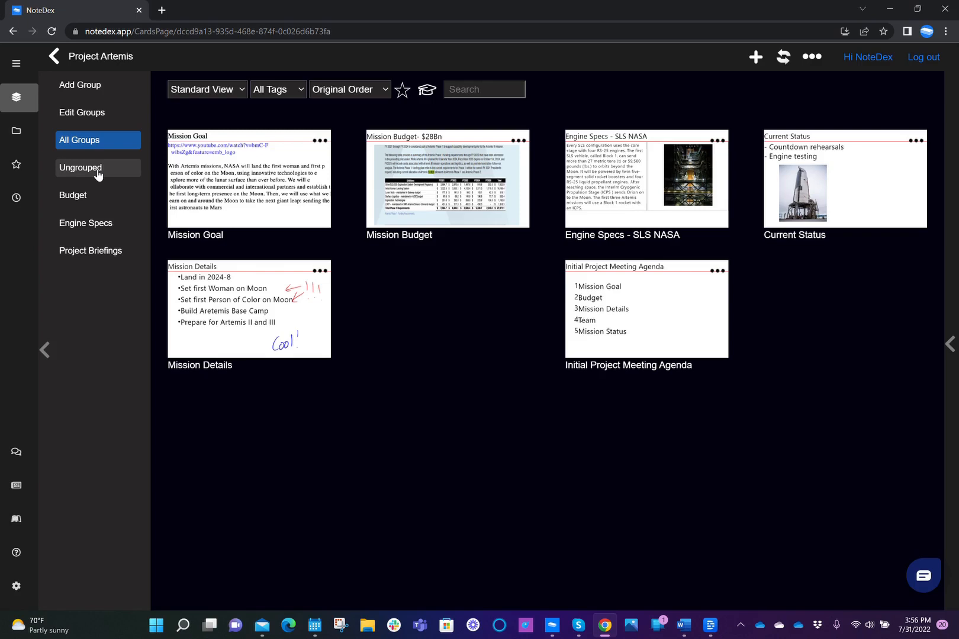
{"action": "left_click", "coordinate": [80, 168]}
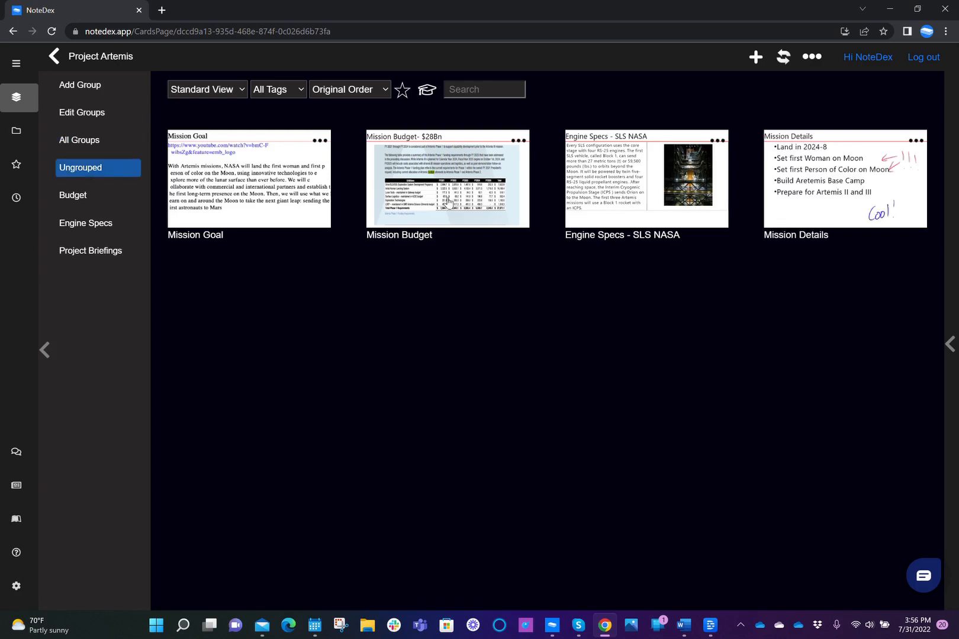
{"action": "mouse_move", "coordinate": [672, 399]}
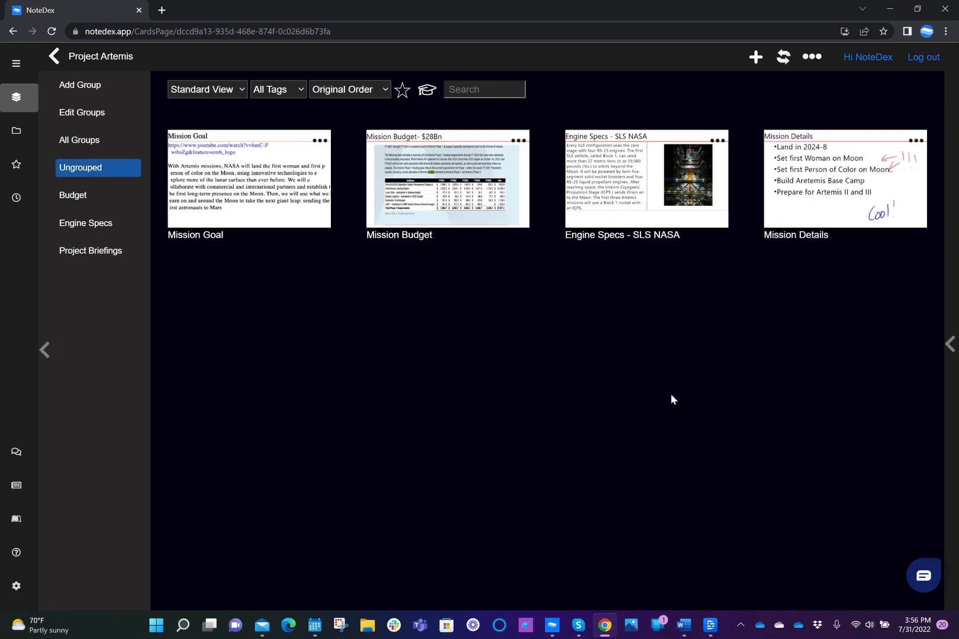
{"action": "mouse_move", "coordinate": [633, 385]}
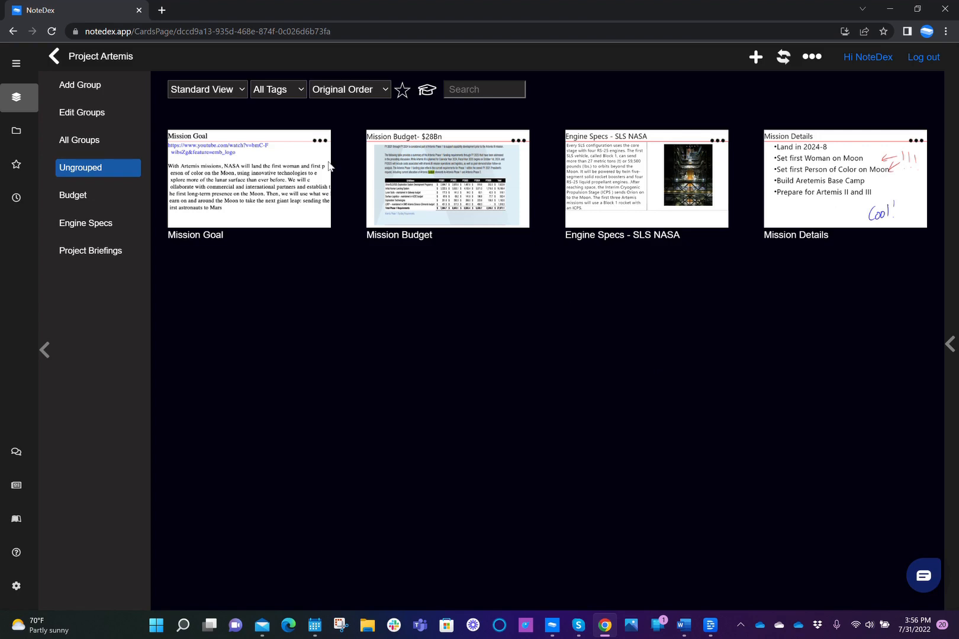
{"action": "mouse_move", "coordinate": [262, 188]}
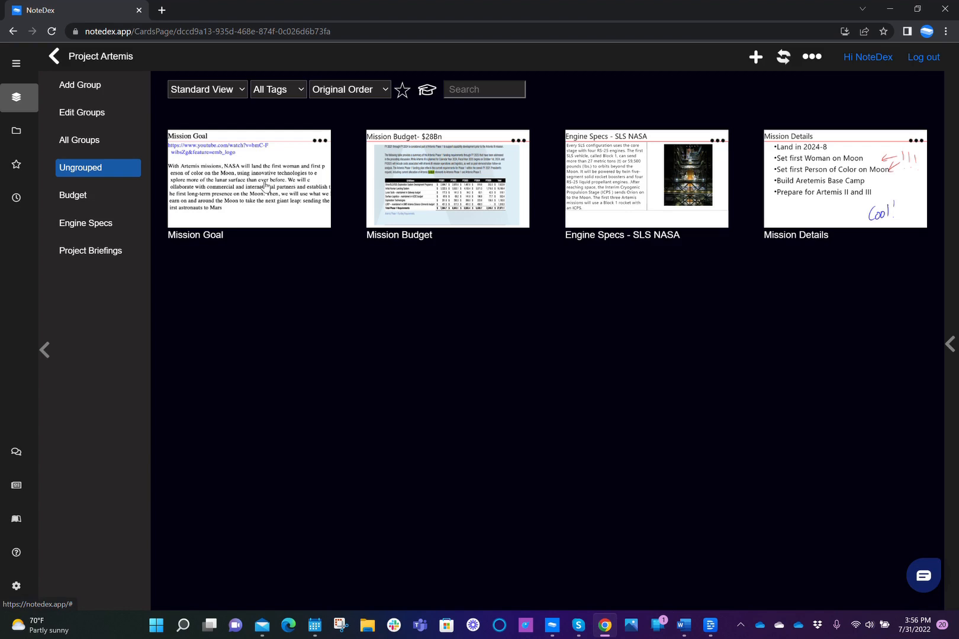
{"action": "mouse_move", "coordinate": [319, 141]}
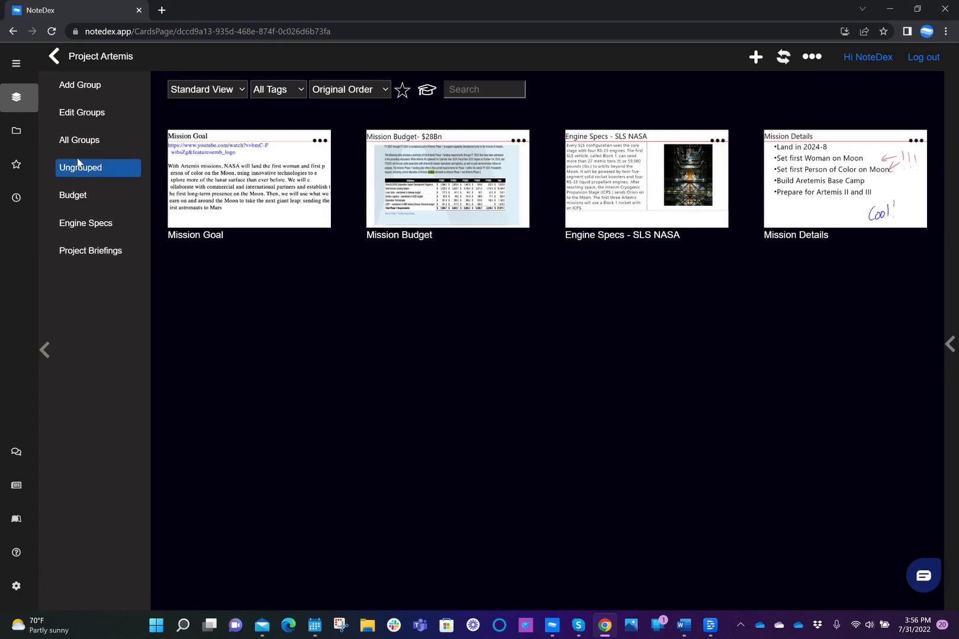
{"action": "mouse_move", "coordinate": [86, 222]}
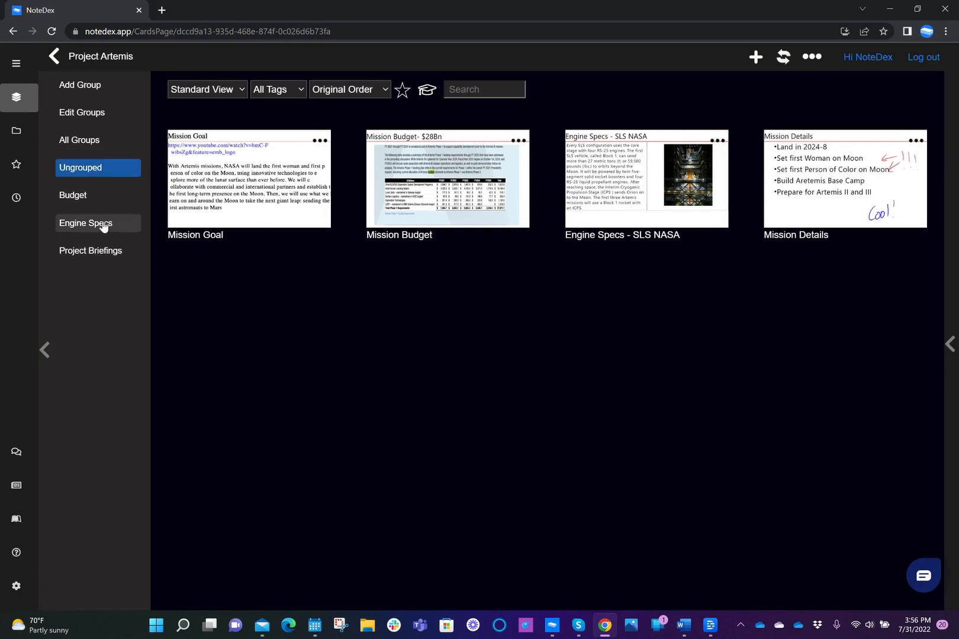
{"action": "mouse_move", "coordinate": [274, 215]}
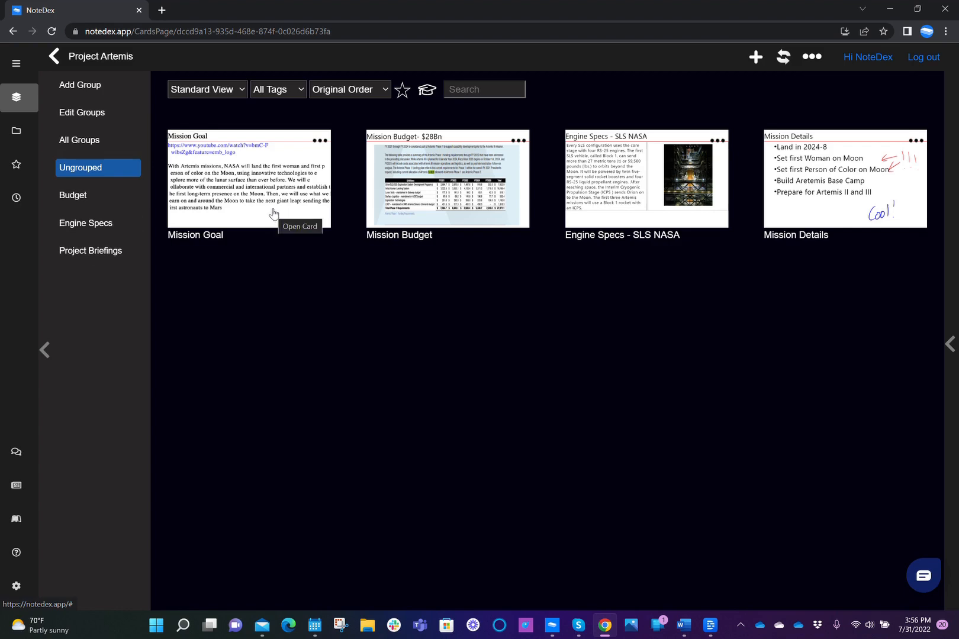
{"action": "mouse_move", "coordinate": [320, 141]}
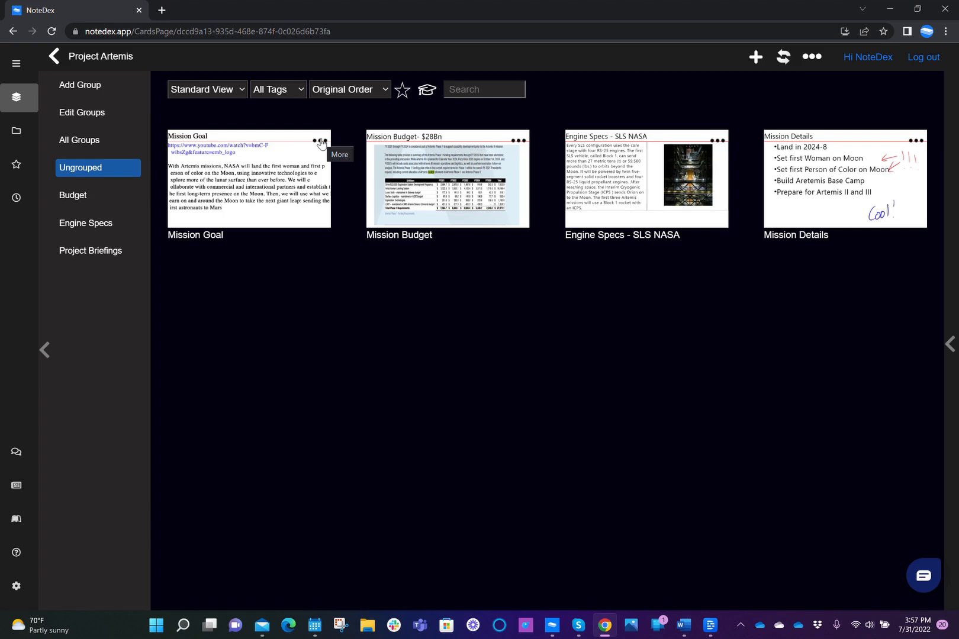
Step: Move the Mission Goal card from Ungrouped into the Project Briefings group
{"action": "left_click", "coordinate": [320, 141]}
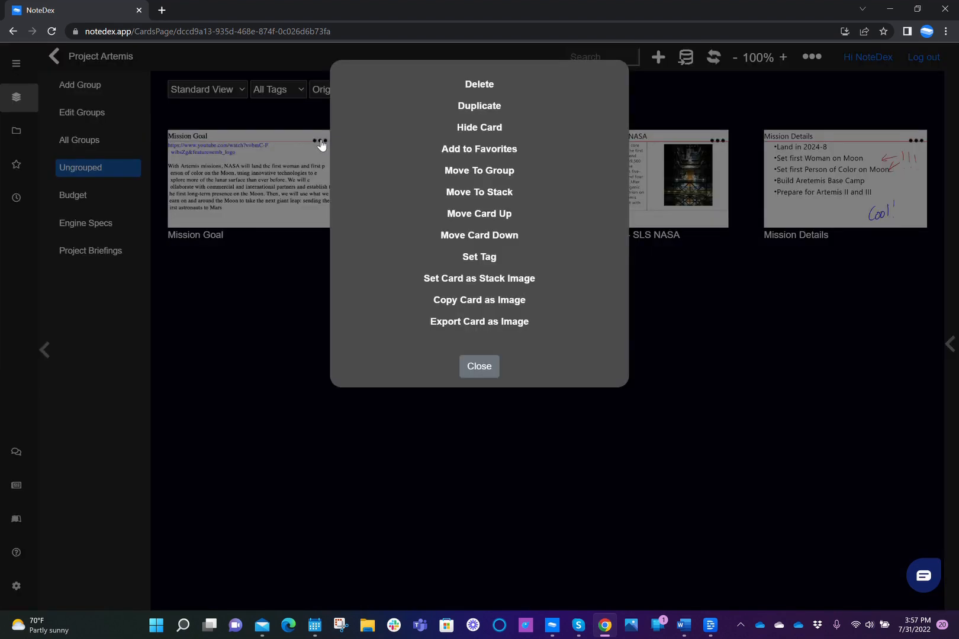
{"action": "mouse_move", "coordinate": [493, 305]}
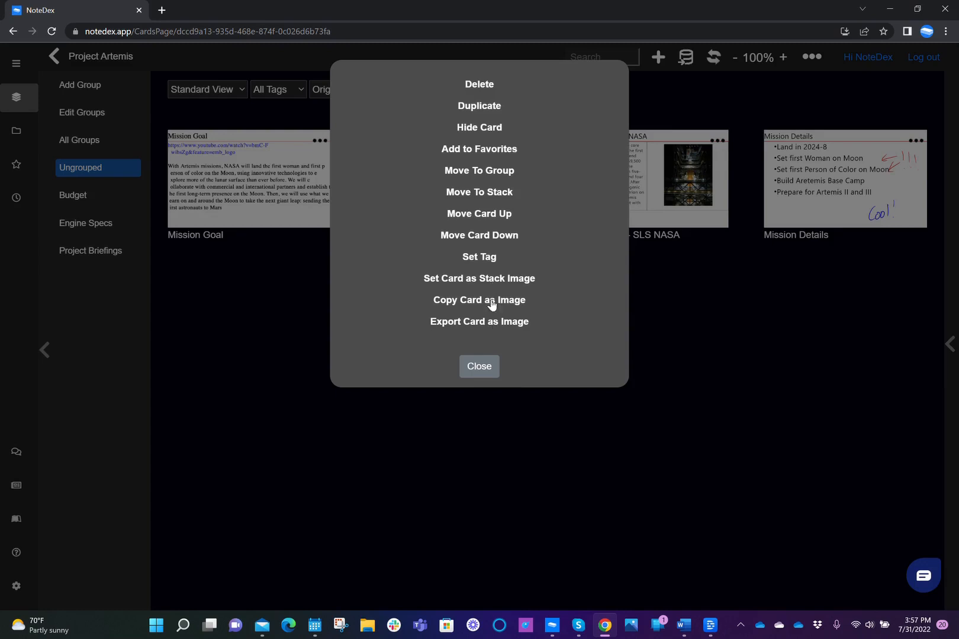
{"action": "mouse_move", "coordinate": [493, 166]}
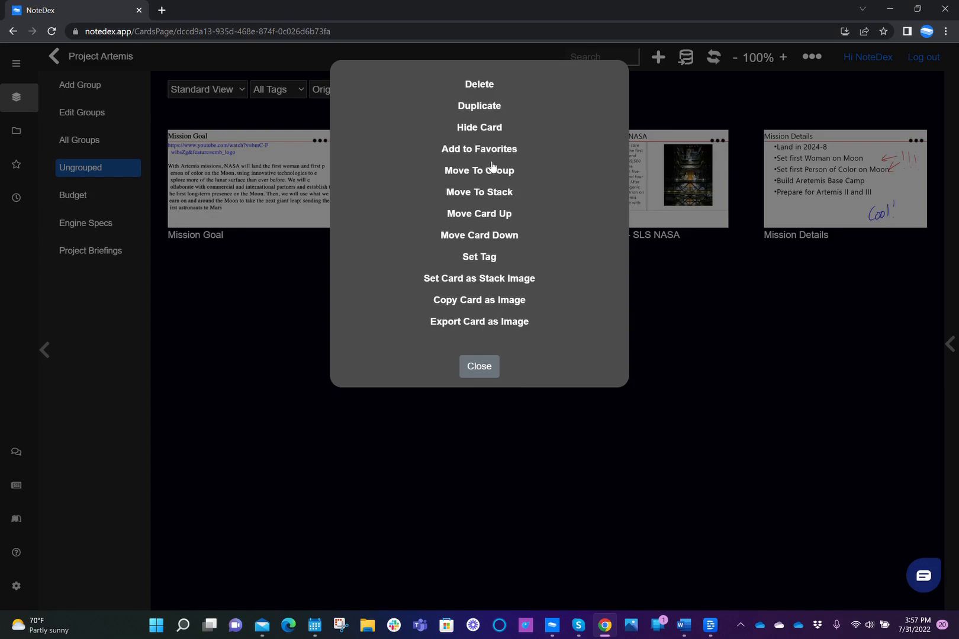
{"action": "mouse_move", "coordinate": [468, 179]}
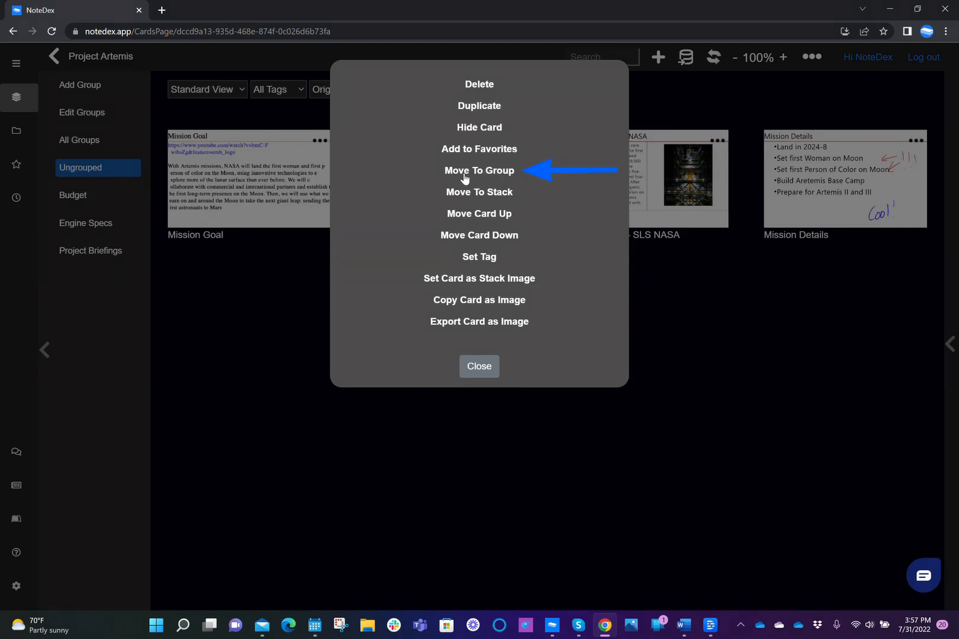
{"action": "mouse_move", "coordinate": [480, 178]}
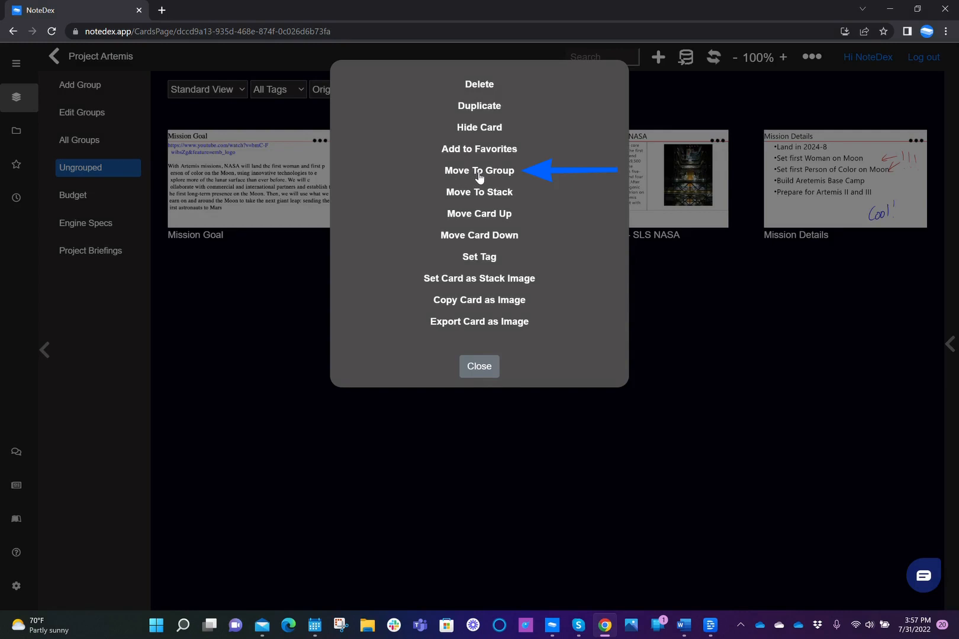
{"action": "mouse_move", "coordinate": [478, 170]}
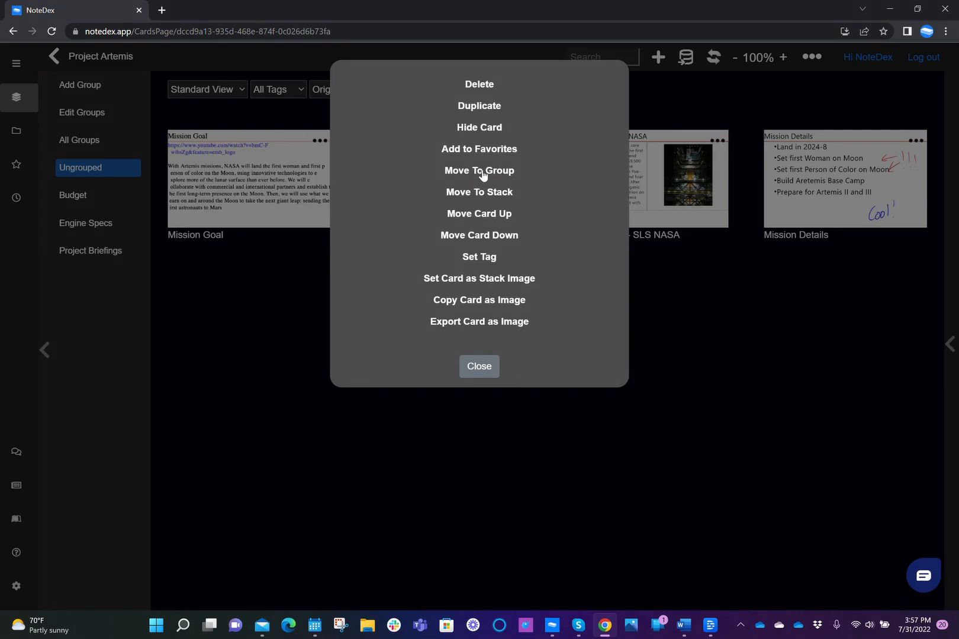
{"action": "left_click", "coordinate": [479, 170]}
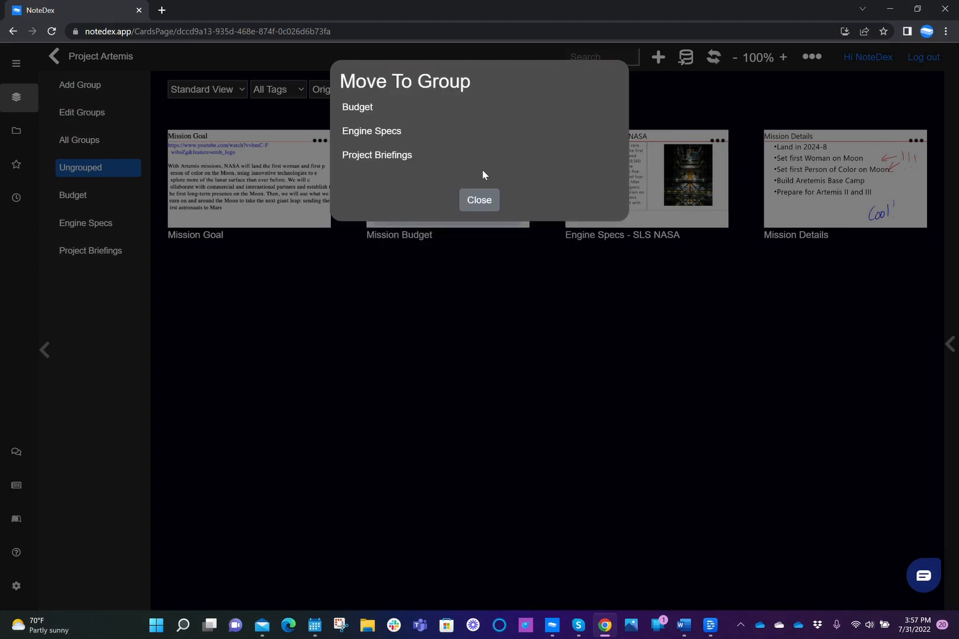
{"action": "left_click", "coordinate": [479, 200]}
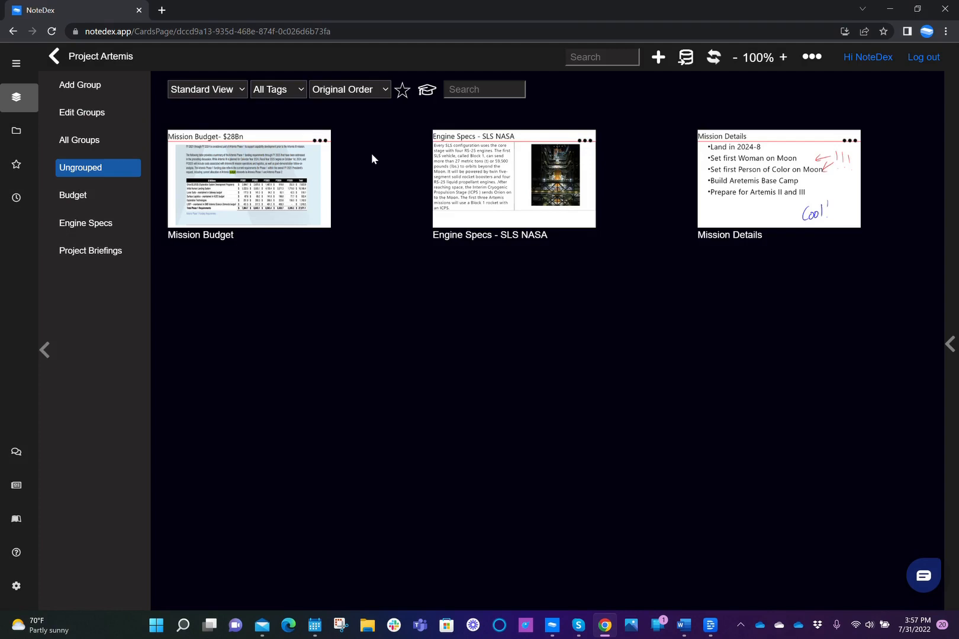
{"action": "mouse_move", "coordinate": [320, 140]}
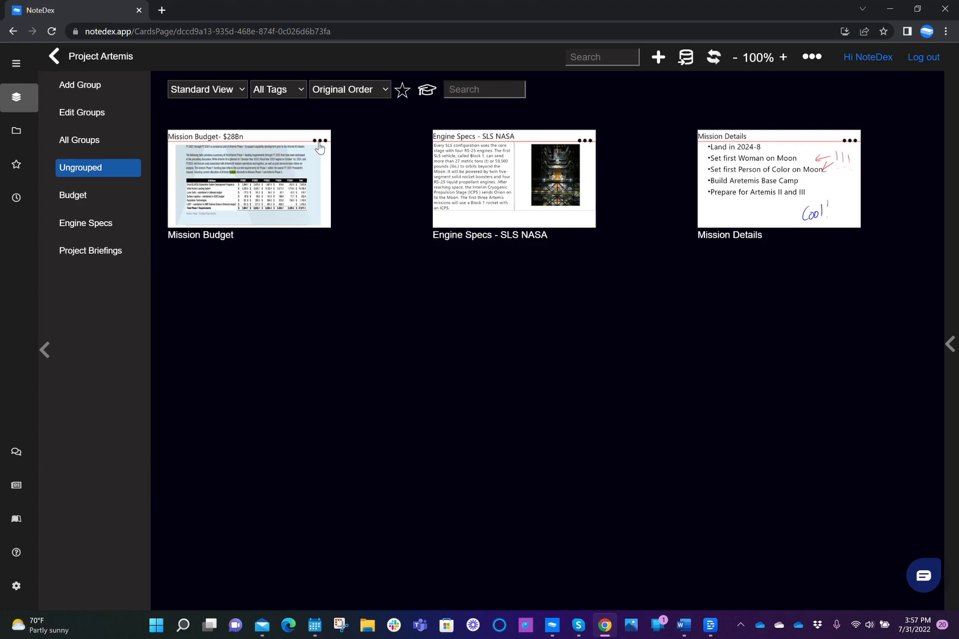
{"action": "mouse_move", "coordinate": [318, 141]}
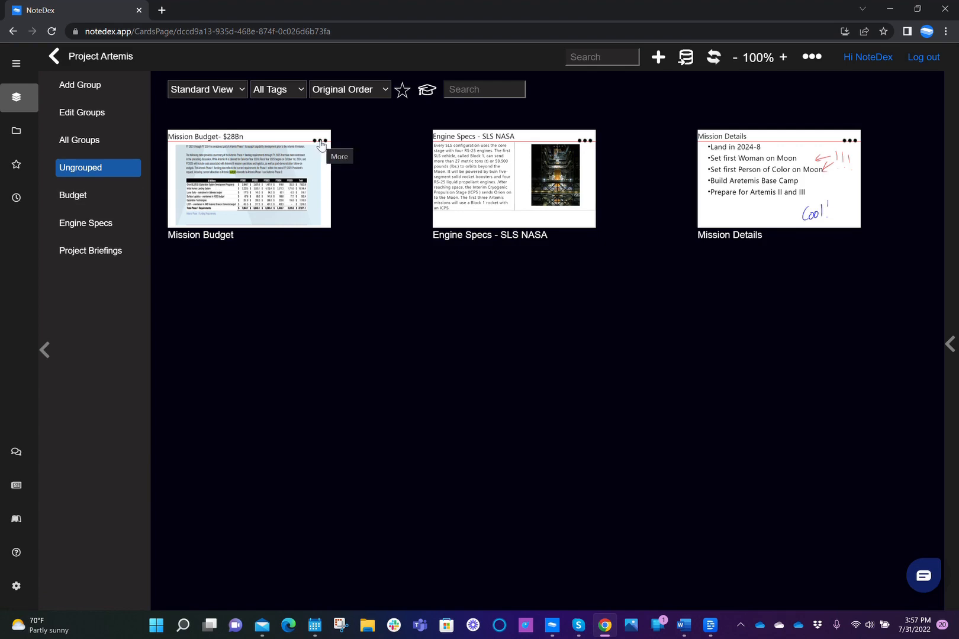
Step: File the Mission Budget card under the Budget group
{"action": "left_click", "coordinate": [320, 142]}
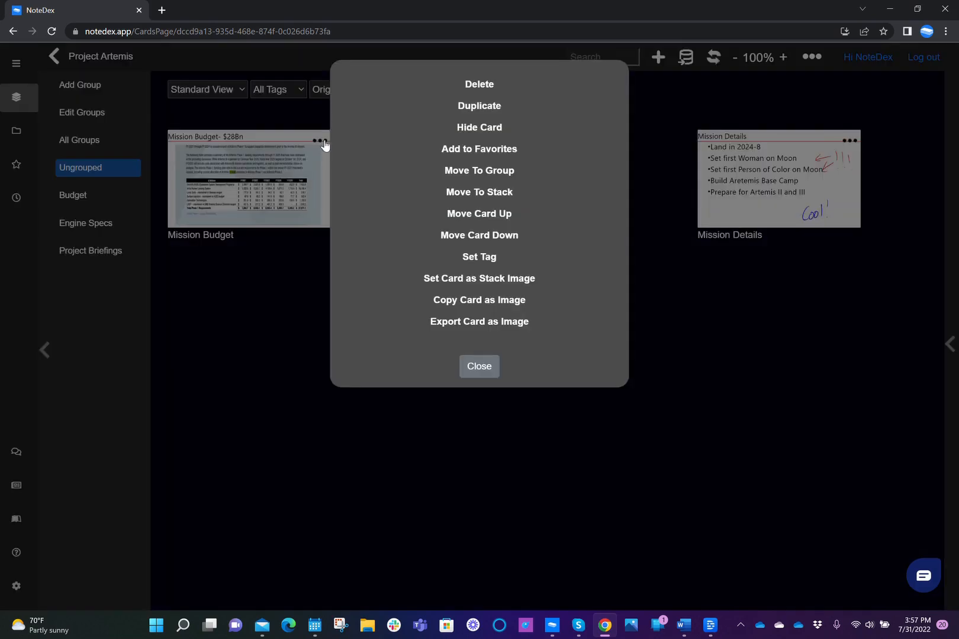
{"action": "left_click", "coordinate": [479, 170]}
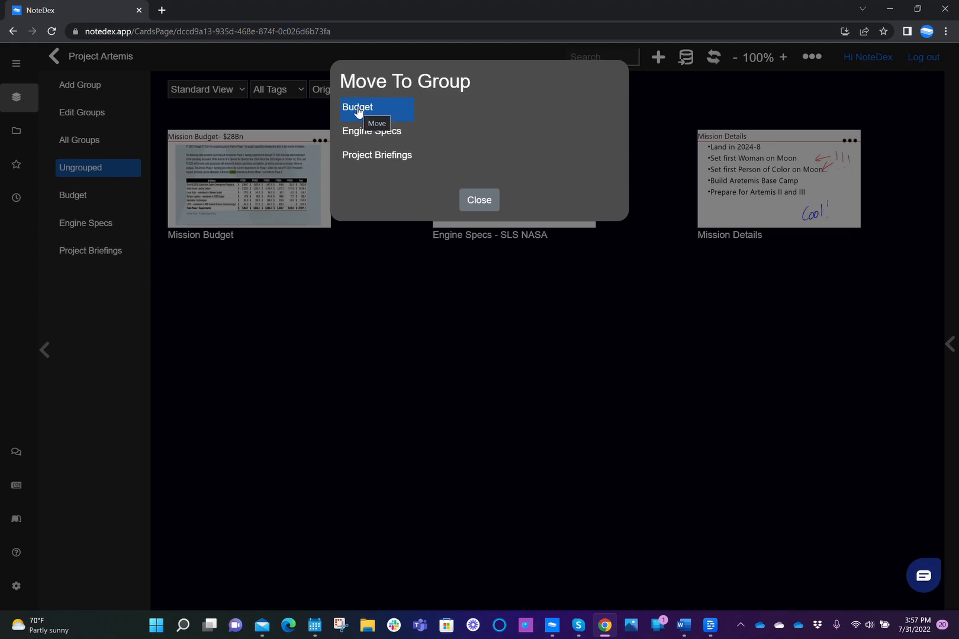
{"action": "left_click", "coordinate": [357, 107]}
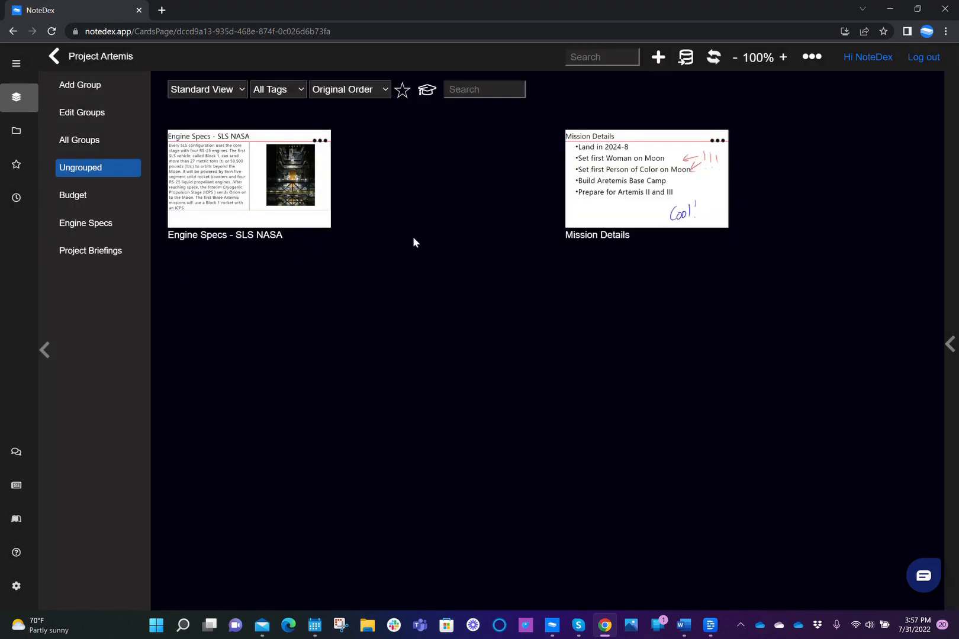
Step: File Engine Specs under Engine Specs and Mission Details under Project Briefings
{"action": "left_click", "coordinate": [320, 141]}
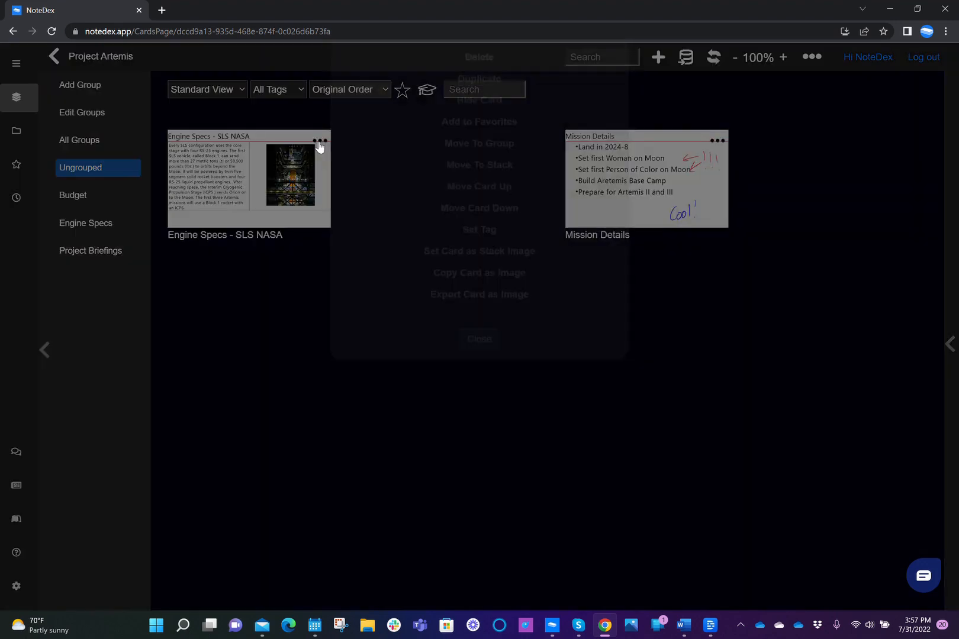
{"action": "left_click", "coordinate": [479, 144]}
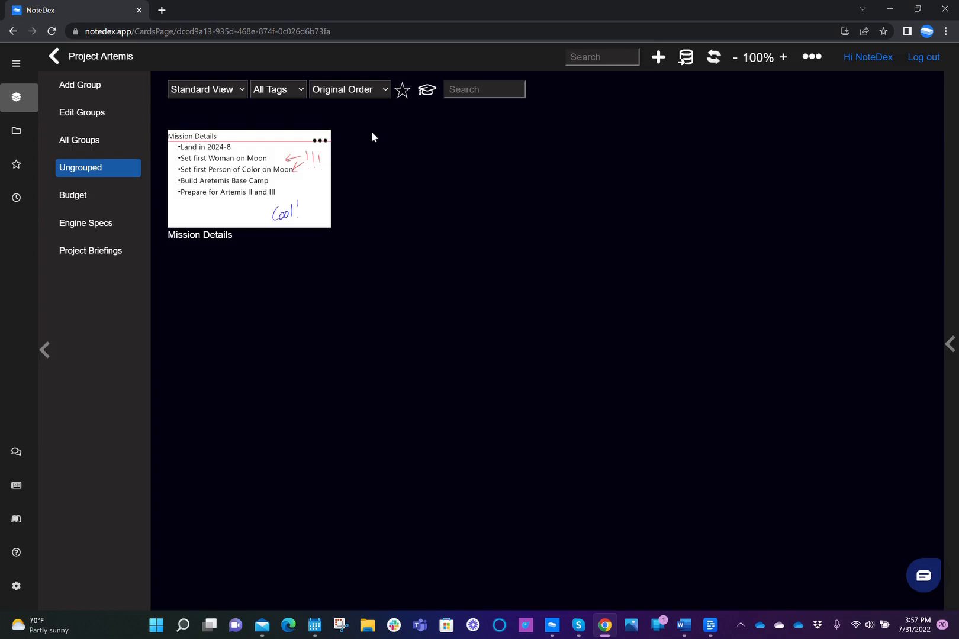
{"action": "left_click", "coordinate": [318, 141]}
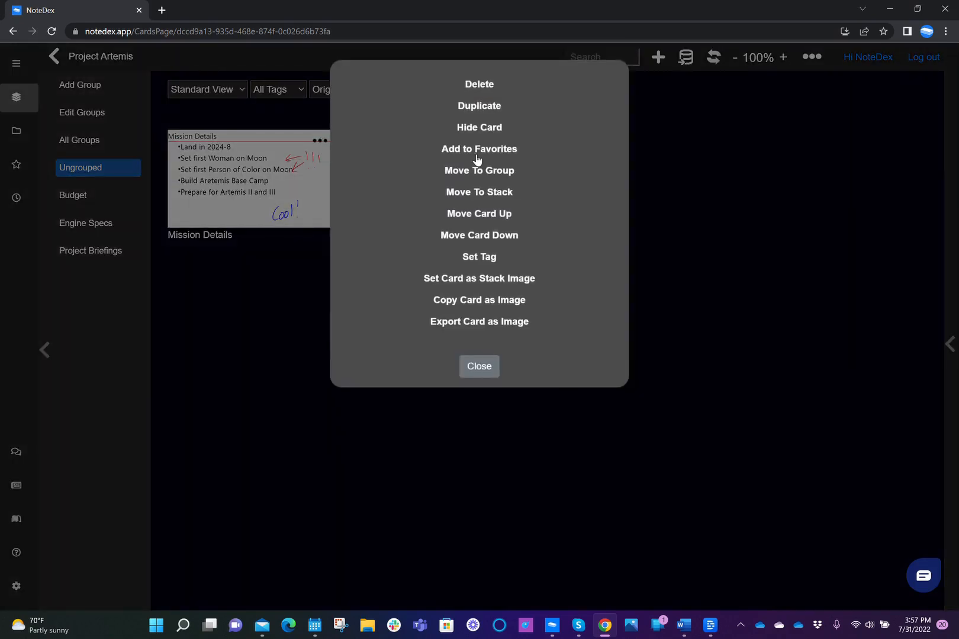
{"action": "left_click", "coordinate": [479, 170]}
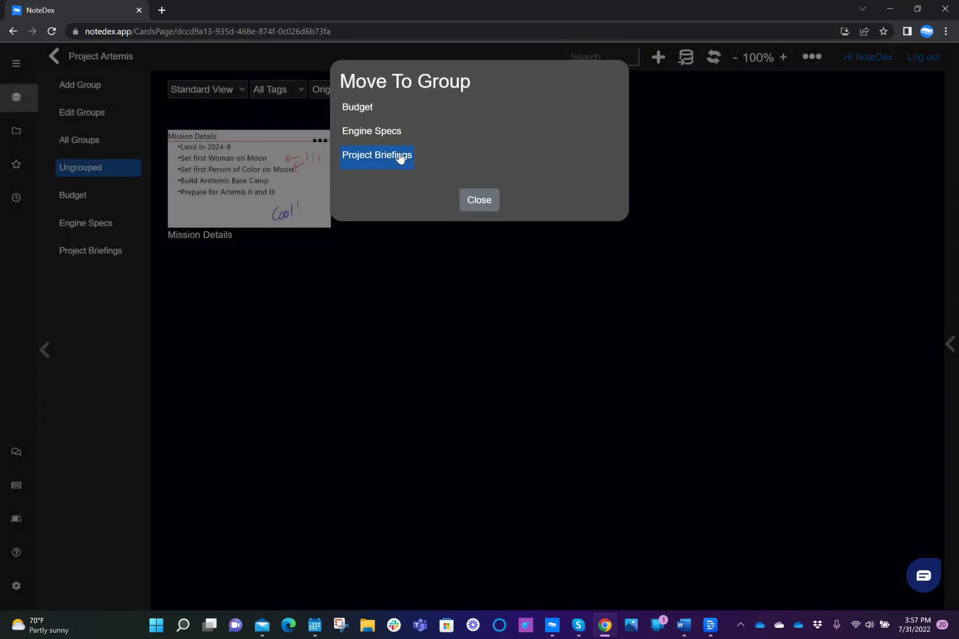
{"action": "mouse_move", "coordinate": [377, 155]}
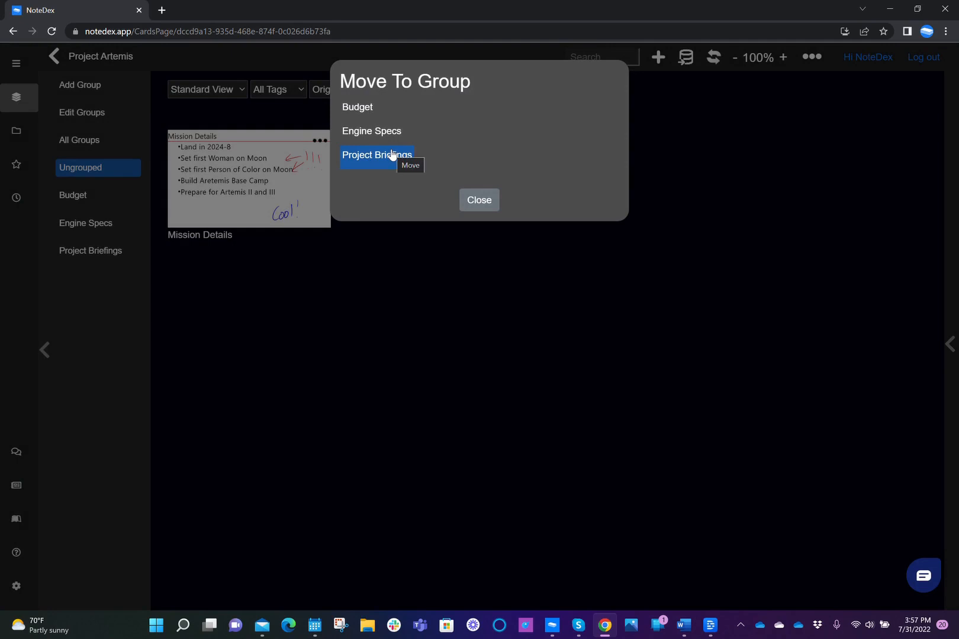
{"action": "left_click", "coordinate": [411, 165]}
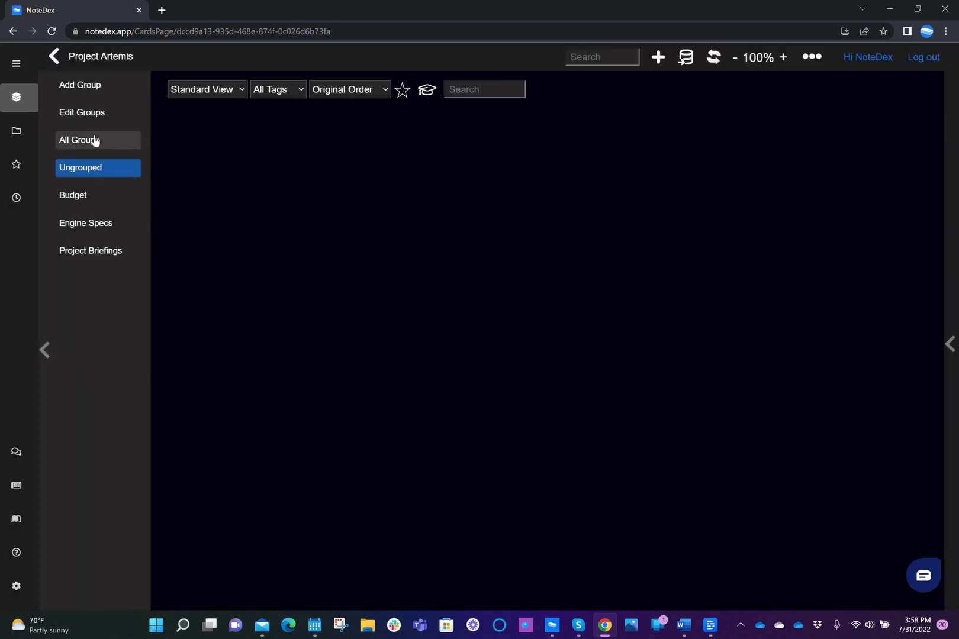
Step: Preview the Engine Specs, Project Briefings and Budget groups, then return to All Groups
{"action": "left_click", "coordinate": [77, 140]}
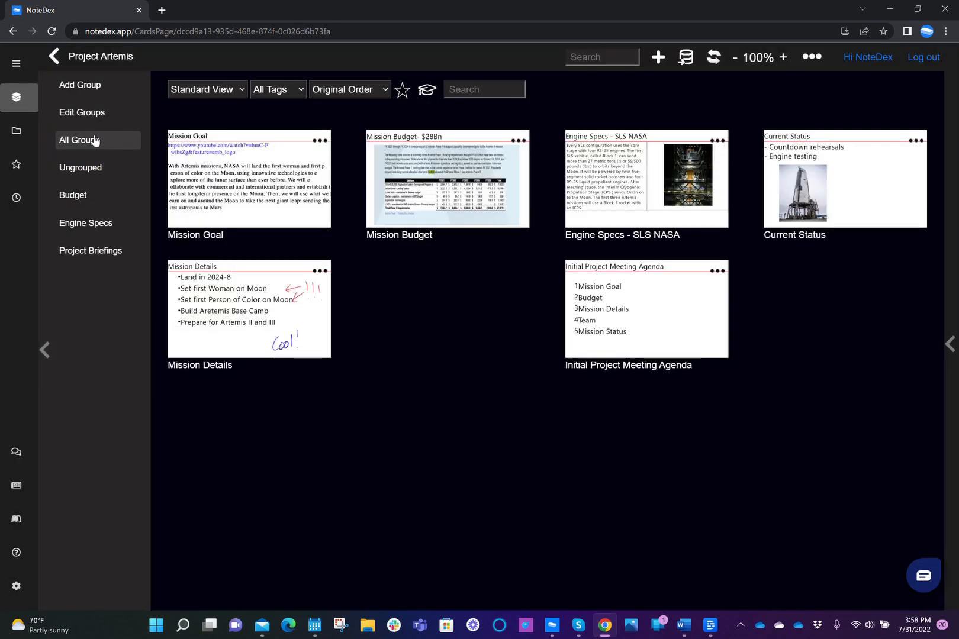
{"action": "left_click", "coordinate": [86, 223]}
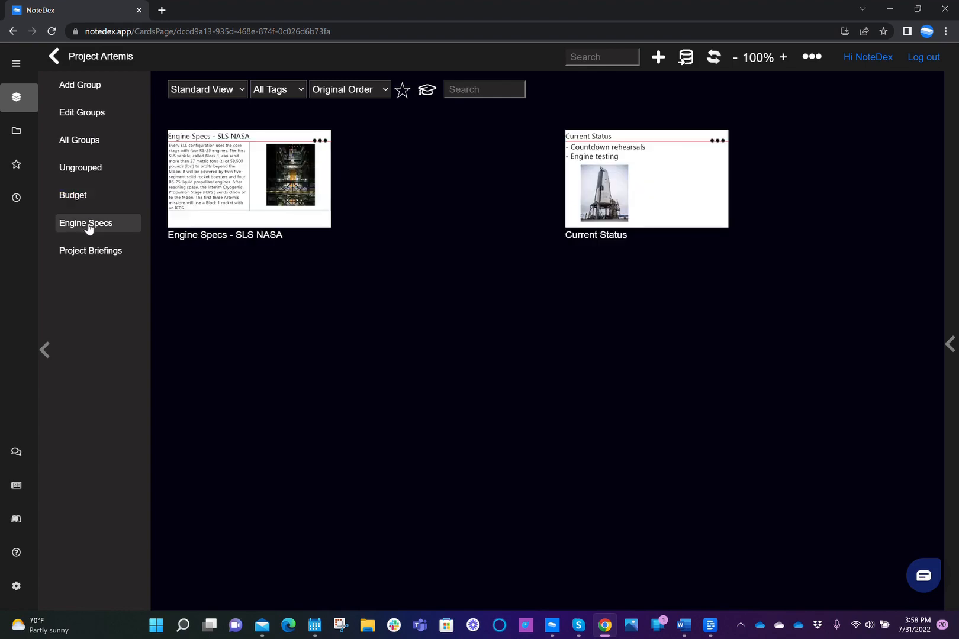
{"action": "left_click", "coordinate": [91, 251]}
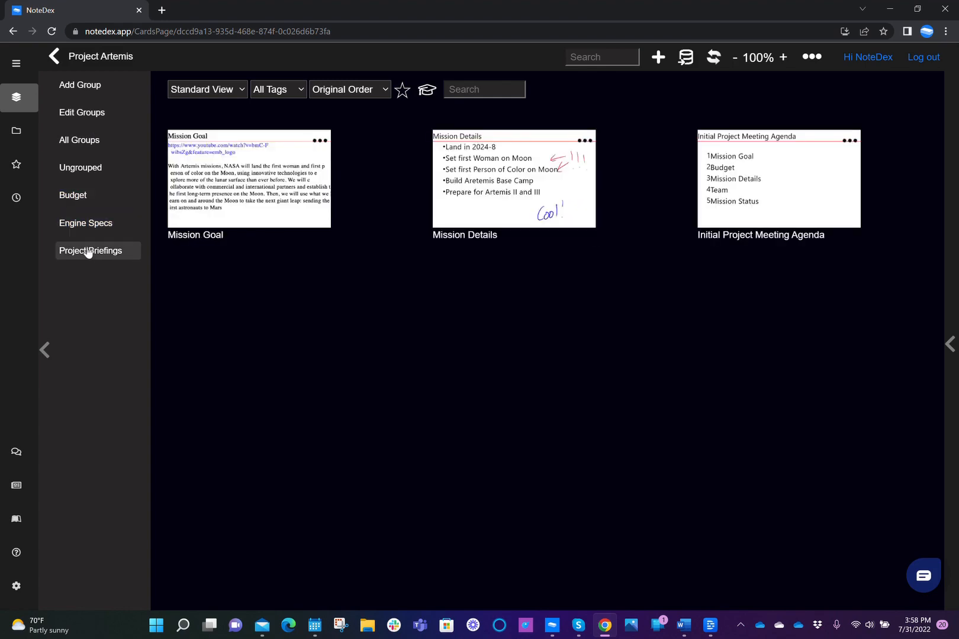
{"action": "left_click", "coordinate": [73, 196]}
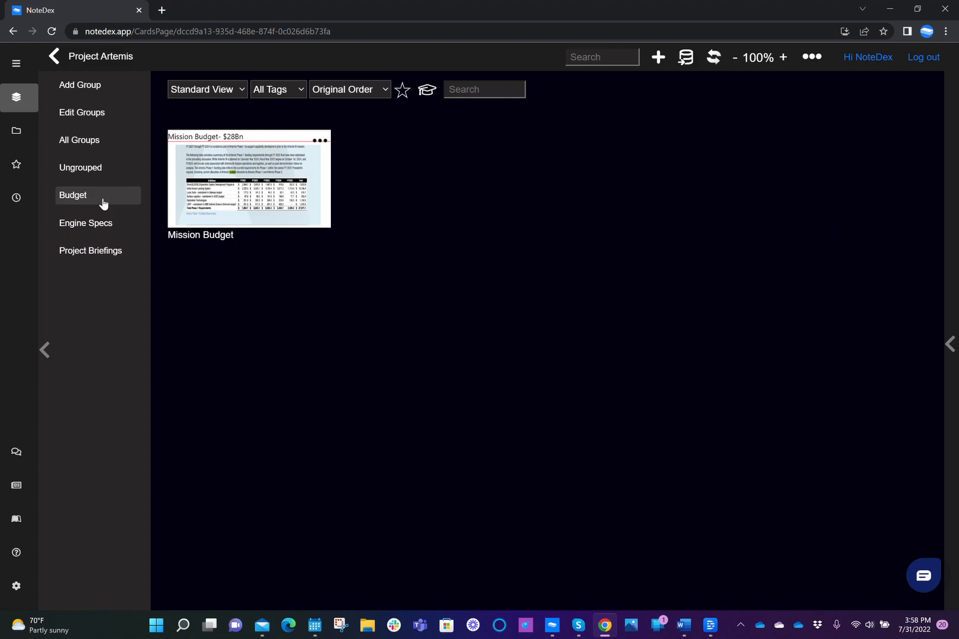
{"action": "left_click", "coordinate": [78, 140]}
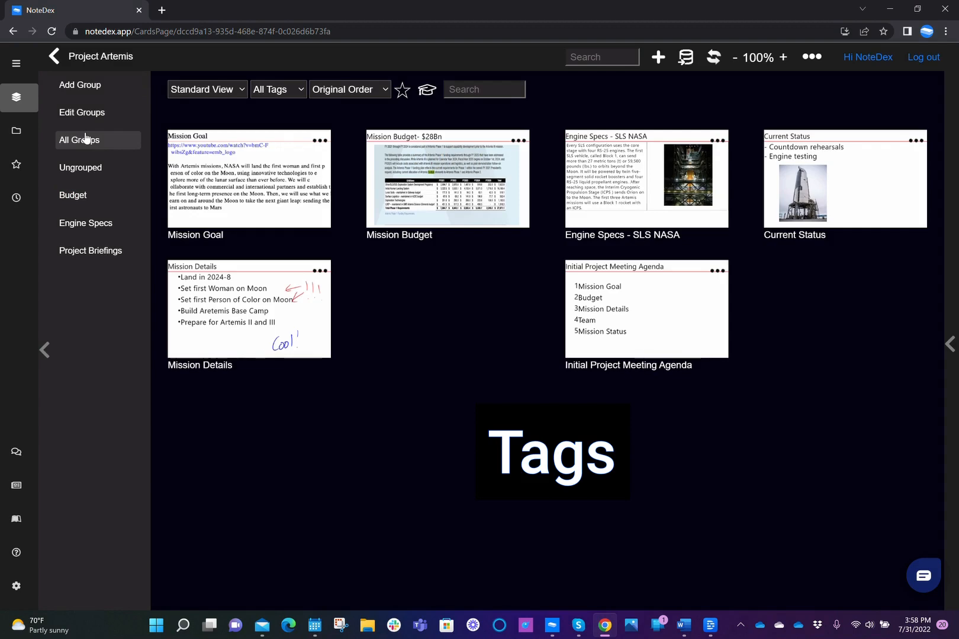
{"action": "left_click", "coordinate": [79, 140]}
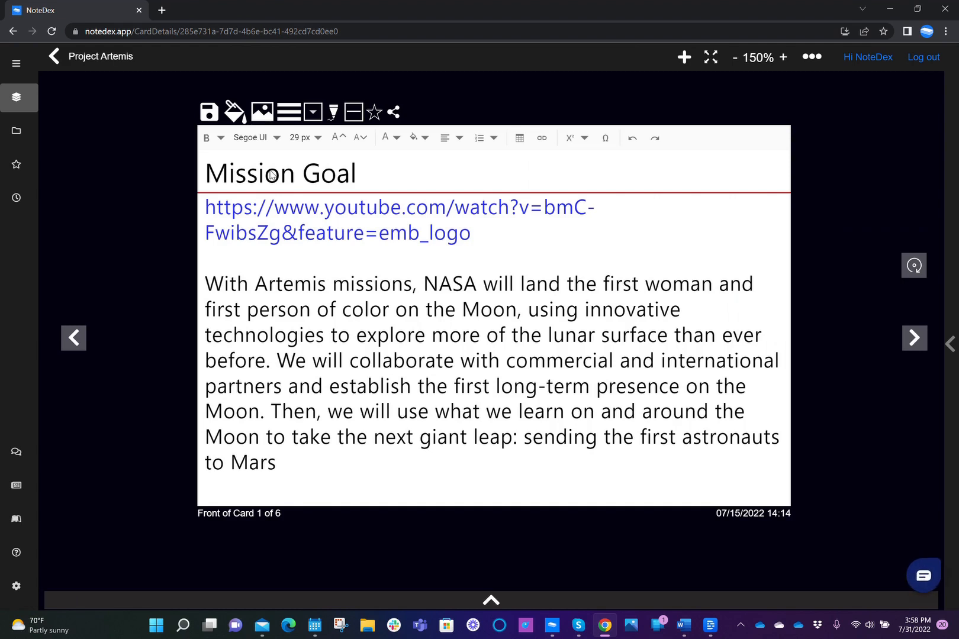
{"action": "mouse_move", "coordinate": [779, 400]}
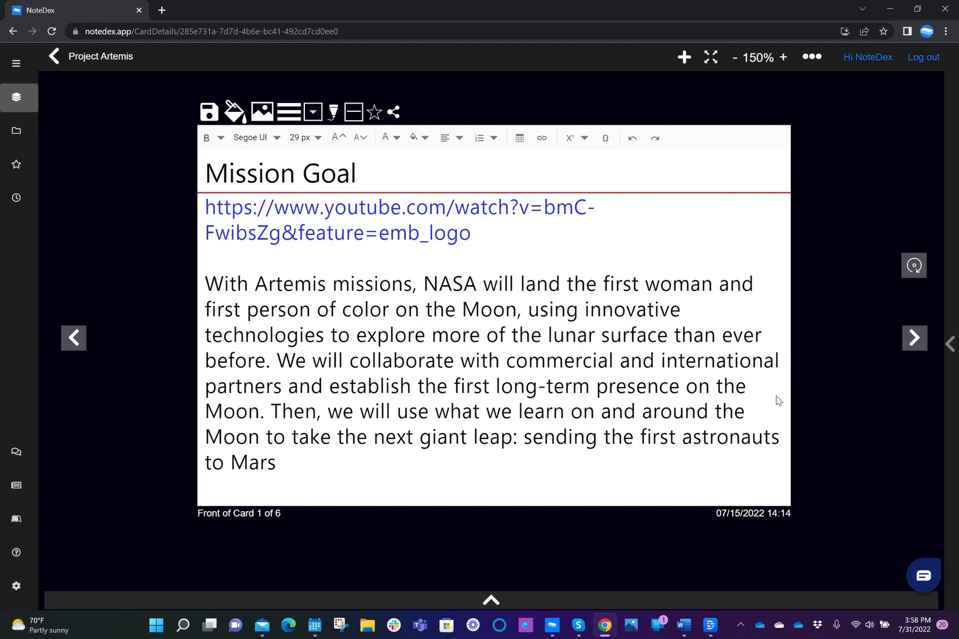
{"action": "mouse_move", "coordinate": [686, 394]}
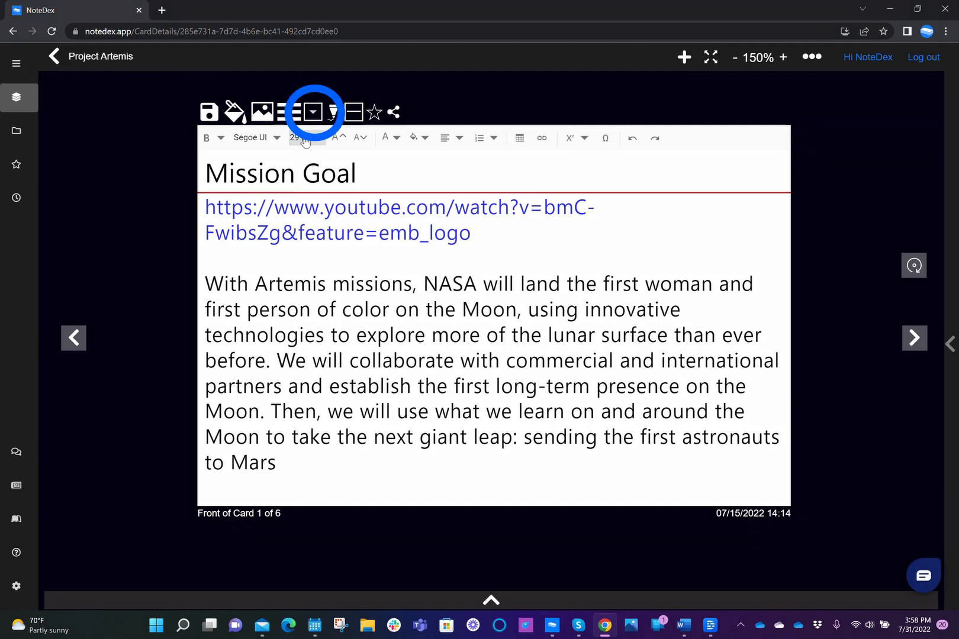
{"action": "mouse_move", "coordinate": [312, 112]}
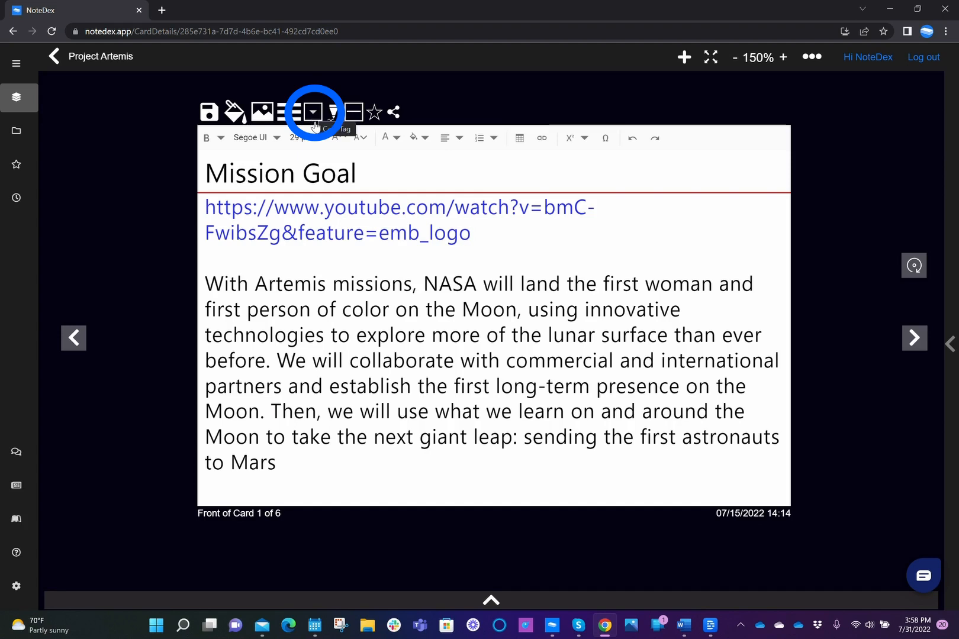
Step: Focus the Card Tag button on the open Mission Goal card's toolbar
{"action": "left_click", "coordinate": [314, 112]}
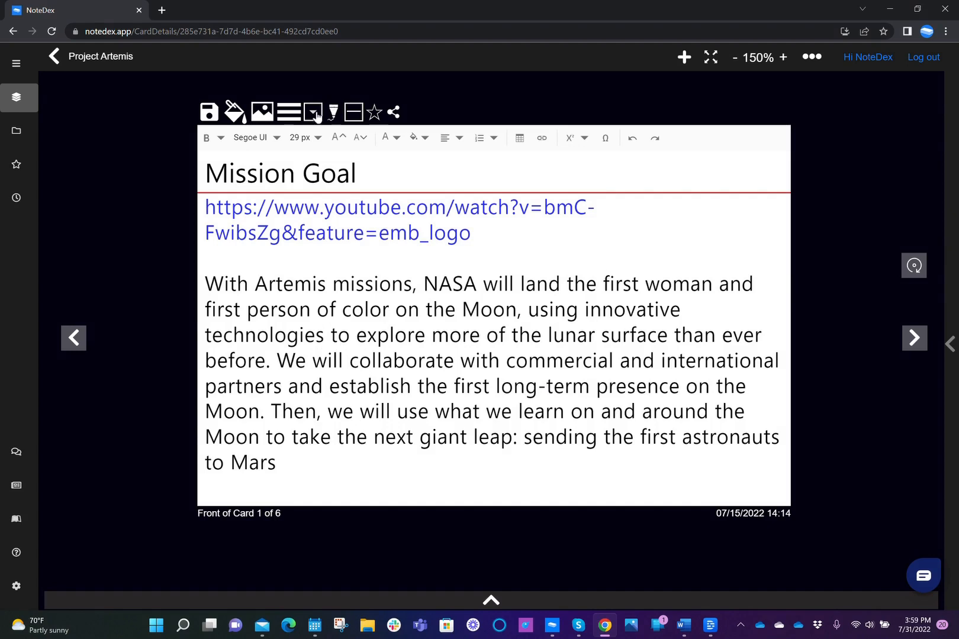
{"action": "mouse_move", "coordinate": [314, 112]}
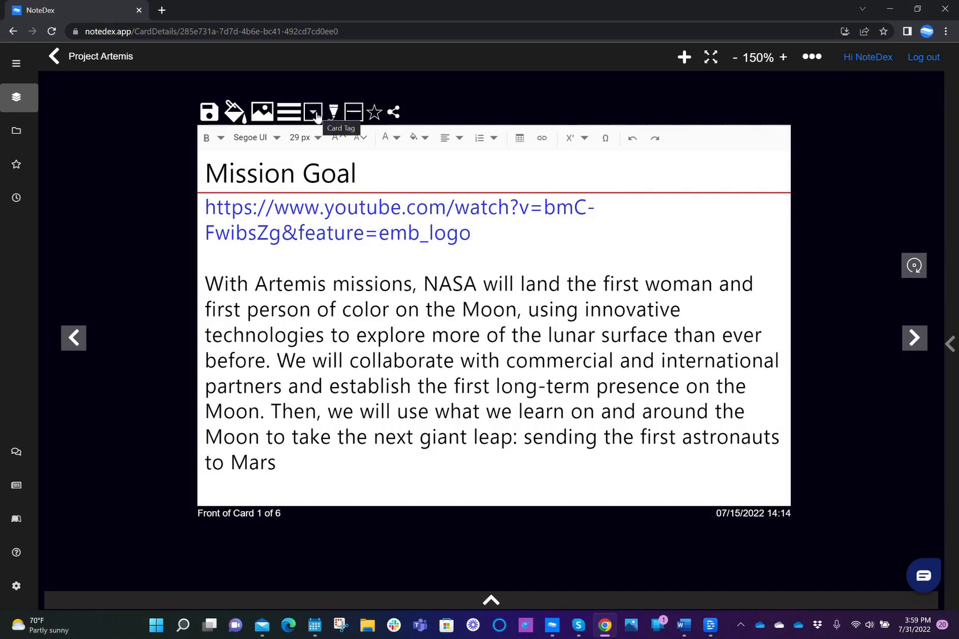
{"action": "mouse_move", "coordinate": [753, 278]}
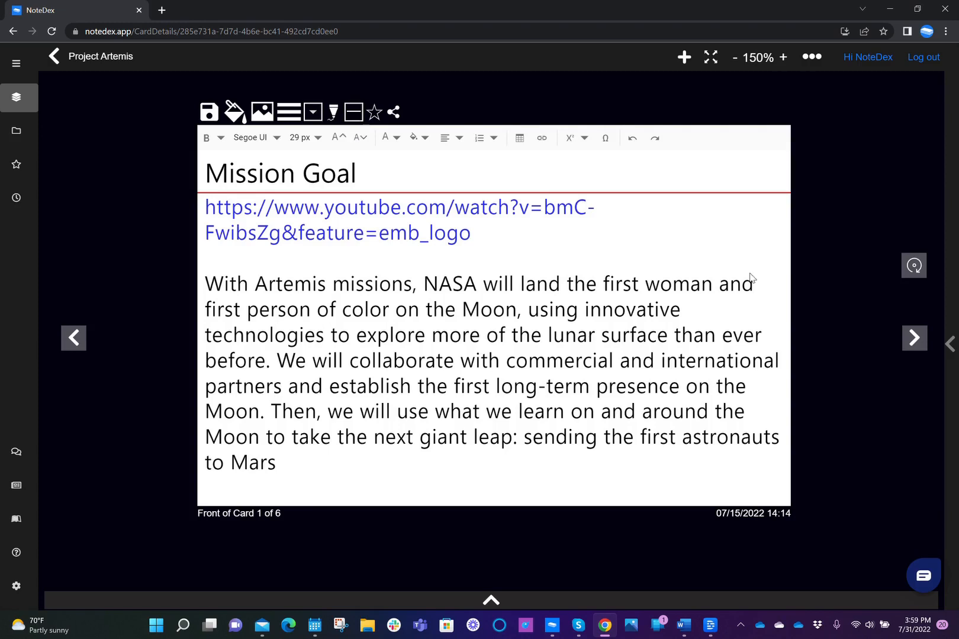
{"action": "mouse_move", "coordinate": [746, 274]}
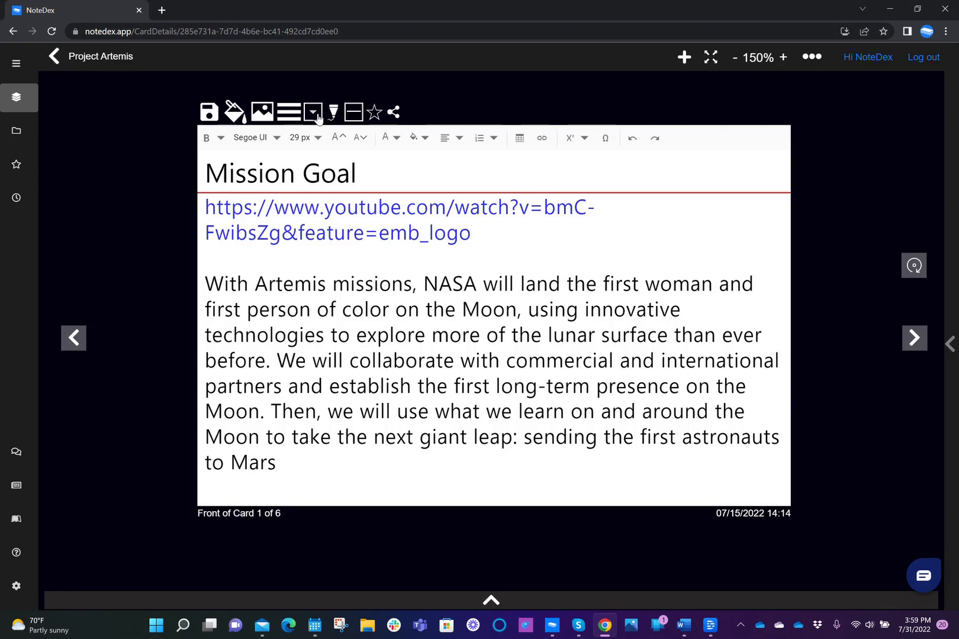
Step: Choose Edit Tags from the Card Tag dropdown to list the engines tag
{"action": "left_click", "coordinate": [313, 111]}
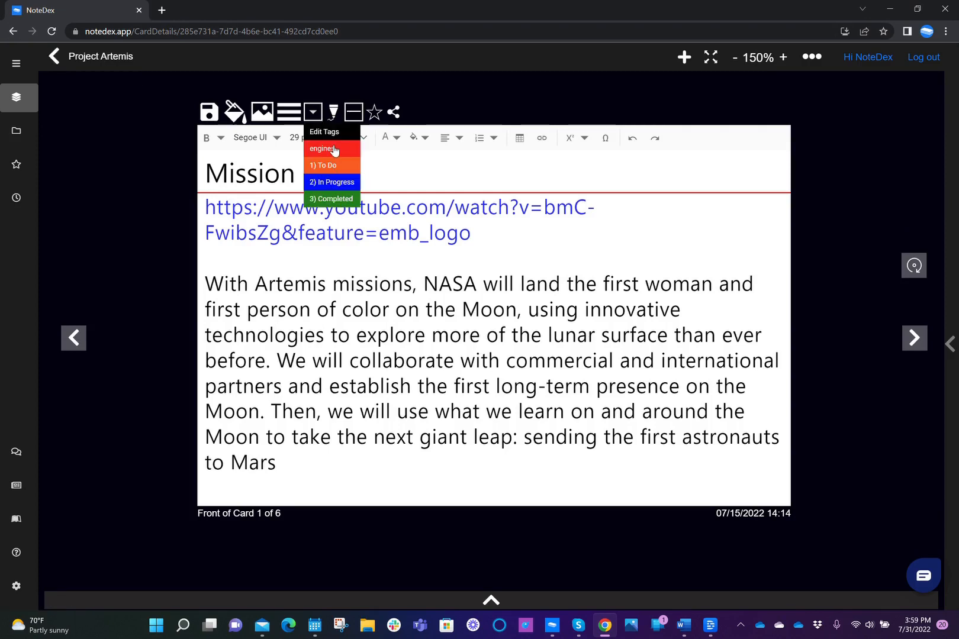
{"action": "mouse_move", "coordinate": [342, 165]}
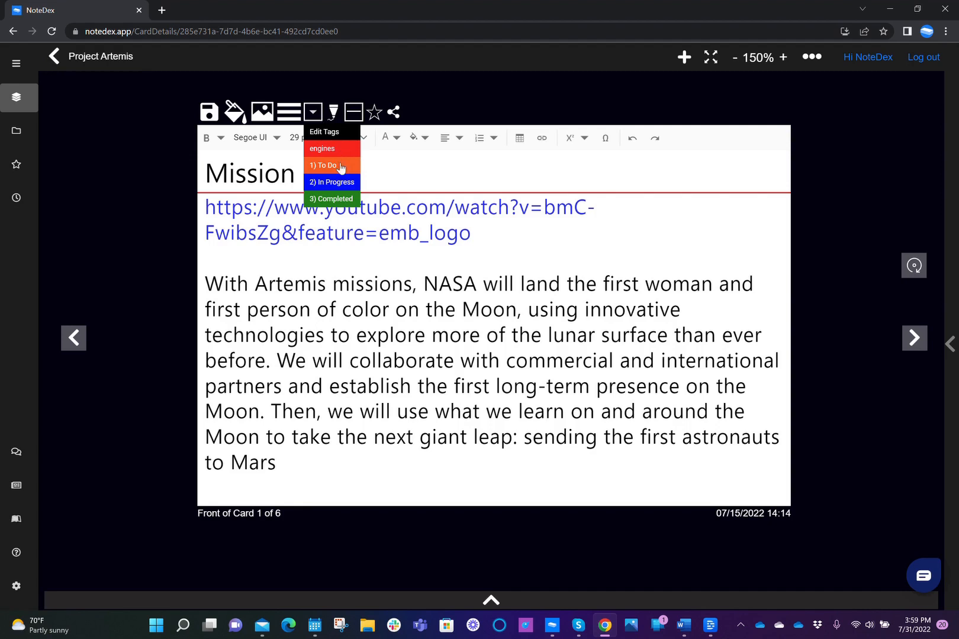
{"action": "mouse_move", "coordinate": [353, 190]}
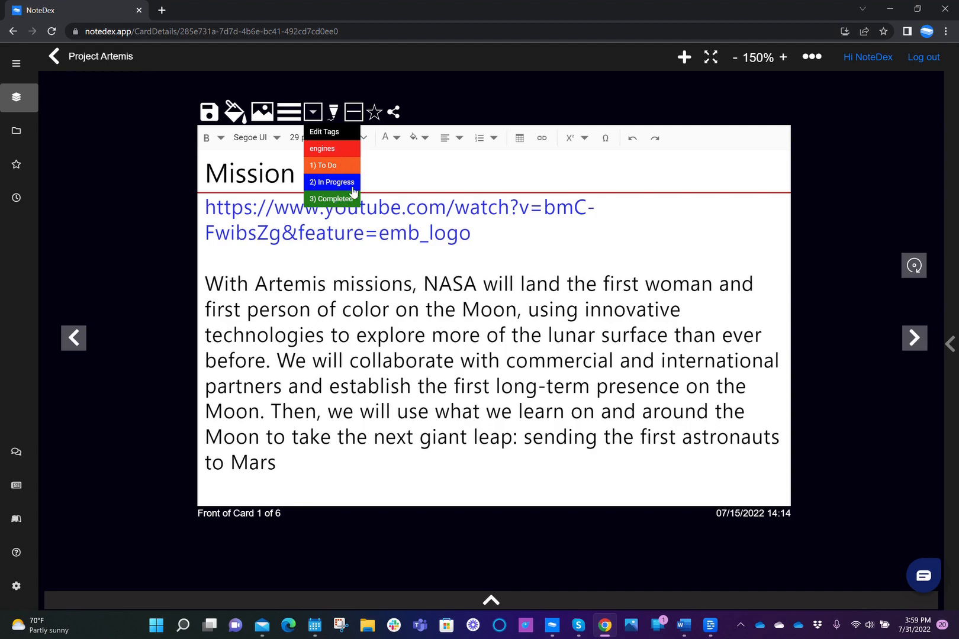
{"action": "mouse_move", "coordinate": [355, 215]}
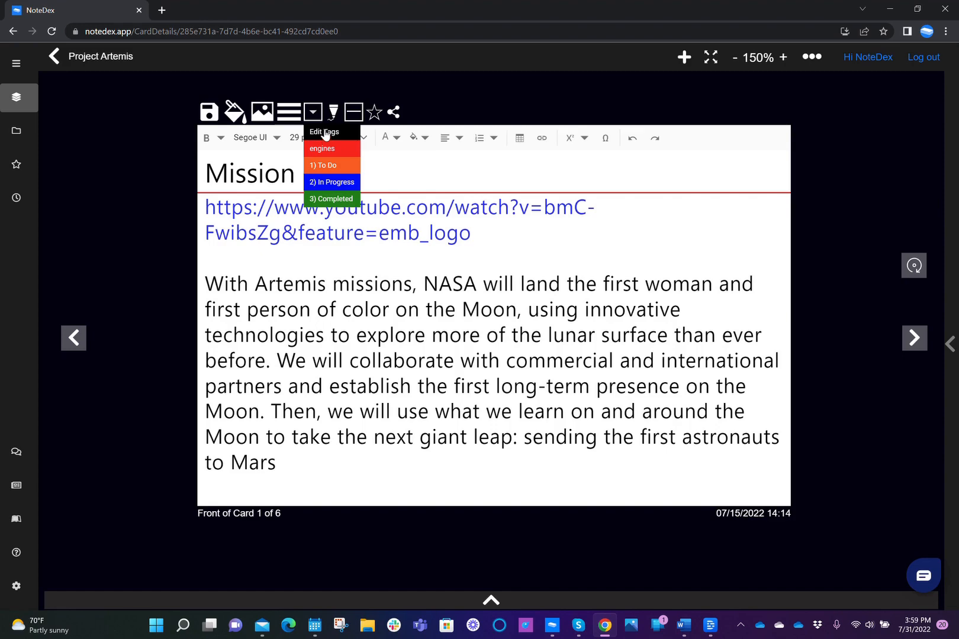
{"action": "left_click", "coordinate": [324, 132]}
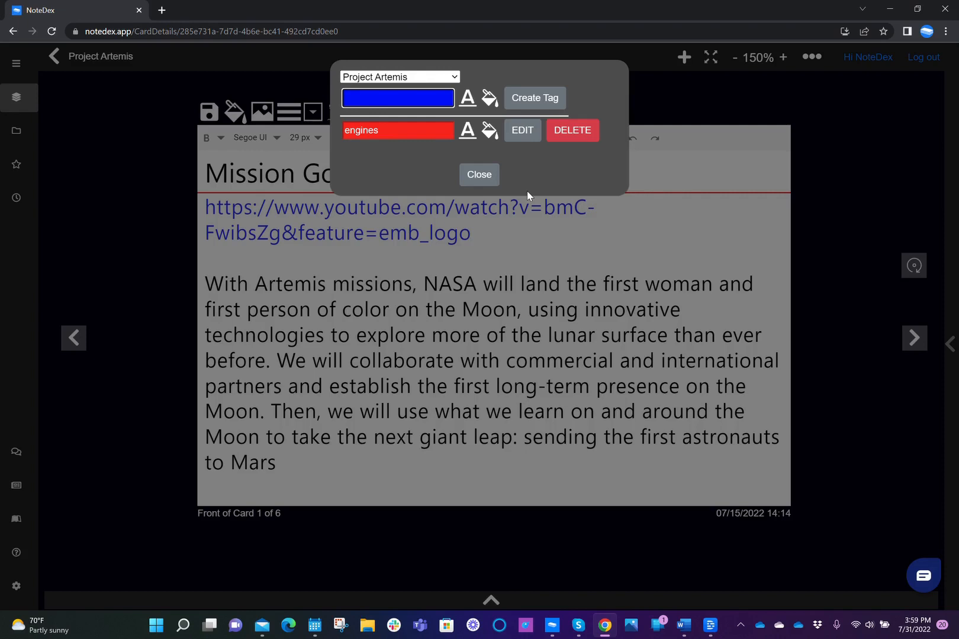
{"action": "mouse_move", "coordinate": [340, 90]}
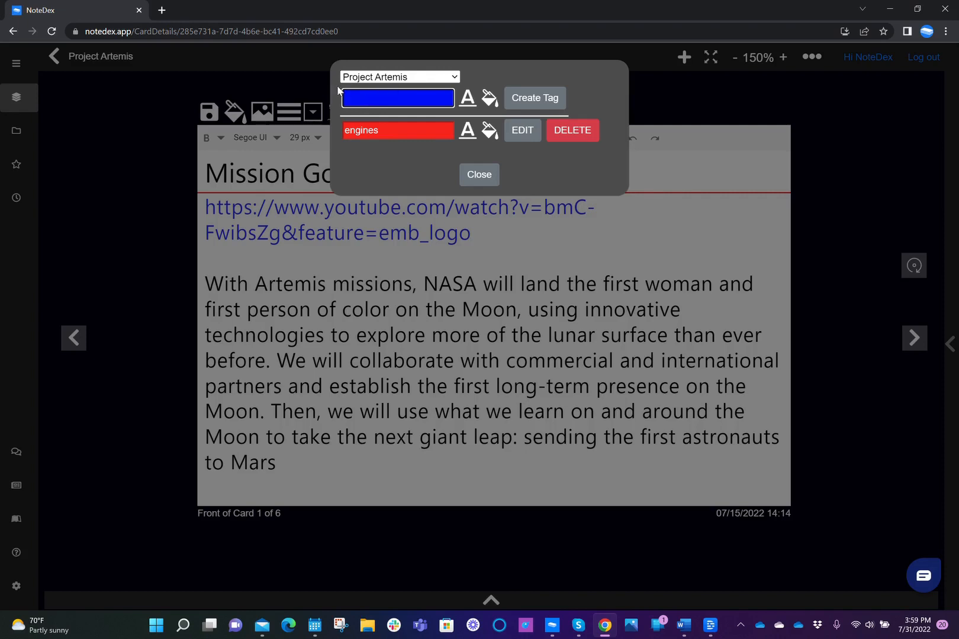
{"action": "mouse_move", "coordinate": [377, 147]}
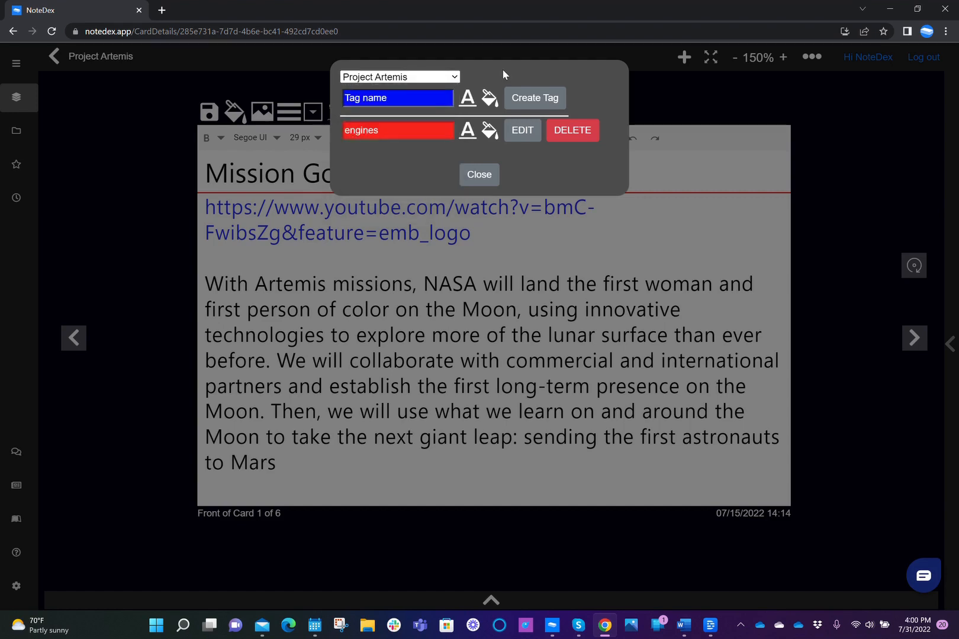
{"action": "mouse_move", "coordinate": [357, 142]}
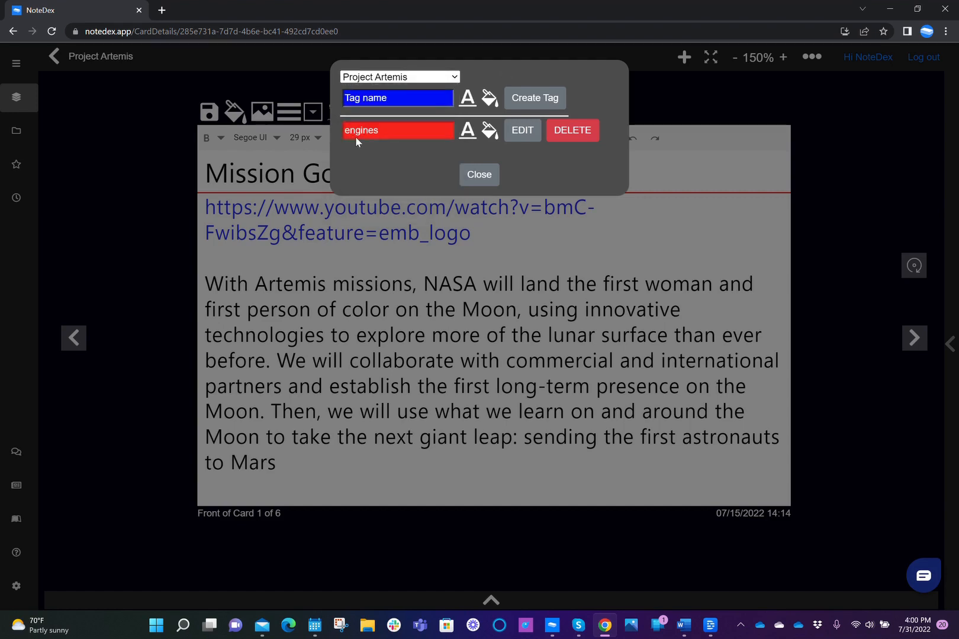
{"action": "mouse_move", "coordinate": [571, 154]}
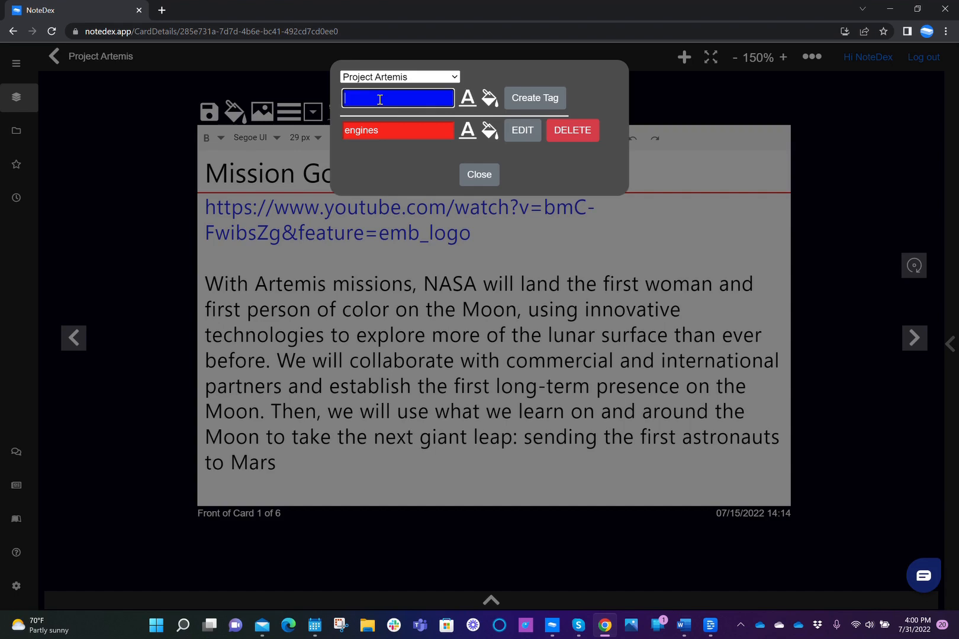
Step: Create a green tag named 'Goals' beneath engines in the tag editor
{"action": "type", "text": "Goals"}
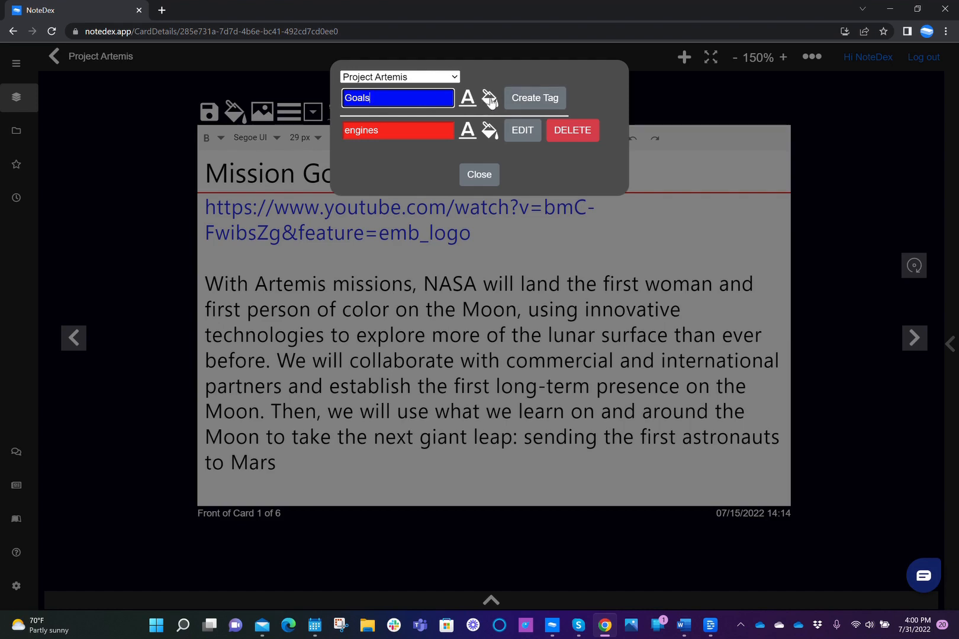
{"action": "left_click", "coordinate": [490, 98]}
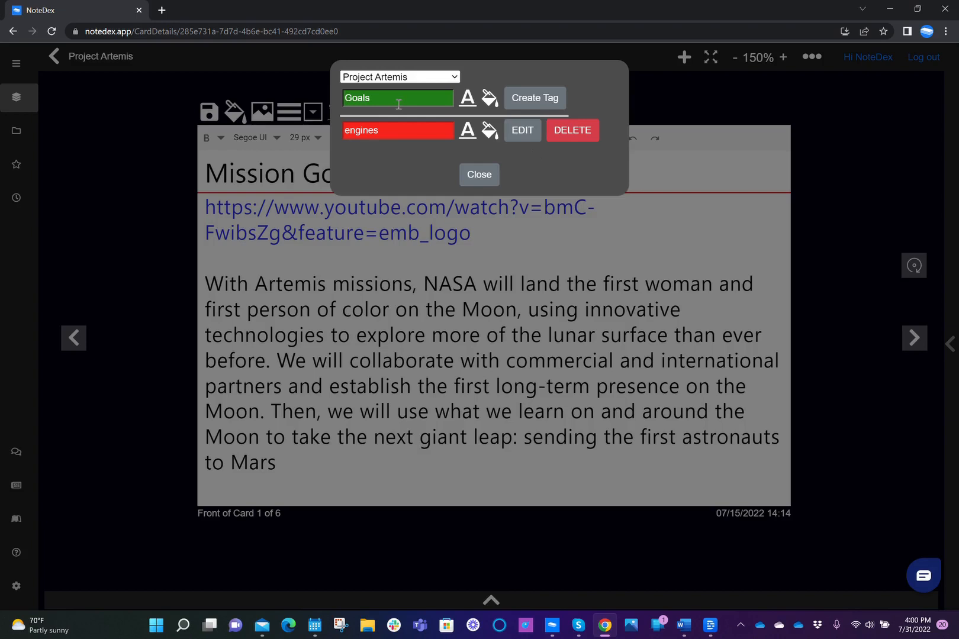
{"action": "mouse_move", "coordinate": [489, 98]}
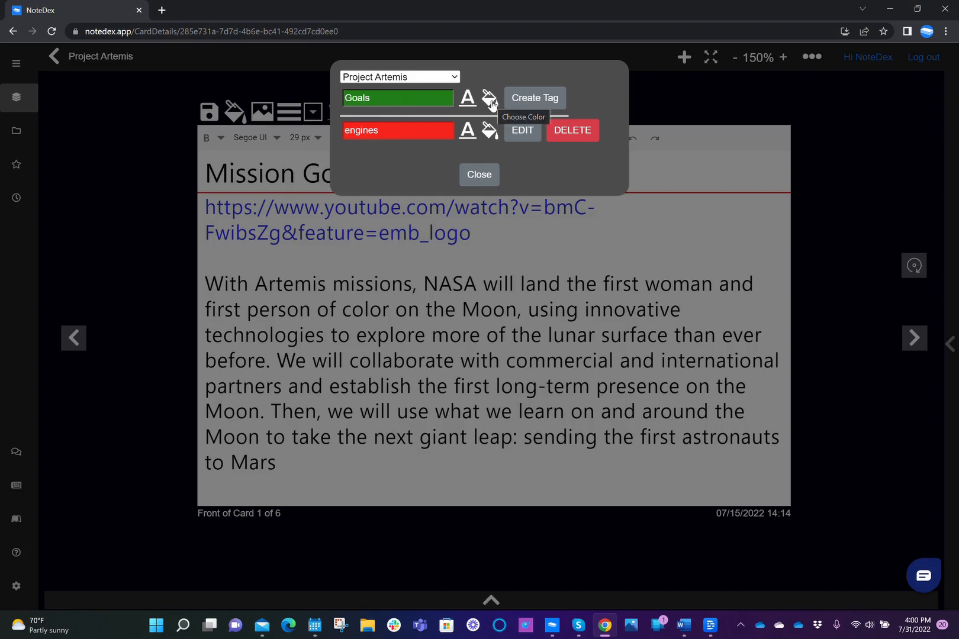
{"action": "left_click", "coordinate": [489, 98]}
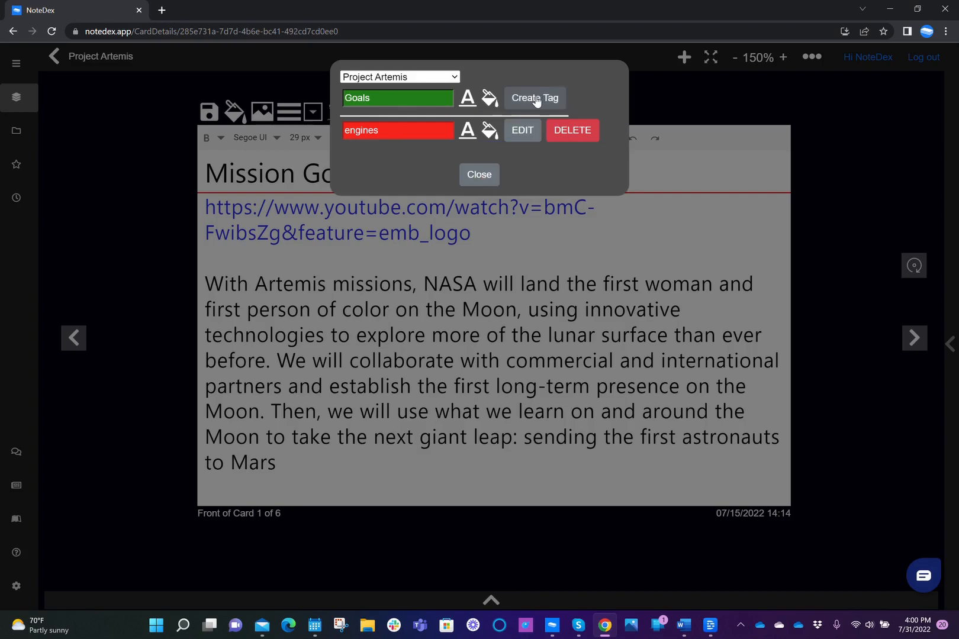
{"action": "left_click", "coordinate": [533, 98]}
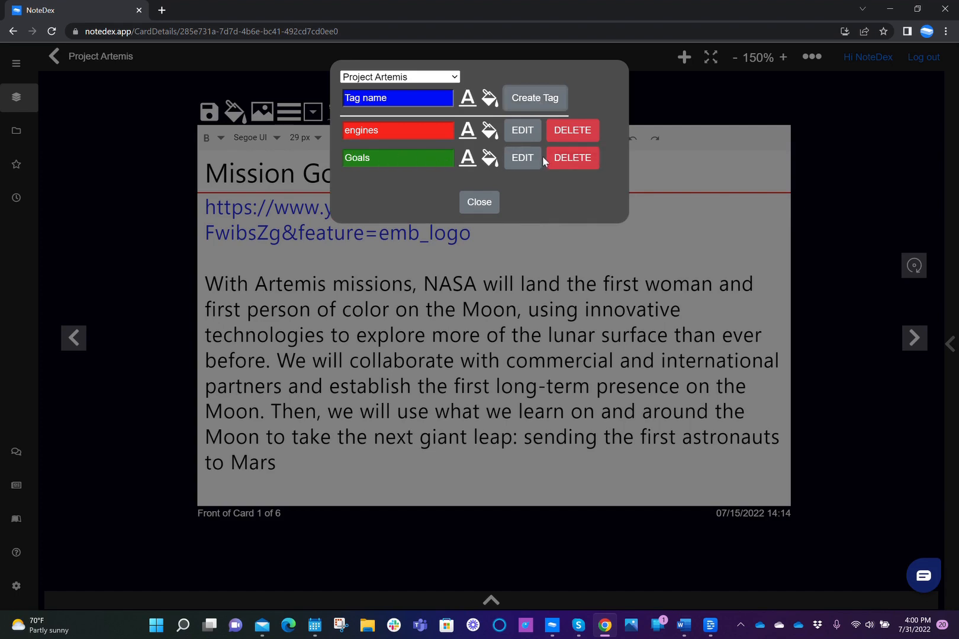
{"action": "mouse_move", "coordinate": [362, 139]}
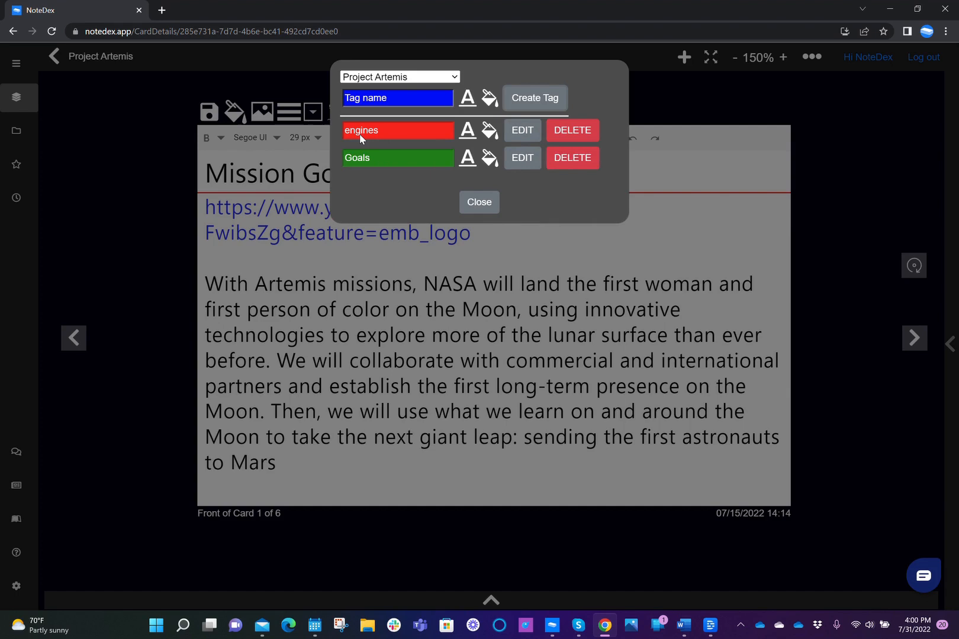
{"action": "mouse_move", "coordinate": [410, 135]}
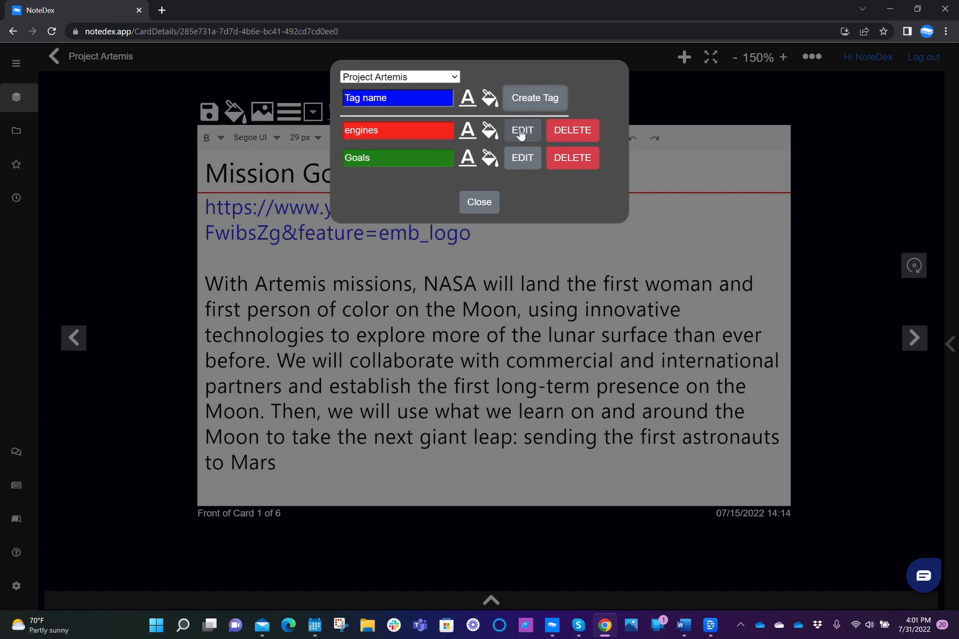
Step: Rename the engines tag to 'Engines' and close the tag editor
{"action": "left_click", "coordinate": [522, 130]}
{"action": "type", "text": "E"}
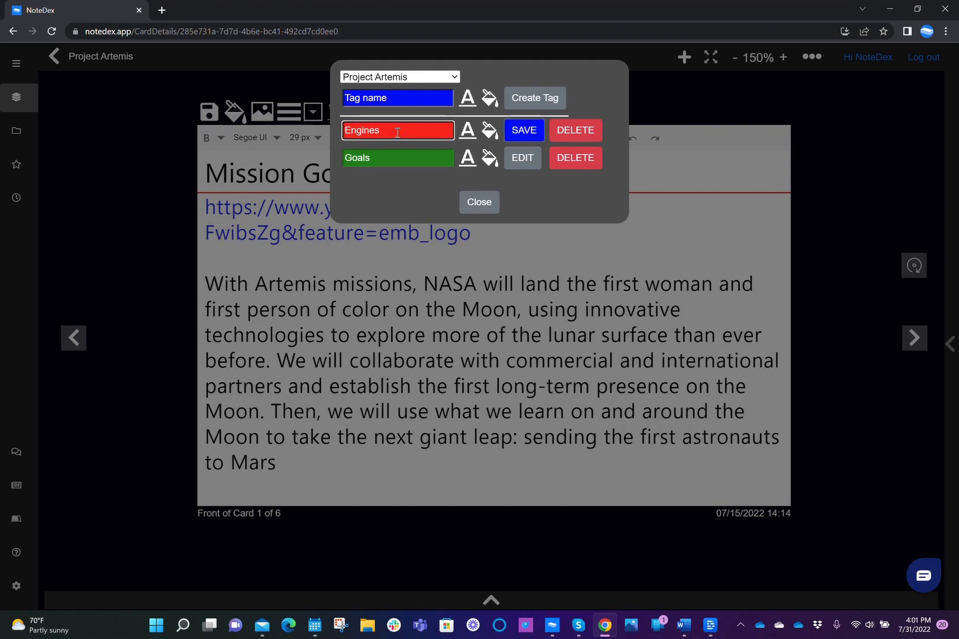
{"action": "left_click", "coordinate": [522, 130]}
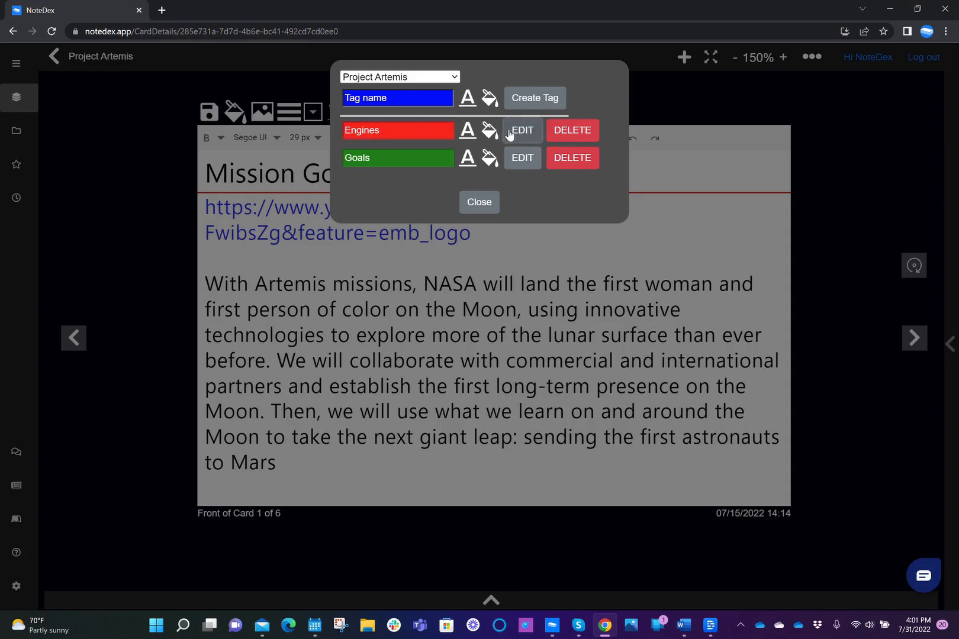
{"action": "mouse_move", "coordinate": [382, 193]}
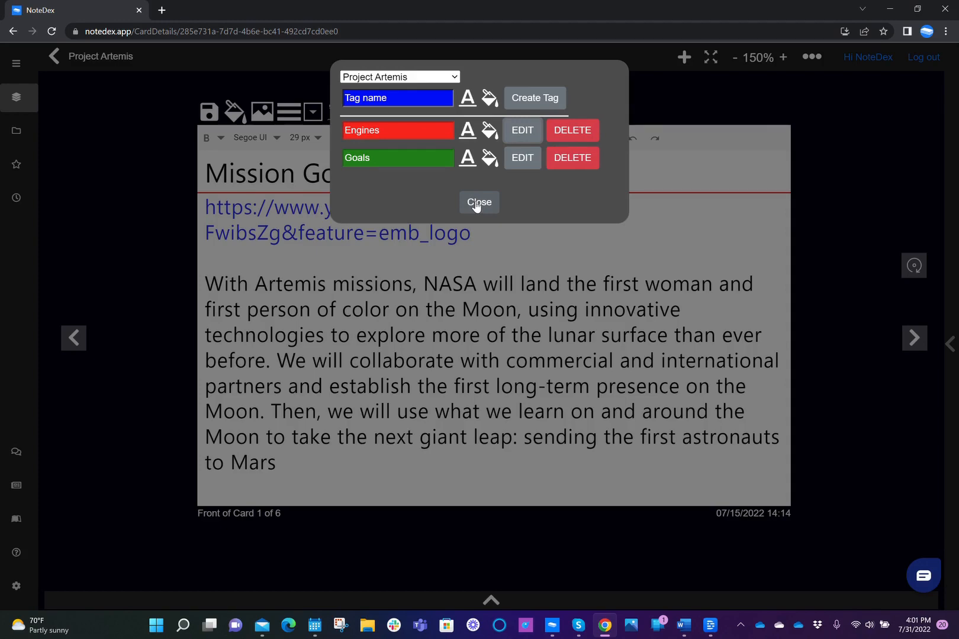
{"action": "left_click", "coordinate": [479, 202]}
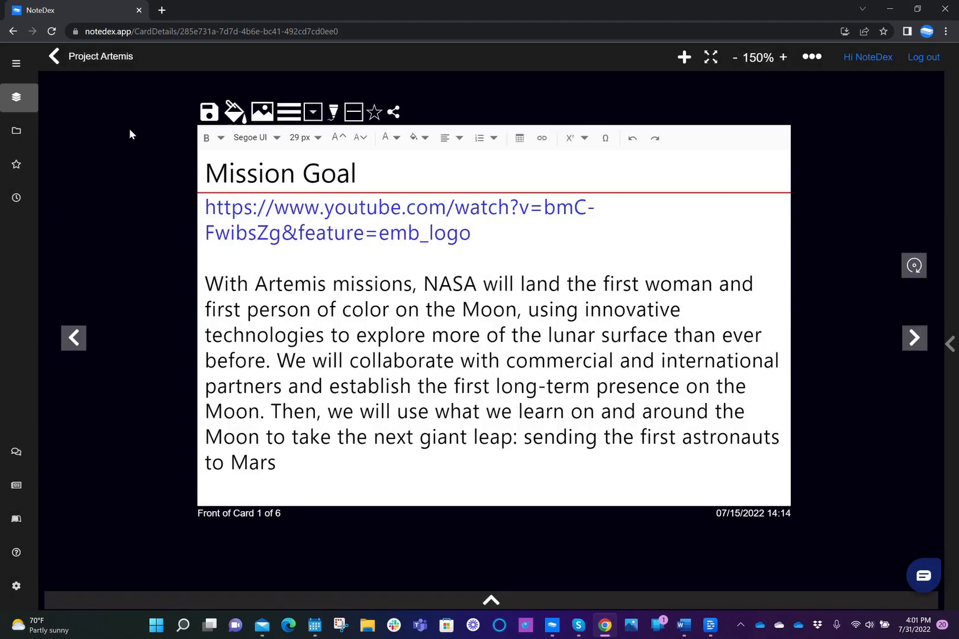
{"action": "mouse_move", "coordinate": [337, 243]}
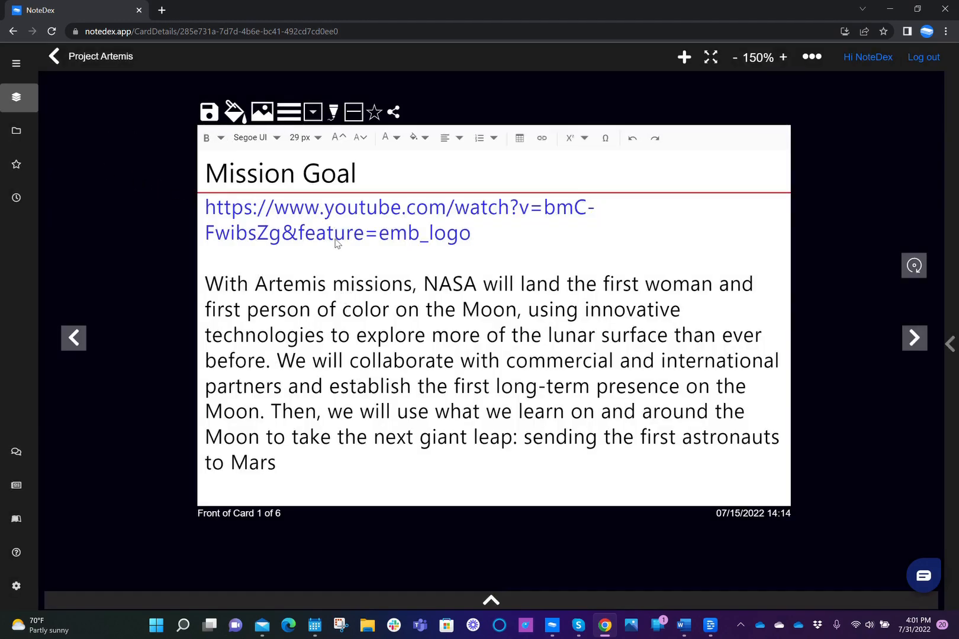
Step: Apply the green Goals tag to the Mission Goal card from the toolbar tag list
{"action": "left_click", "coordinate": [312, 111]}
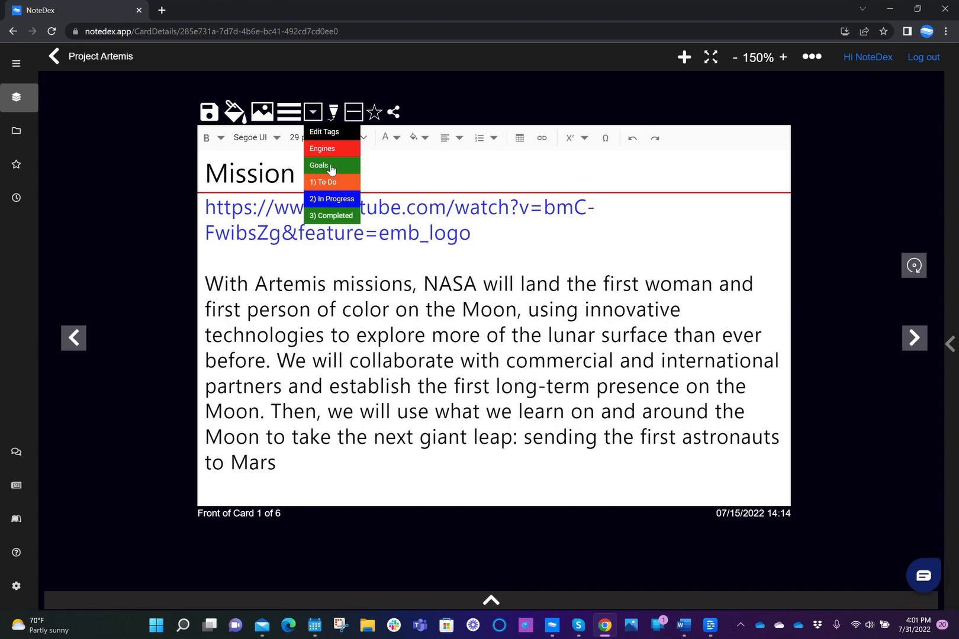
{"action": "left_click", "coordinate": [318, 165]}
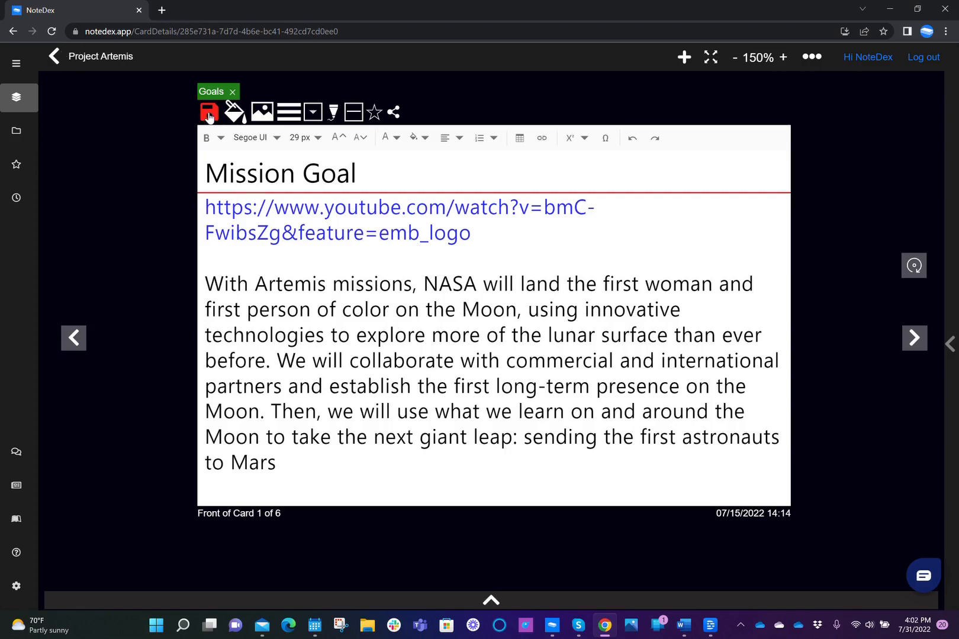
Step: Save the Goals-tagged Mission Goal card and go back to the Project Artemis grid
{"action": "left_click", "coordinate": [208, 111]}
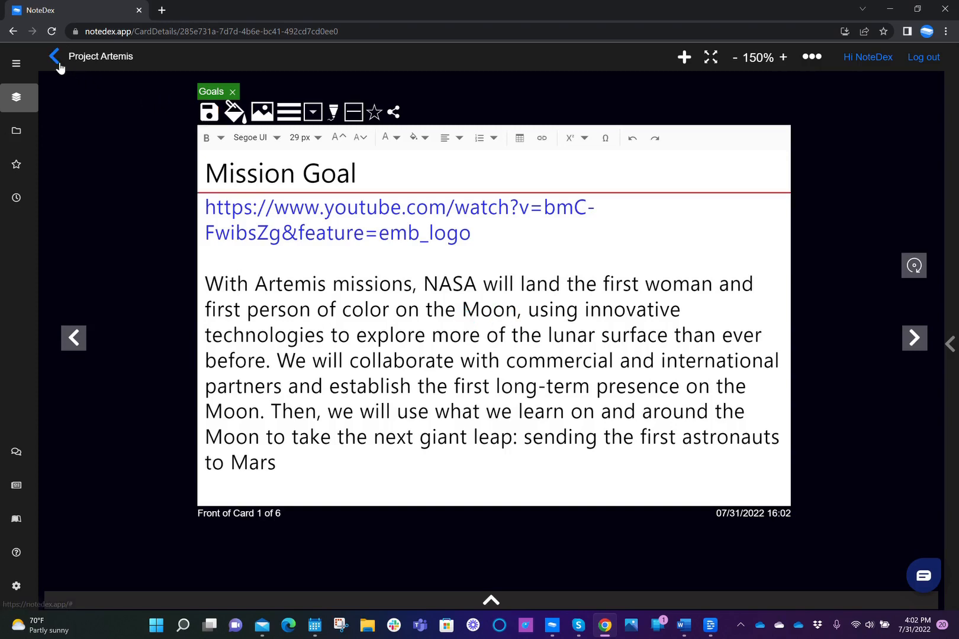
{"action": "left_click", "coordinate": [54, 56]}
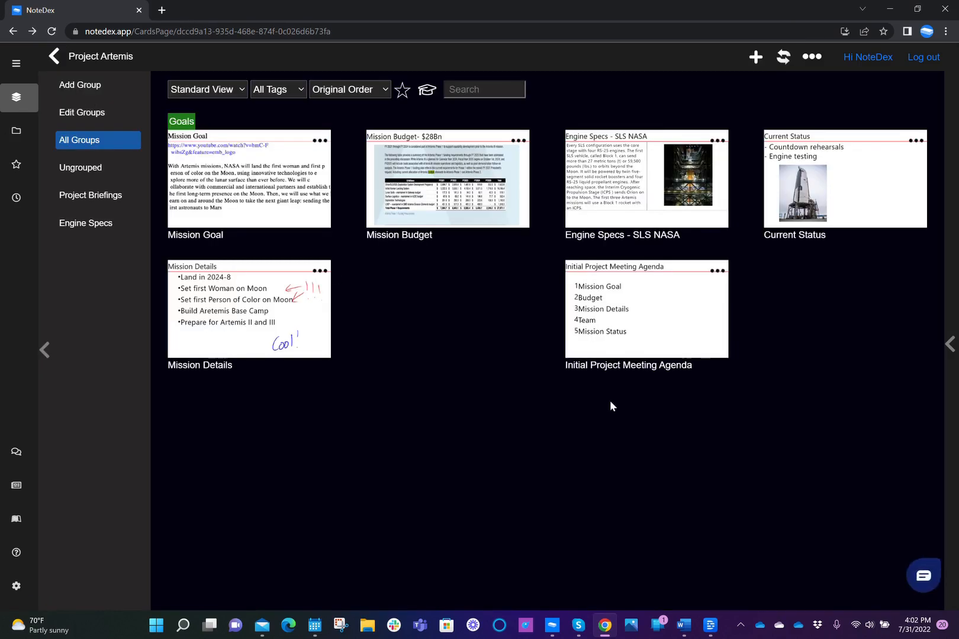
{"action": "mouse_move", "coordinate": [363, 160]}
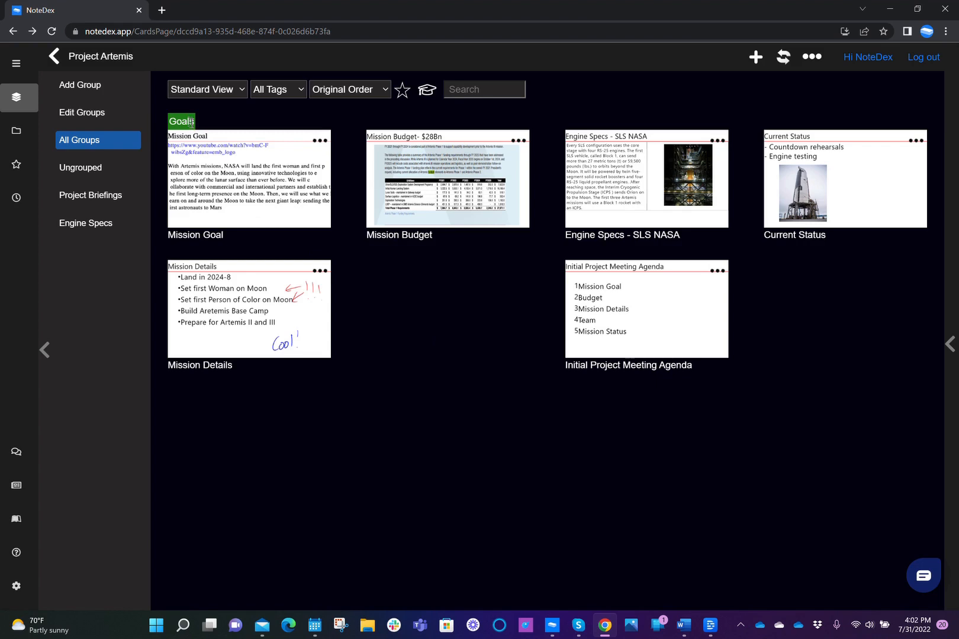
{"action": "mouse_move", "coordinate": [300, 306]}
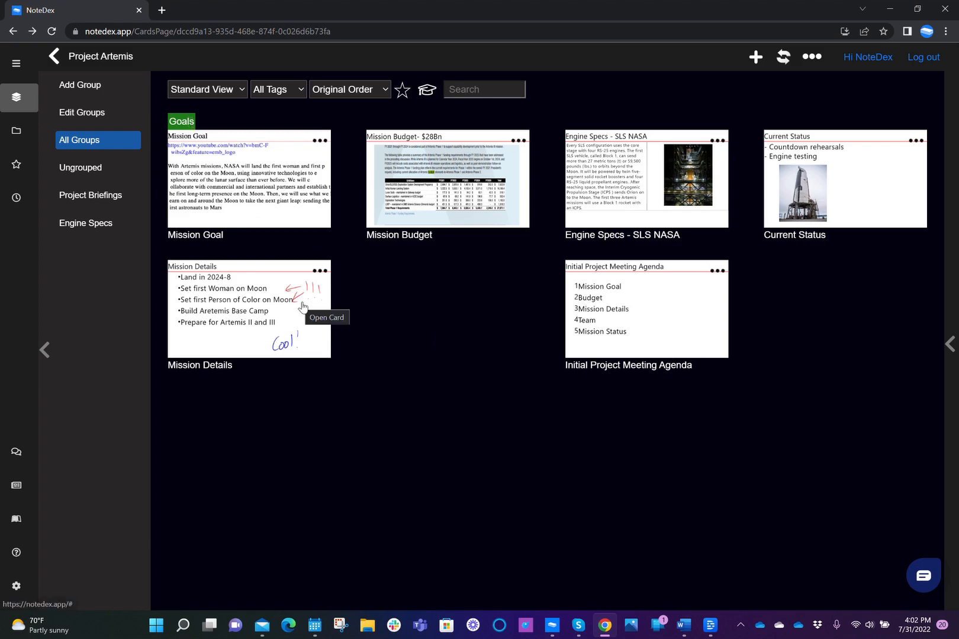
{"action": "mouse_move", "coordinate": [648, 432]}
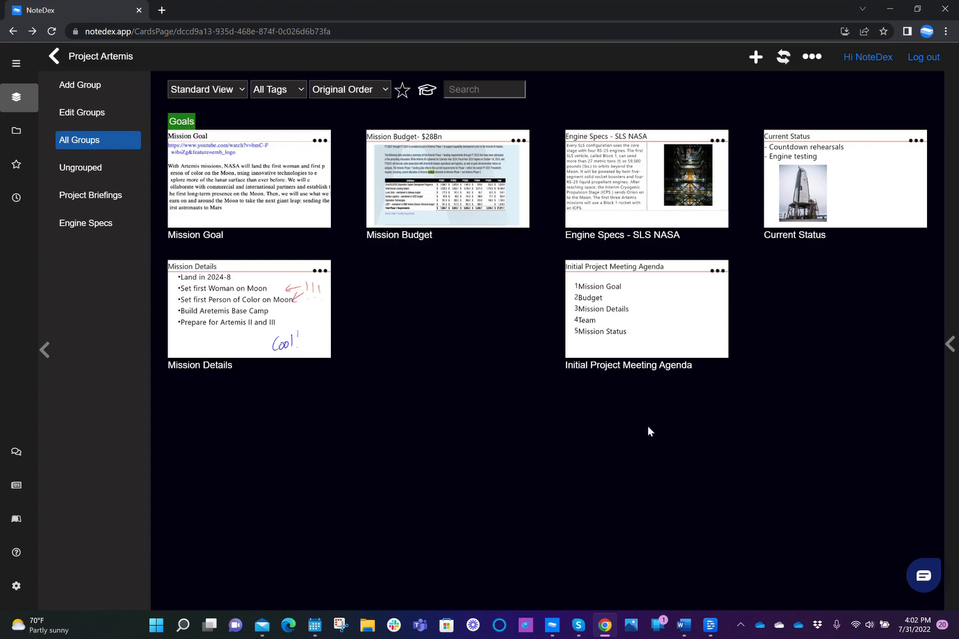
{"action": "mouse_move", "coordinate": [877, 471]}
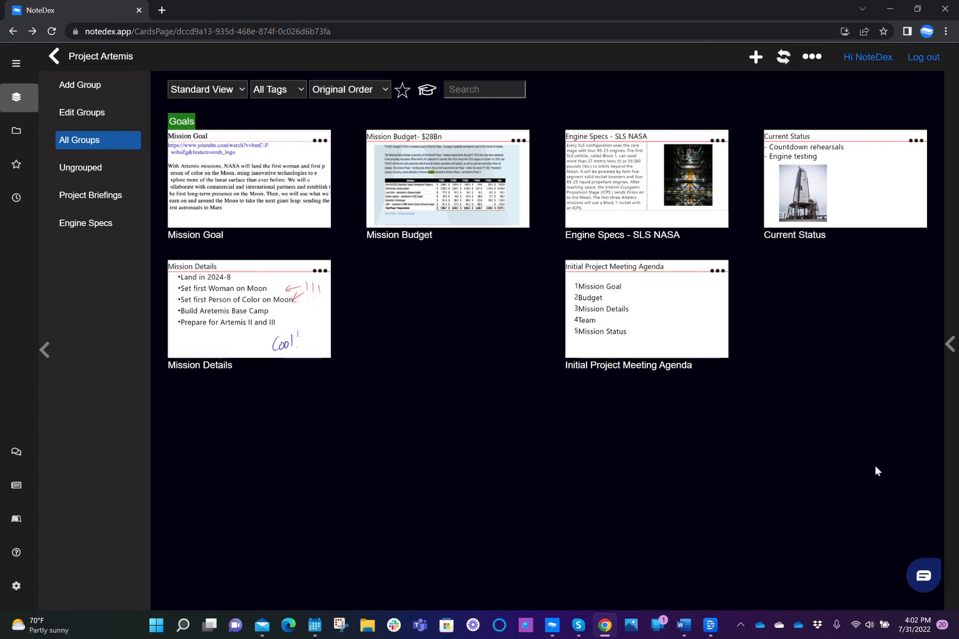
{"action": "mouse_move", "coordinate": [852, 467]}
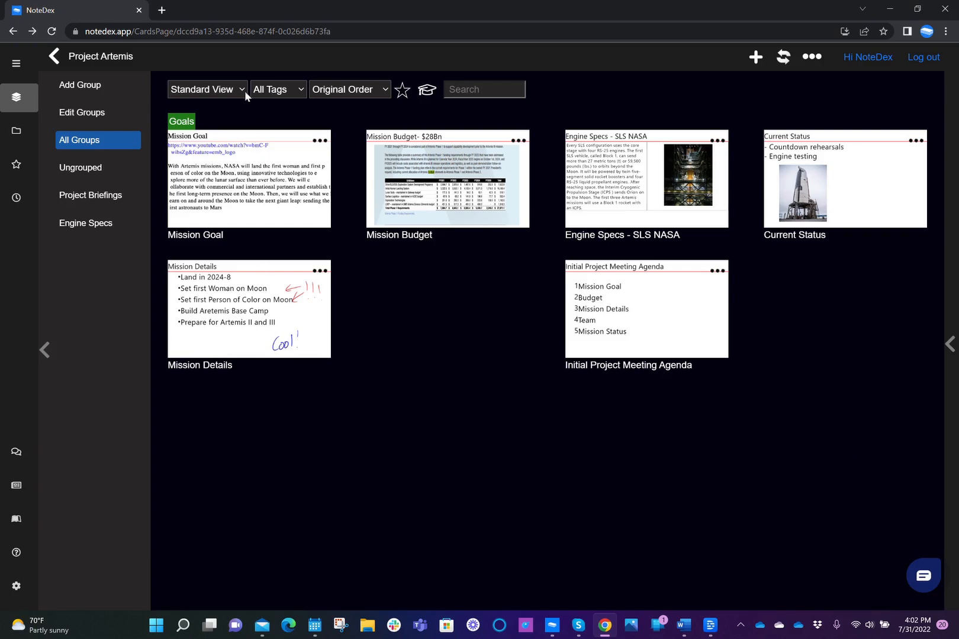
{"action": "mouse_move", "coordinate": [303, 96]}
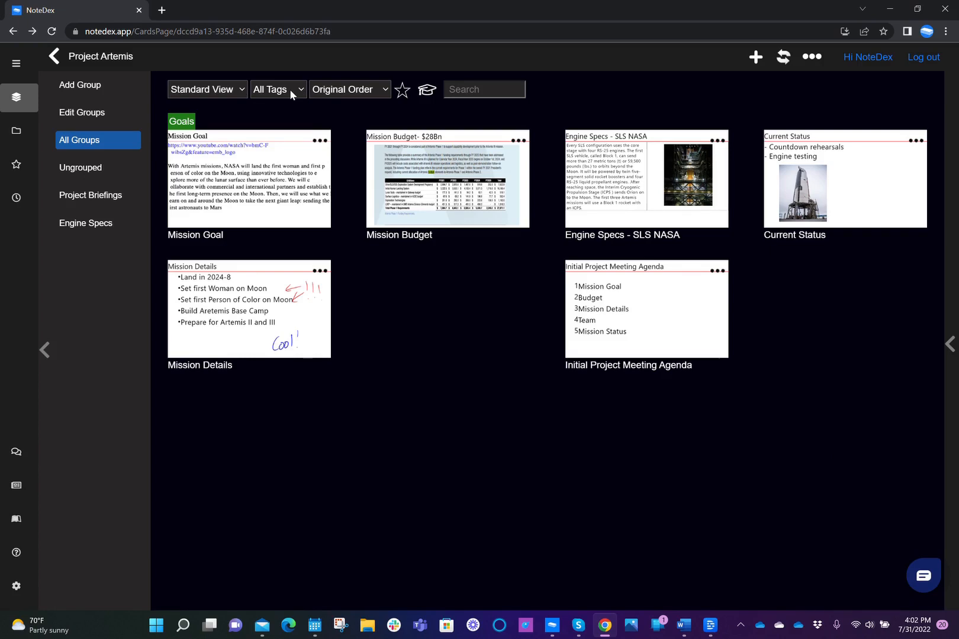
{"action": "left_click", "coordinate": [277, 89]}
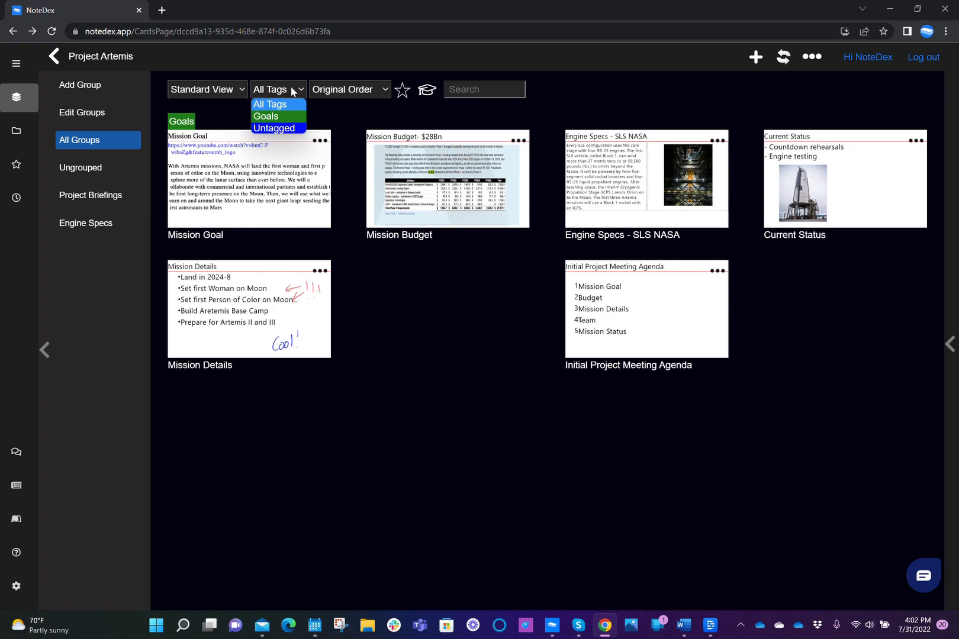
{"action": "mouse_move", "coordinate": [278, 116]}
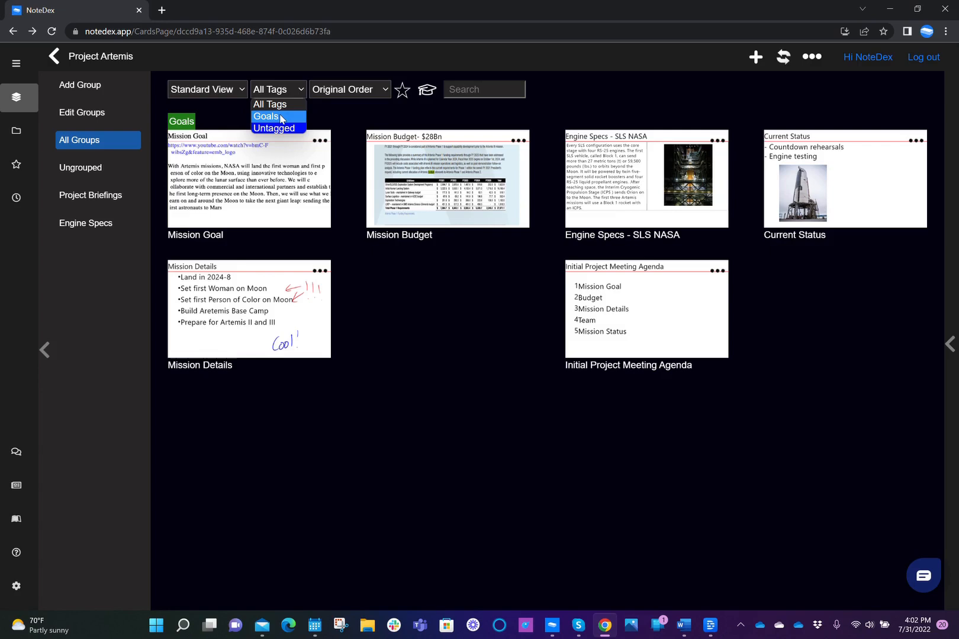
{"action": "left_click", "coordinate": [267, 116]}
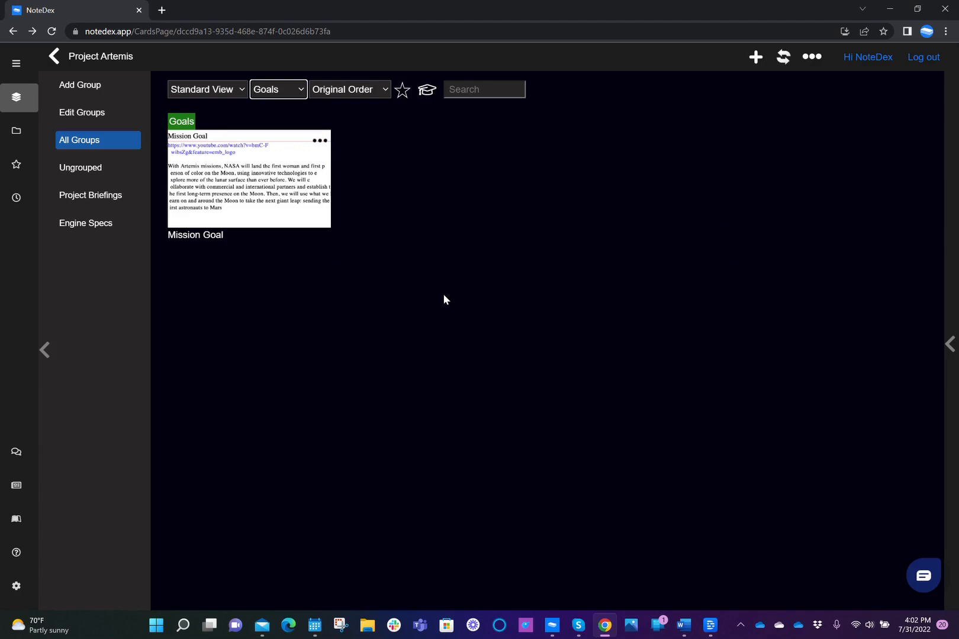
{"action": "left_click", "coordinate": [277, 89]}
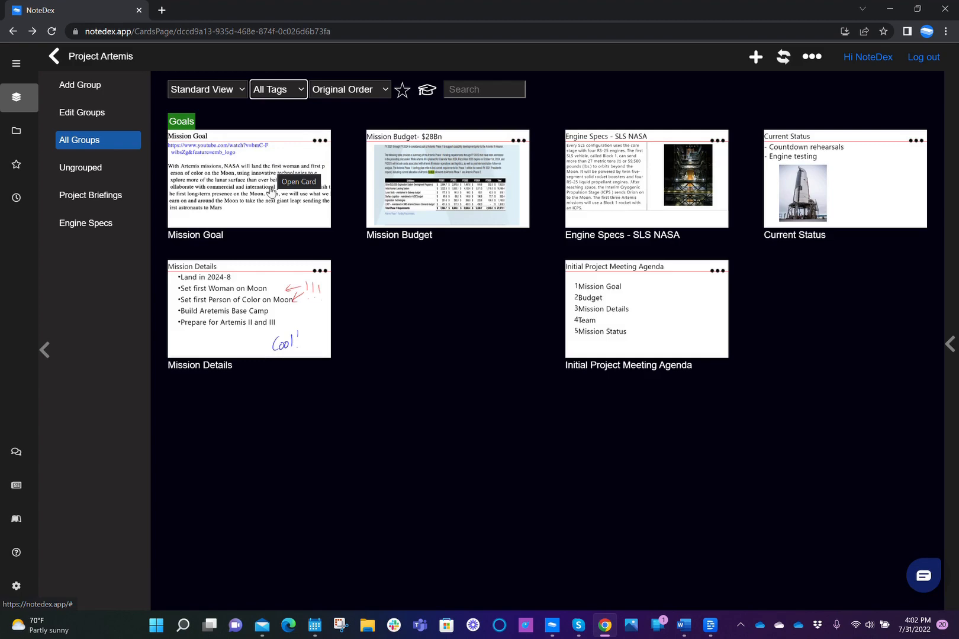
Step: Open the Mission Goal card, briefly showing and then hiding the card strip
{"action": "left_click", "coordinate": [299, 182]}
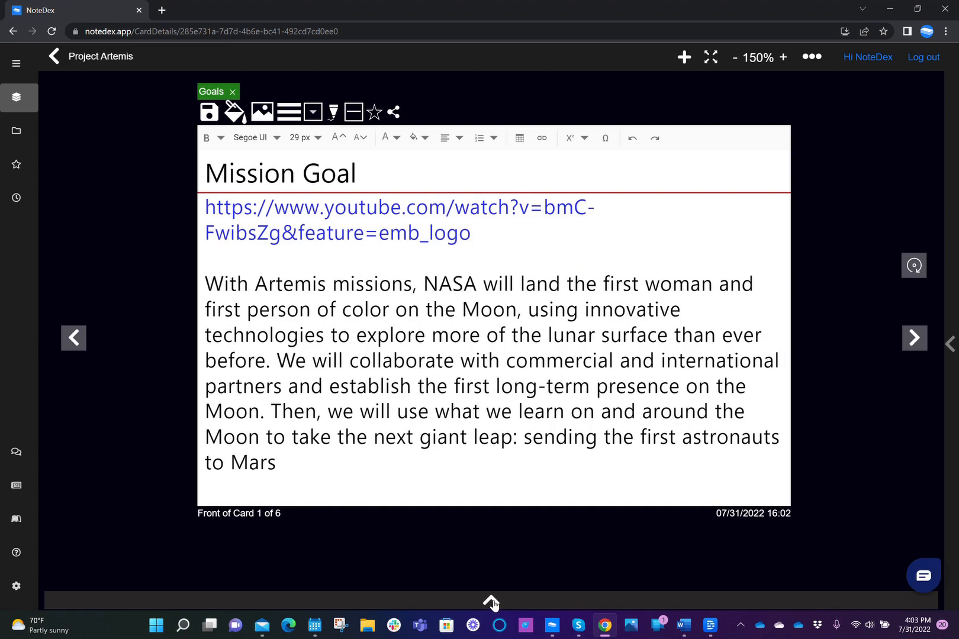
{"action": "left_click", "coordinate": [491, 601]}
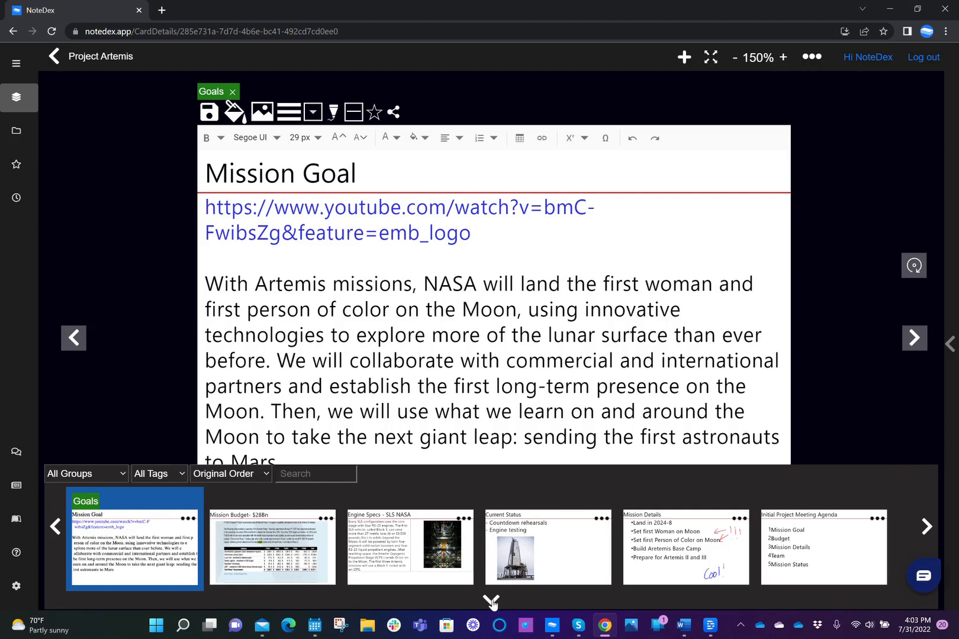
{"action": "left_click", "coordinate": [491, 600]}
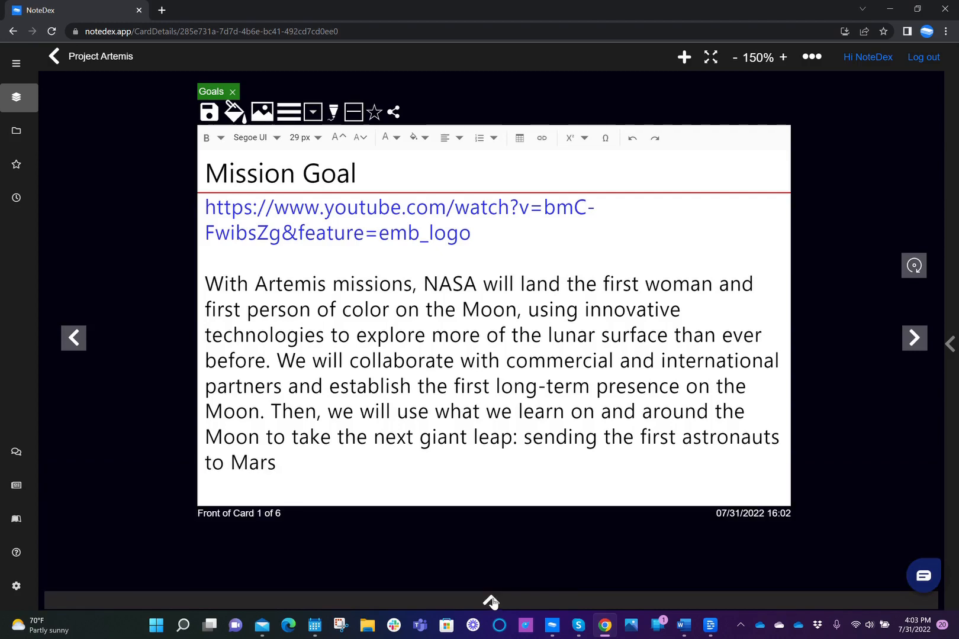
{"action": "mouse_move", "coordinate": [500, 579]}
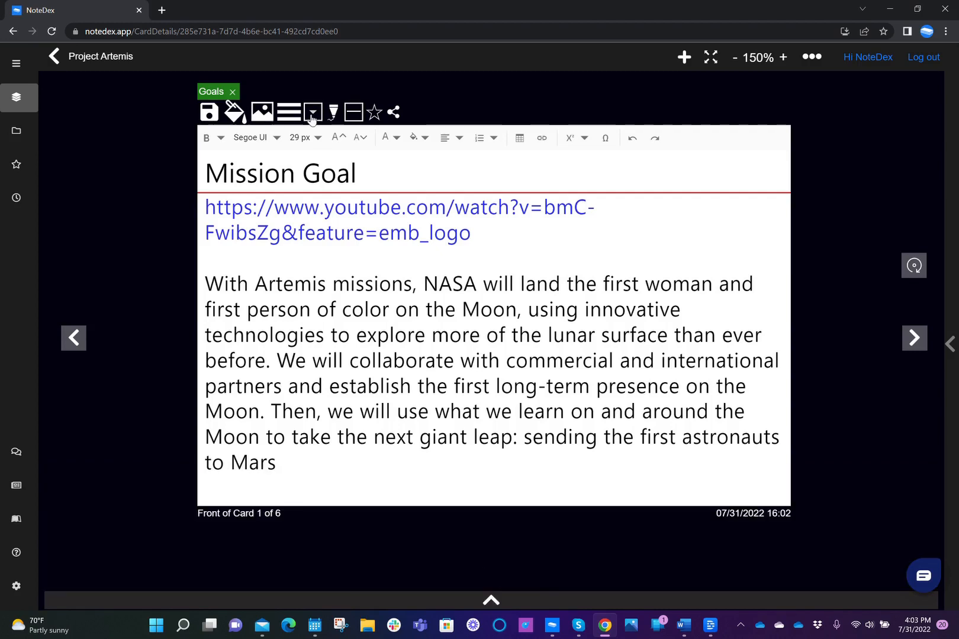
Step: View the global tag list (To Do, In Progress, Completed), then return to the Project Artemis grid
{"action": "left_click", "coordinate": [312, 112]}
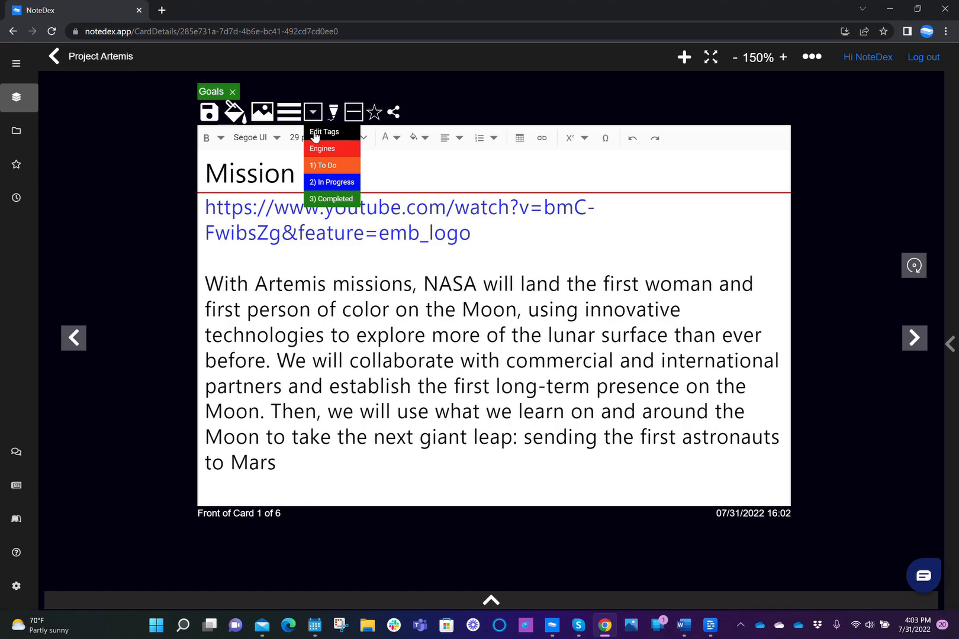
{"action": "left_click", "coordinate": [325, 132]}
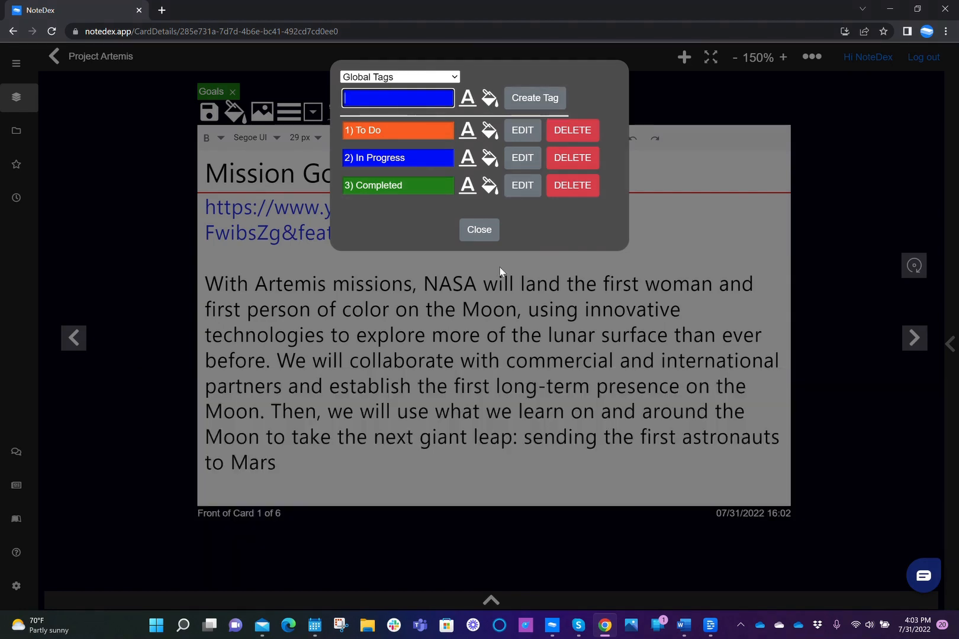
{"action": "left_click", "coordinate": [478, 230]}
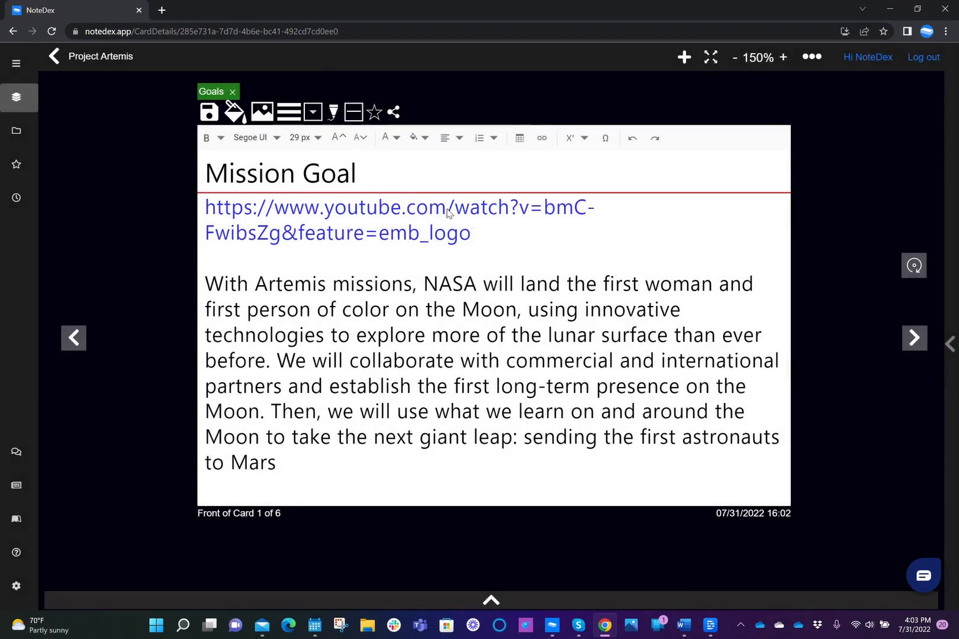
{"action": "left_click", "coordinate": [53, 56]}
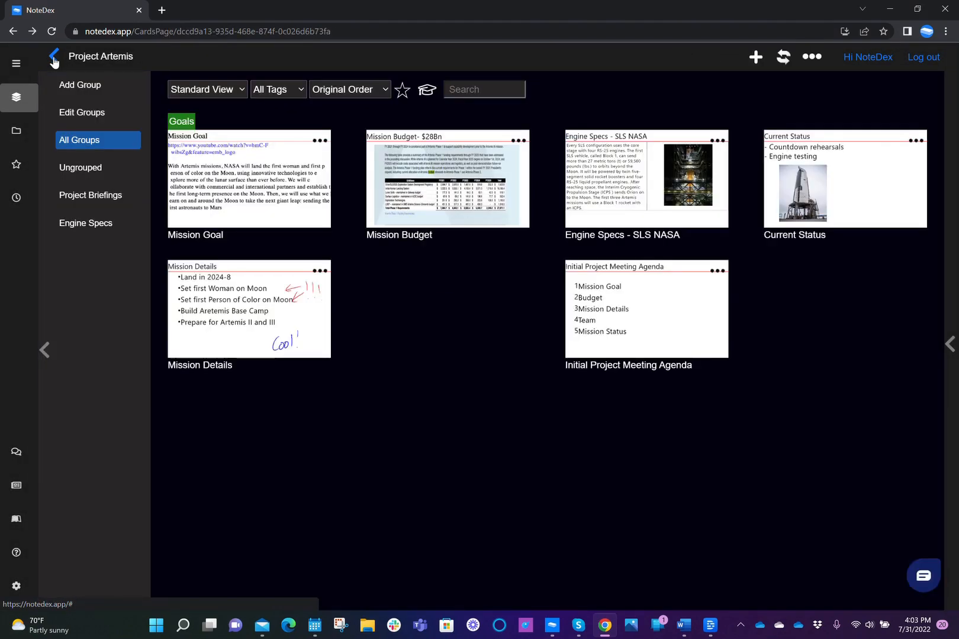
Step: Switch to the Star Trek Story stack and open the Scene 3 card about Scotty
{"action": "left_click", "coordinate": [53, 57]}
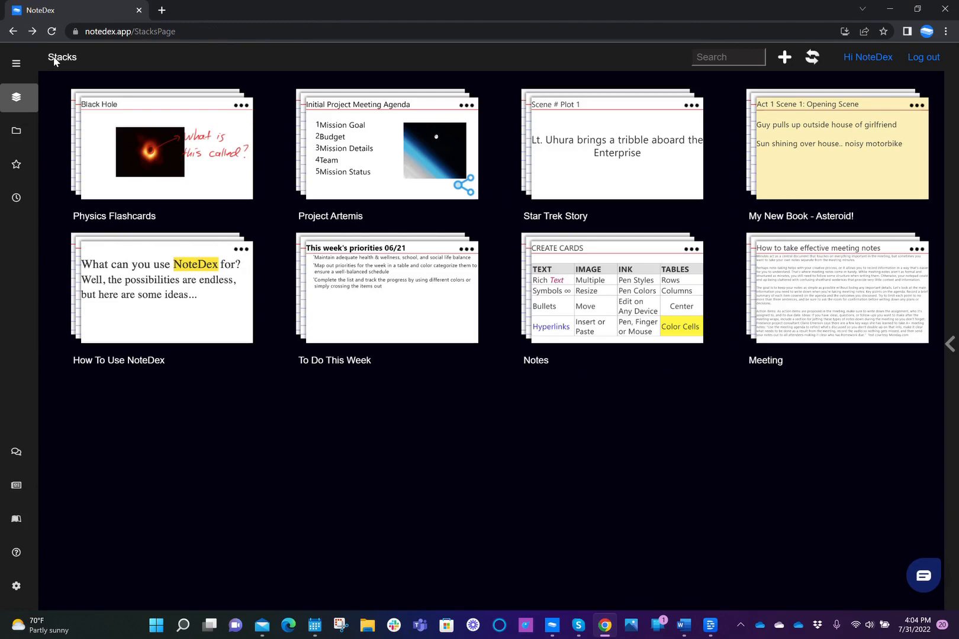
{"action": "left_click", "coordinate": [616, 147]}
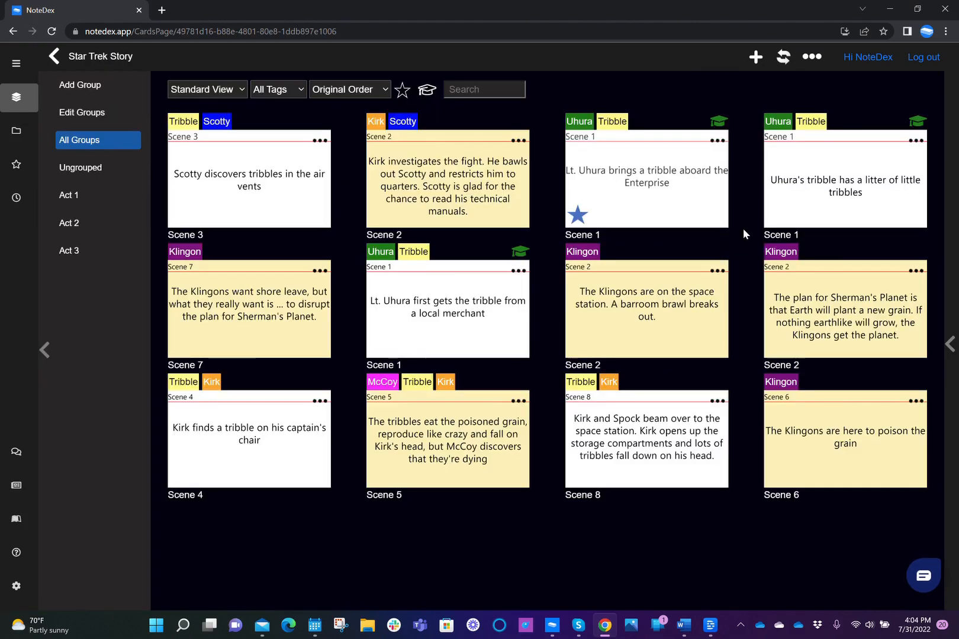
{"action": "left_click", "coordinate": [248, 179]}
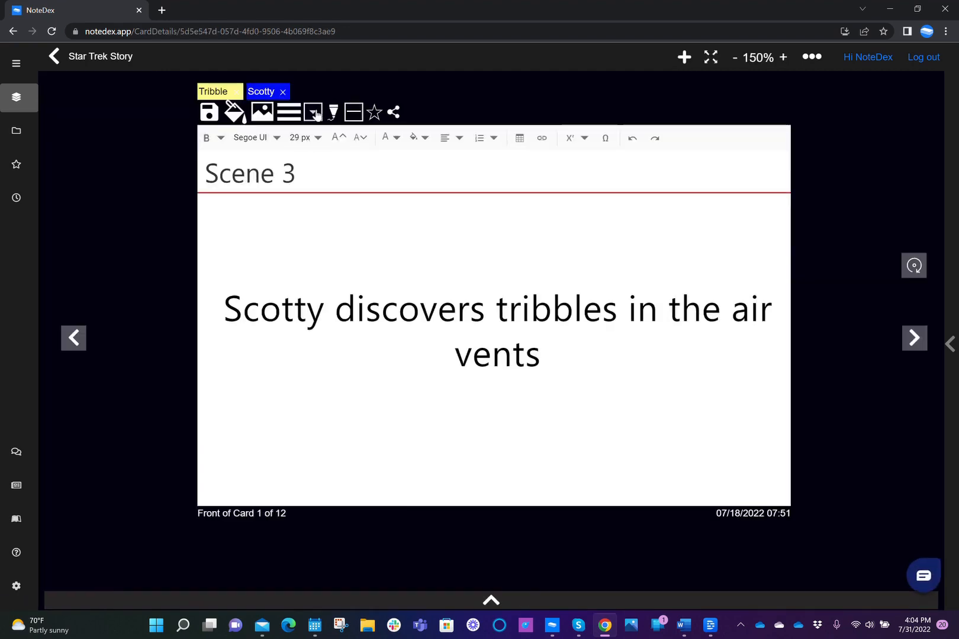
Step: Tag Scene 3 as To Do, remove that tag, and return to the card grid
{"action": "left_click", "coordinate": [312, 112]}
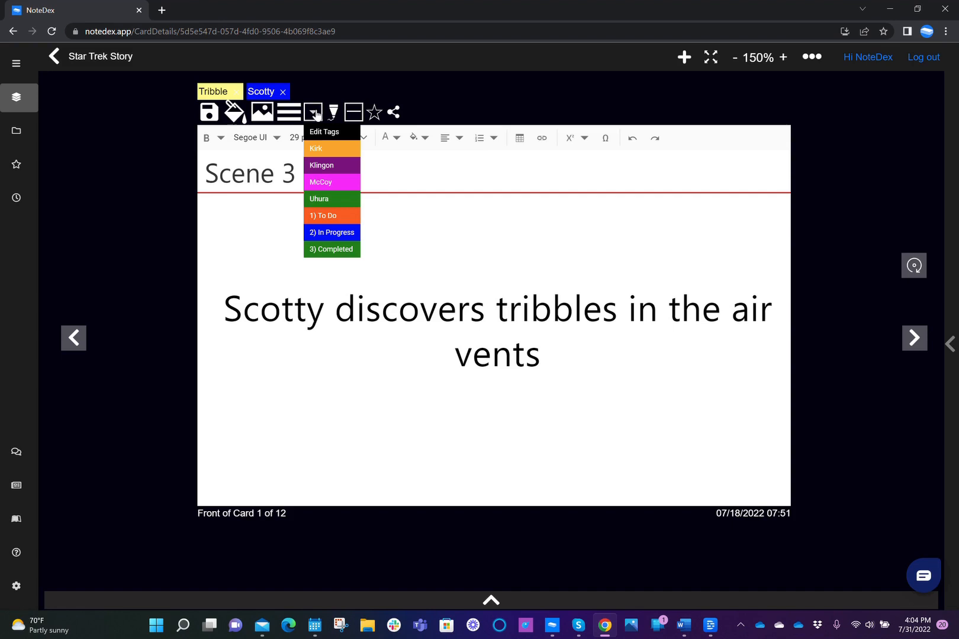
{"action": "mouse_move", "coordinate": [340, 182]}
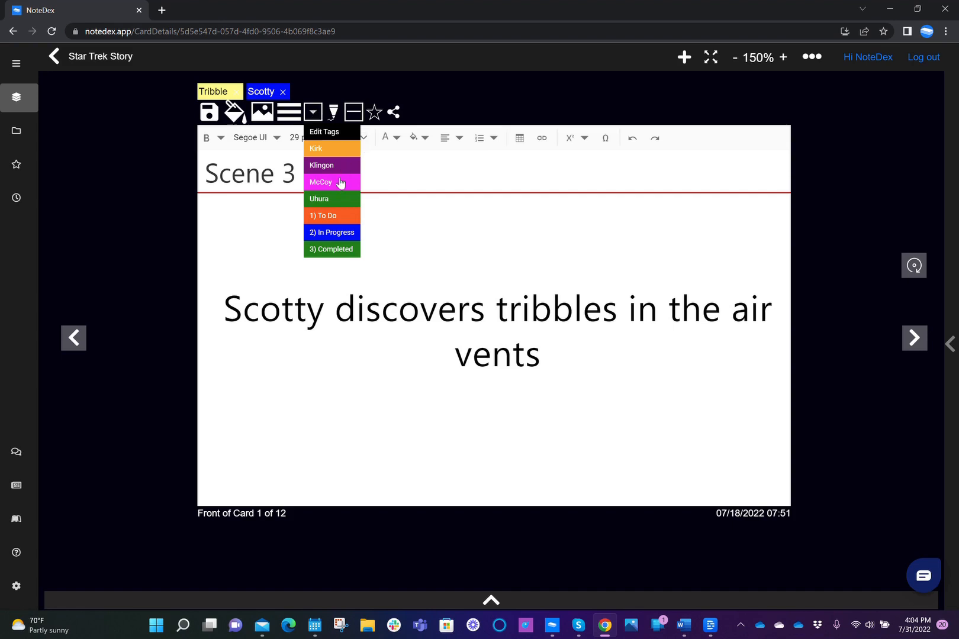
{"action": "mouse_move", "coordinate": [338, 149]}
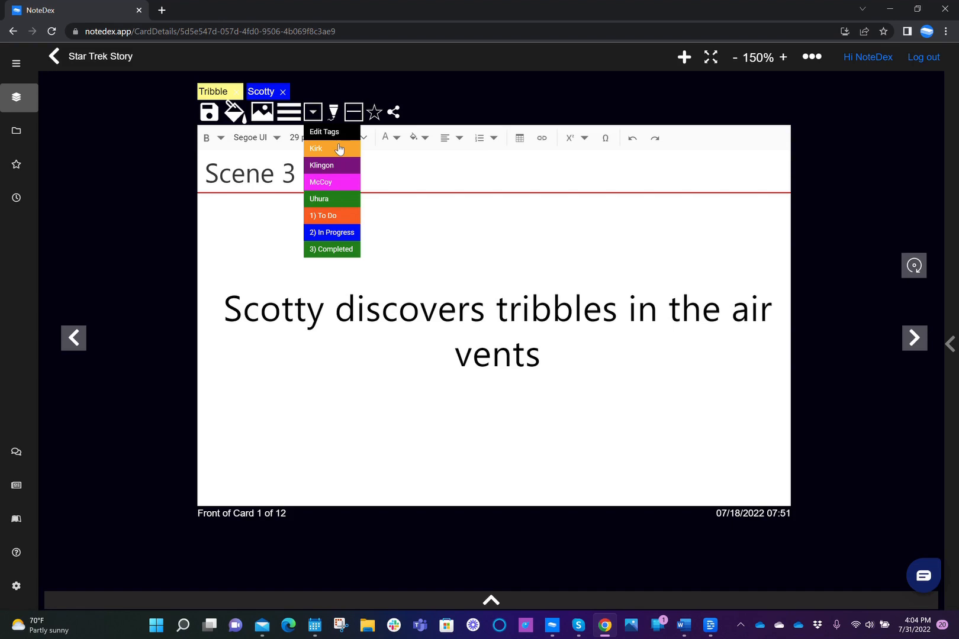
{"action": "mouse_move", "coordinate": [335, 207]}
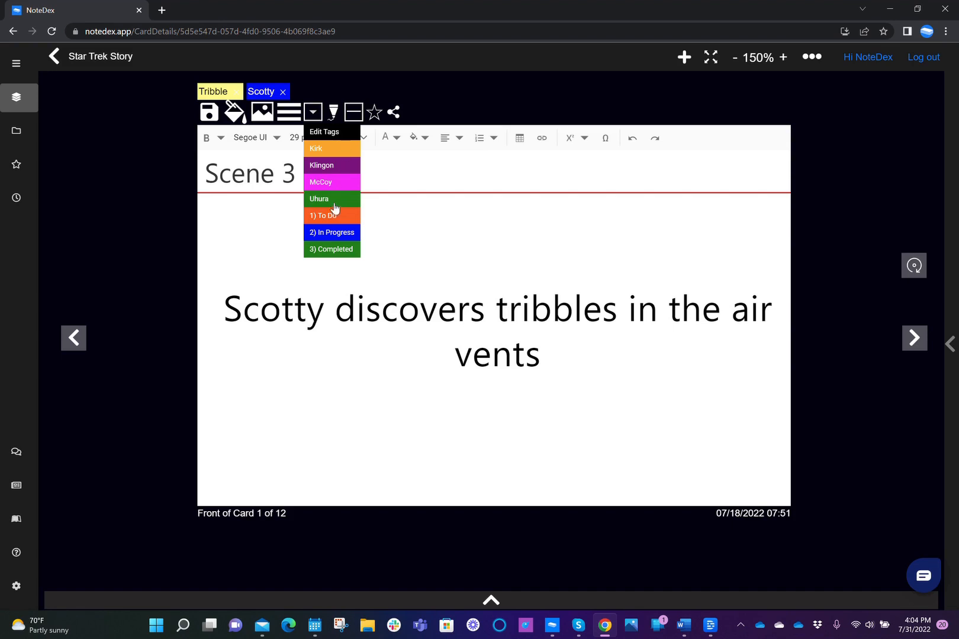
{"action": "mouse_move", "coordinate": [346, 218]}
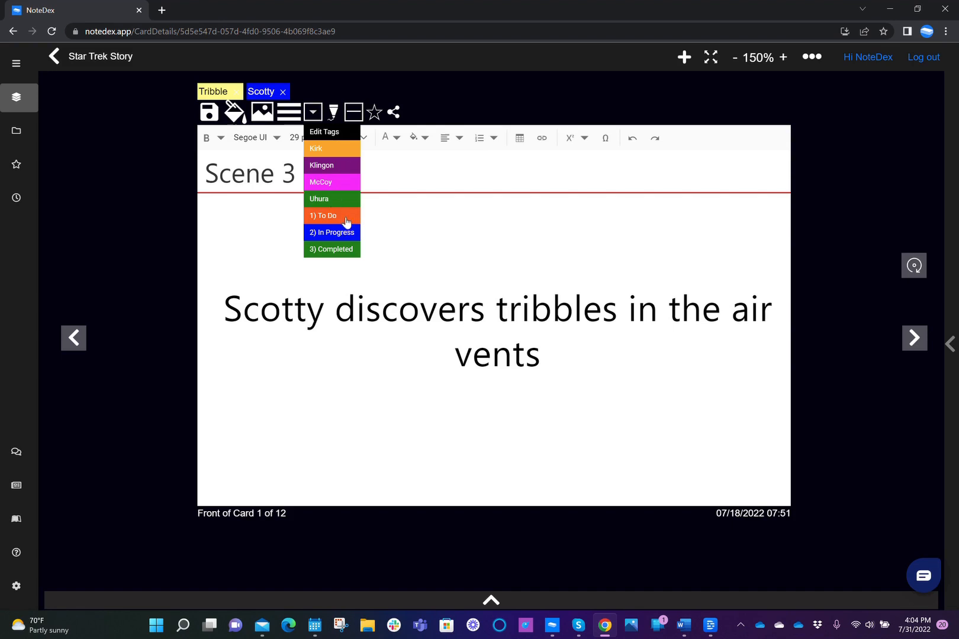
{"action": "mouse_move", "coordinate": [337, 249]}
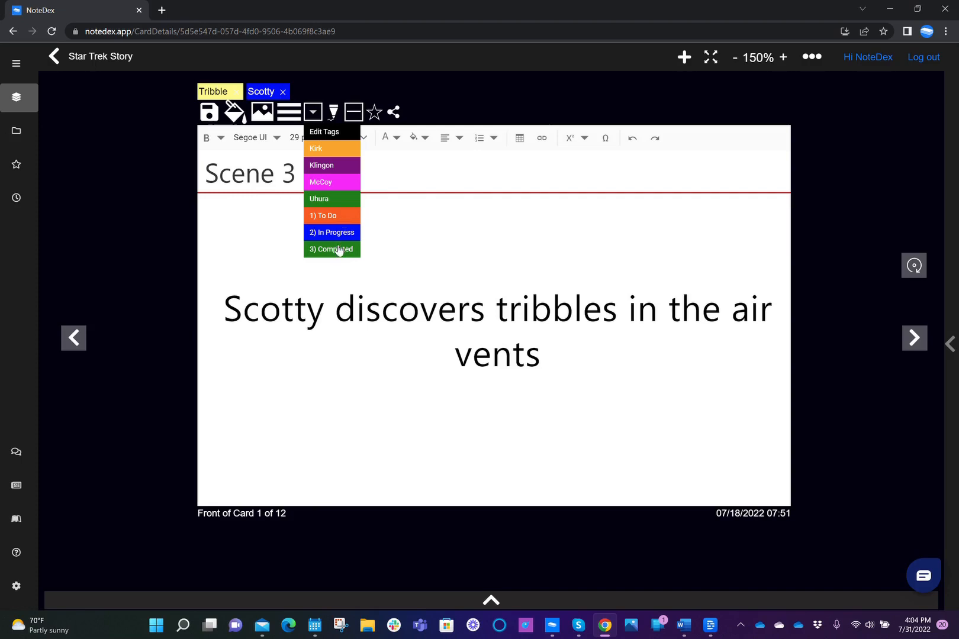
{"action": "mouse_move", "coordinate": [340, 263]}
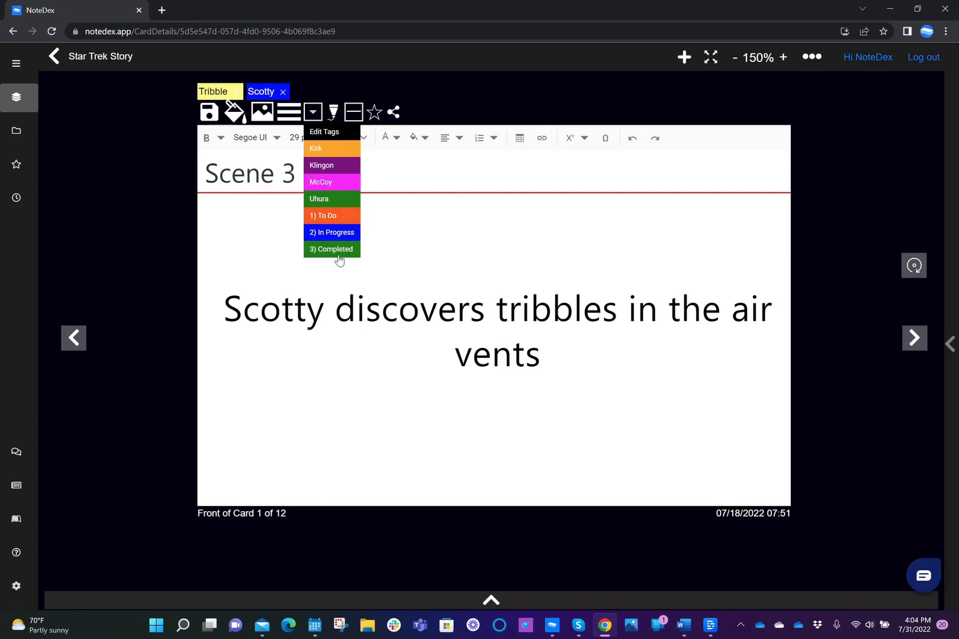
{"action": "mouse_move", "coordinate": [363, 233]}
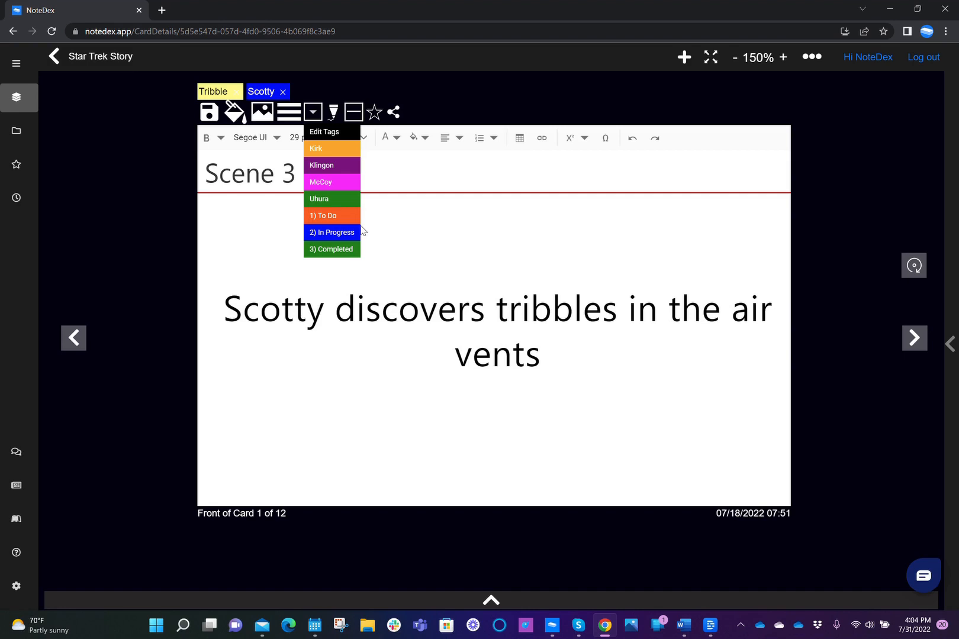
{"action": "mouse_move", "coordinate": [327, 217]}
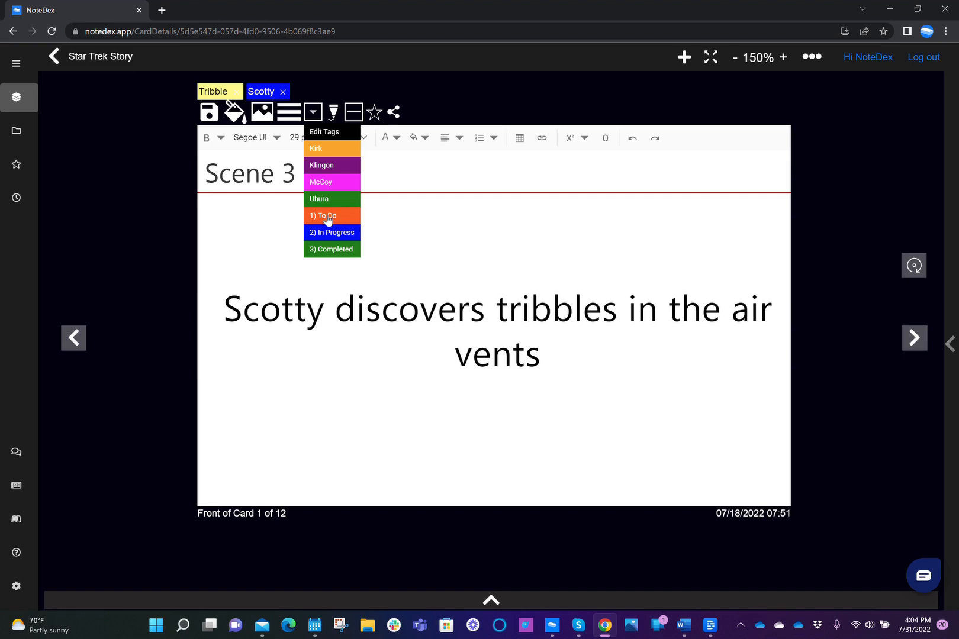
{"action": "left_click", "coordinate": [328, 215]}
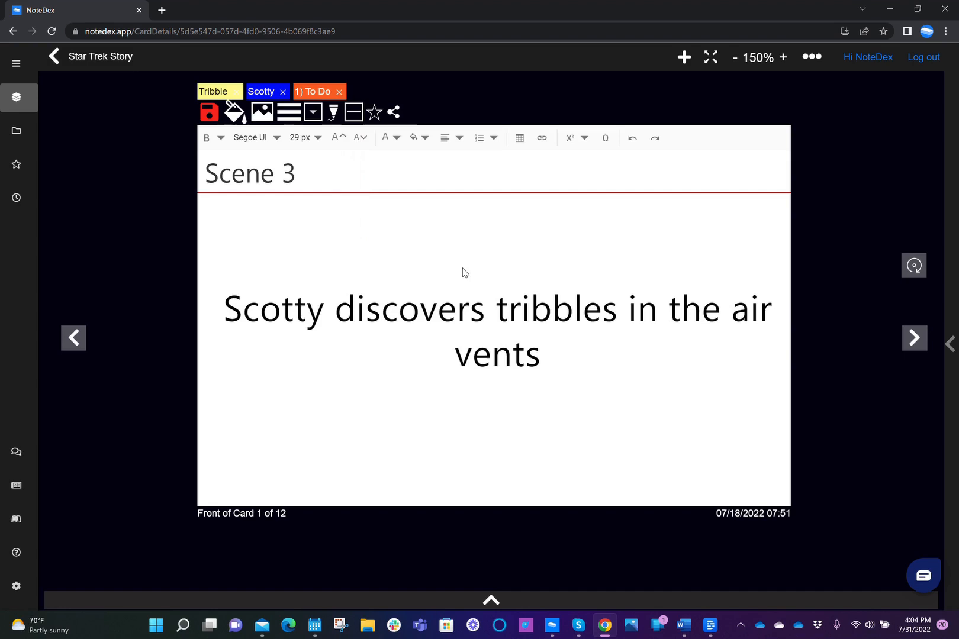
{"action": "mouse_move", "coordinate": [341, 205]}
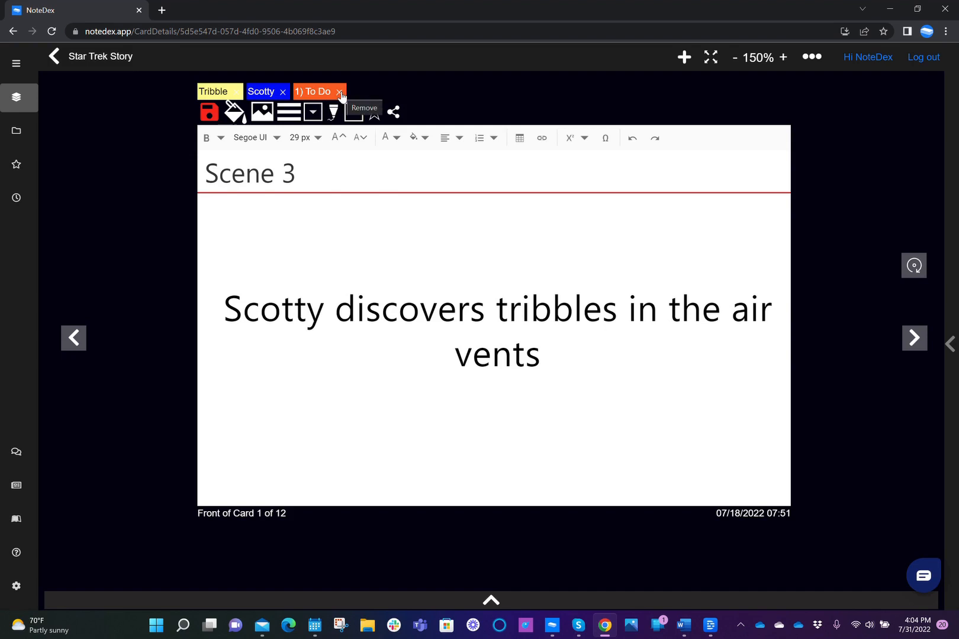
{"action": "left_click", "coordinate": [338, 92]}
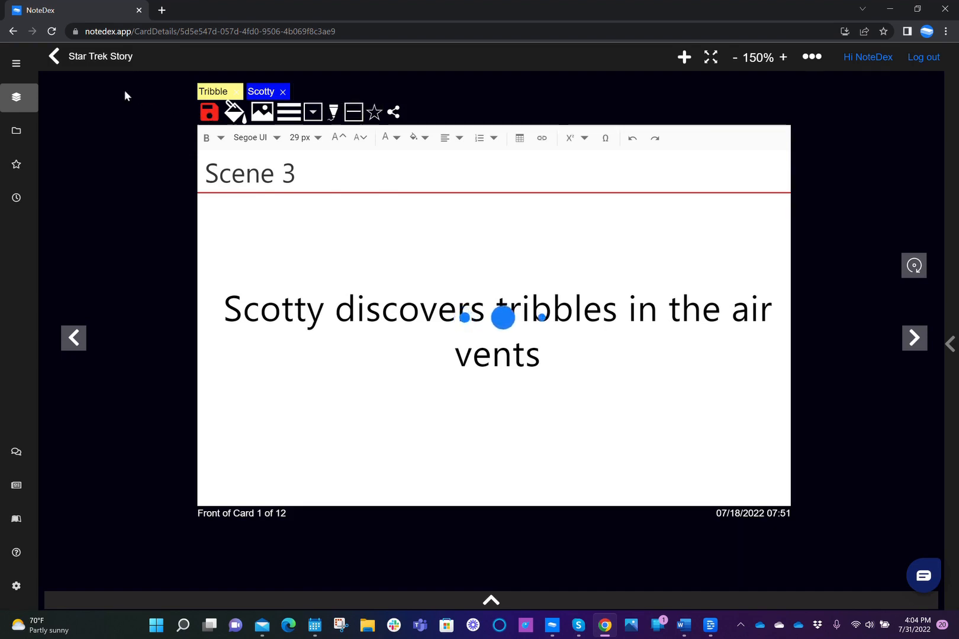
{"action": "left_click", "coordinate": [53, 56]}
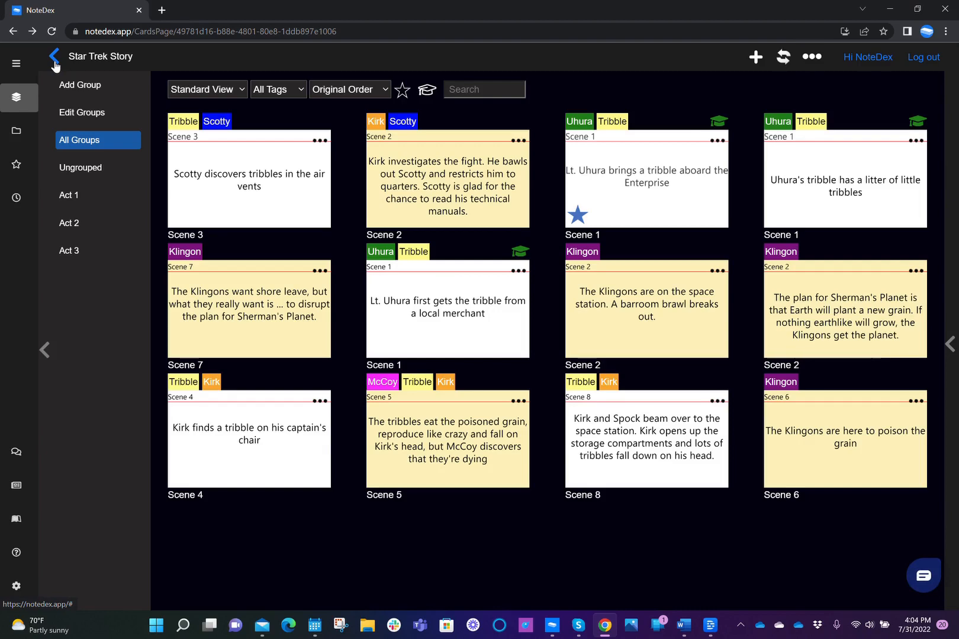
Step: Go back to the stacks overview and reopen the Project Artemis stack
{"action": "left_click", "coordinate": [54, 56]}
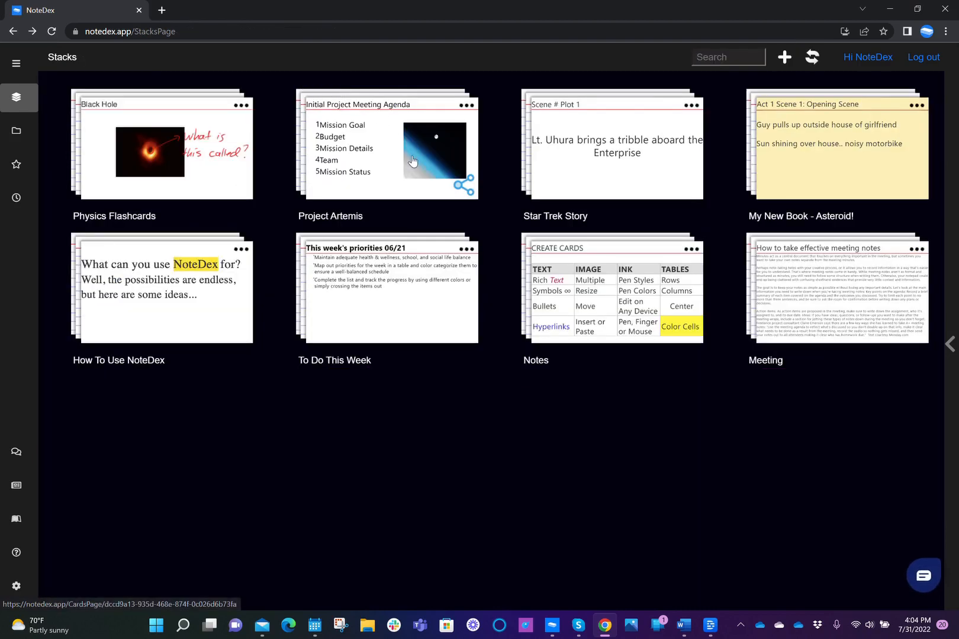
{"action": "left_click", "coordinate": [386, 147]}
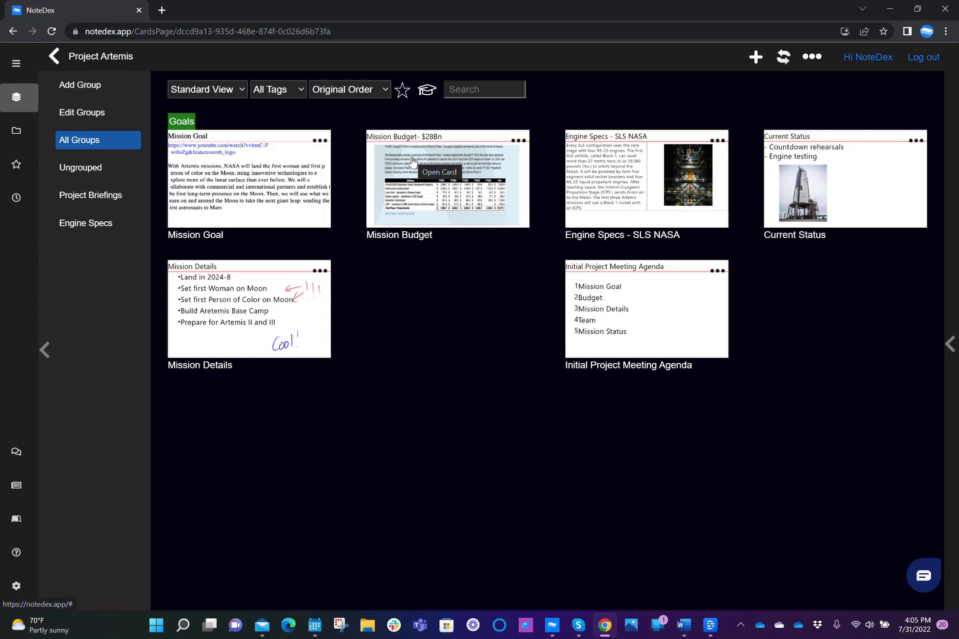
{"action": "mouse_move", "coordinate": [544, 238]}
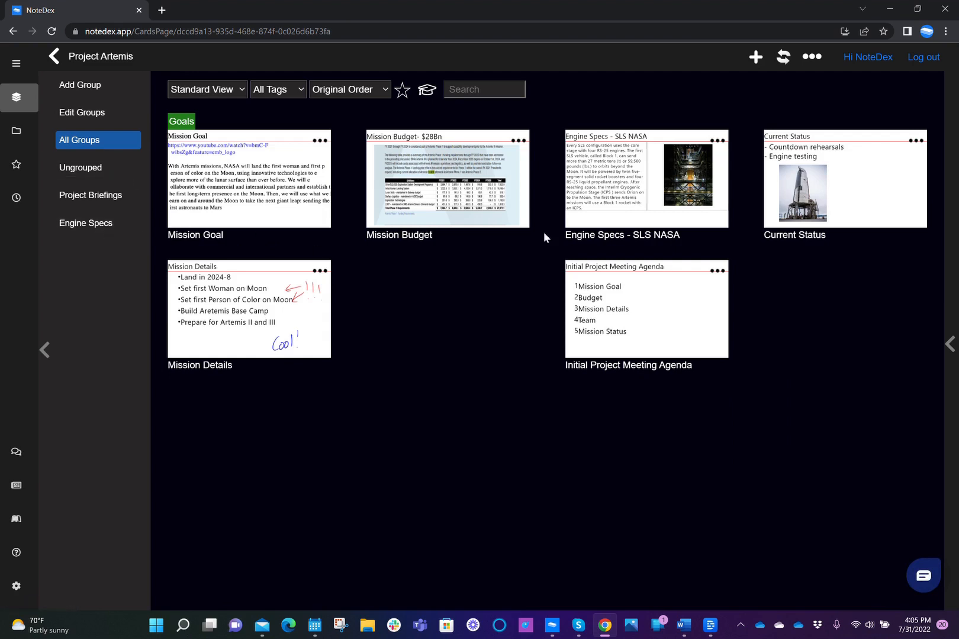
{"action": "mouse_move", "coordinate": [702, 322]}
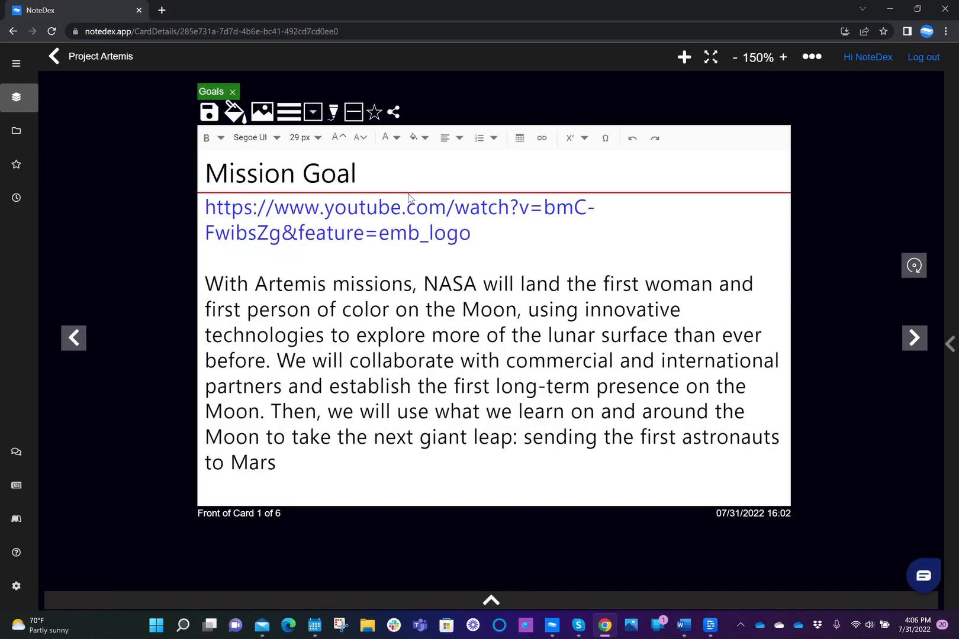
Step: Add the To Do tag to Mission Goal and save the card
{"action": "left_click", "coordinate": [312, 112]}
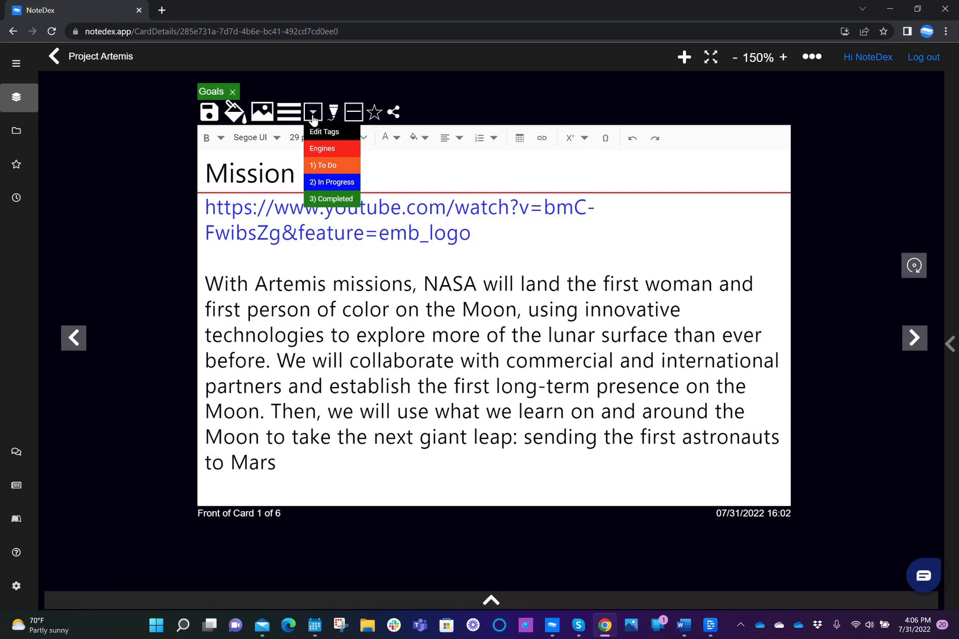
{"action": "mouse_move", "coordinate": [335, 165]}
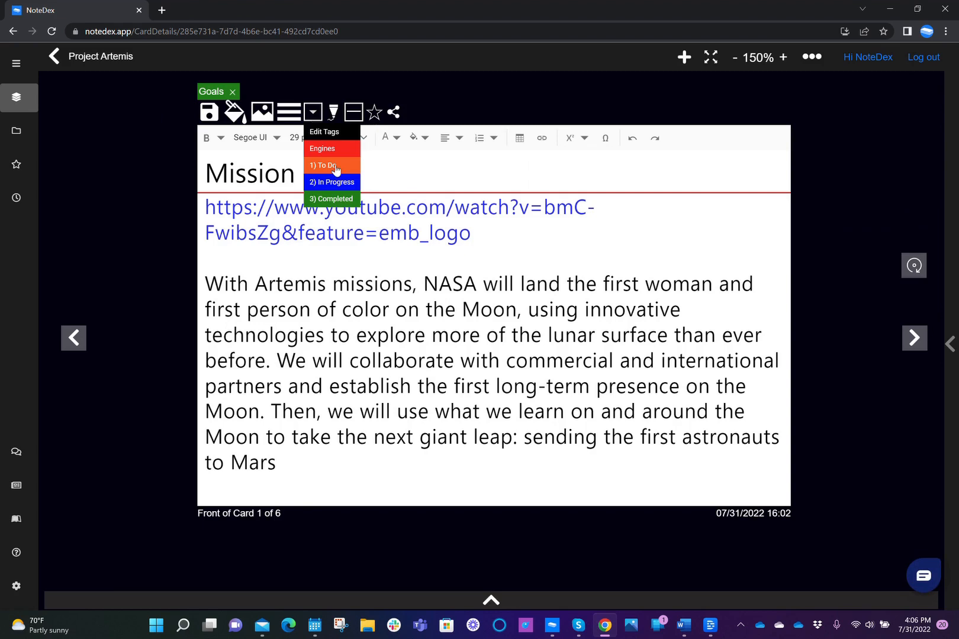
{"action": "left_click", "coordinate": [331, 165]}
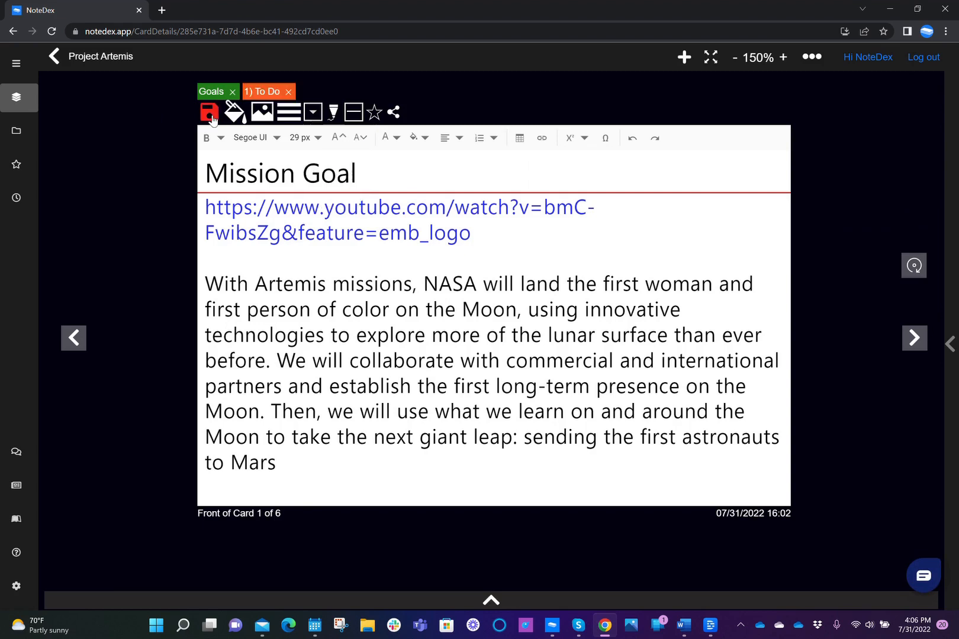
{"action": "left_click", "coordinate": [208, 111]}
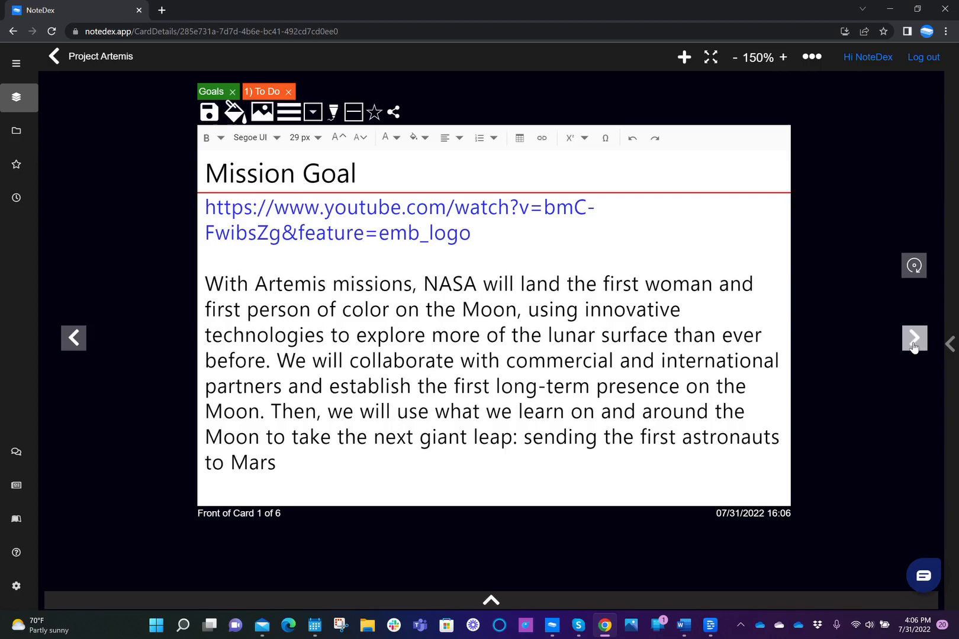
Step: Tag the next card, Mission Budget, with Goals and return to the grid
{"action": "left_click", "coordinate": [915, 338]}
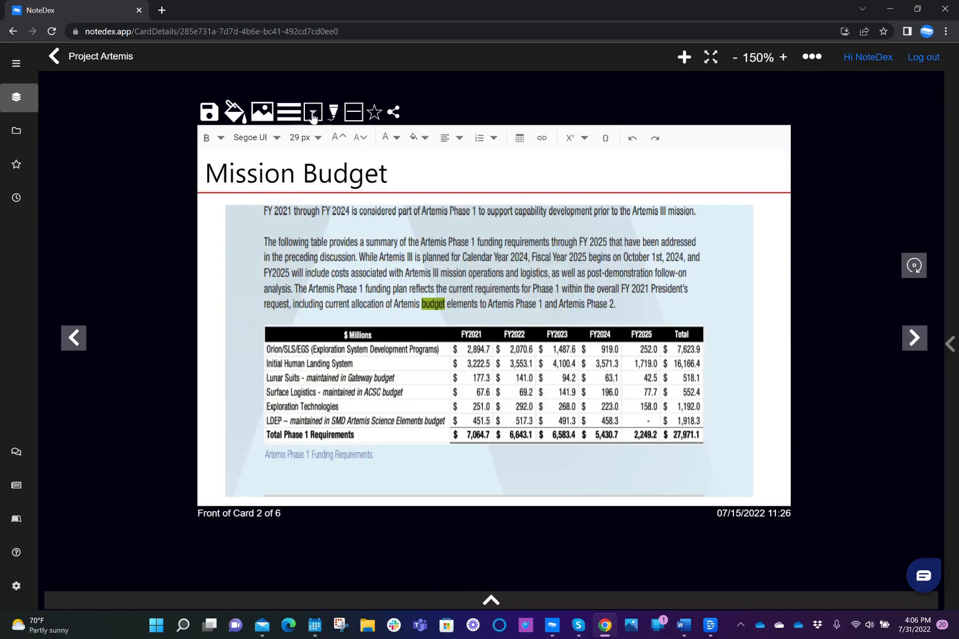
{"action": "left_click", "coordinate": [312, 111]}
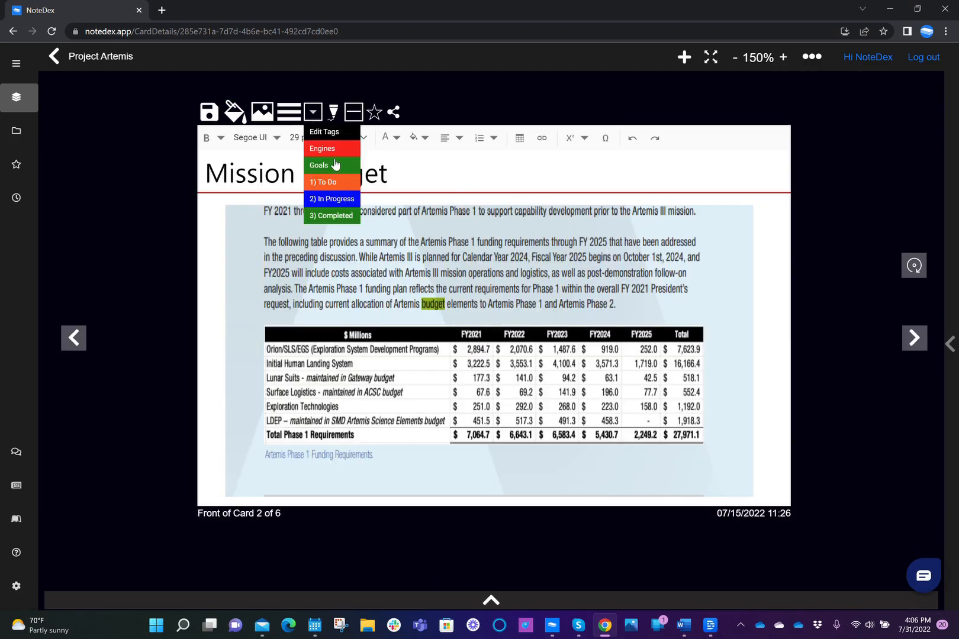
{"action": "left_click", "coordinate": [318, 165]}
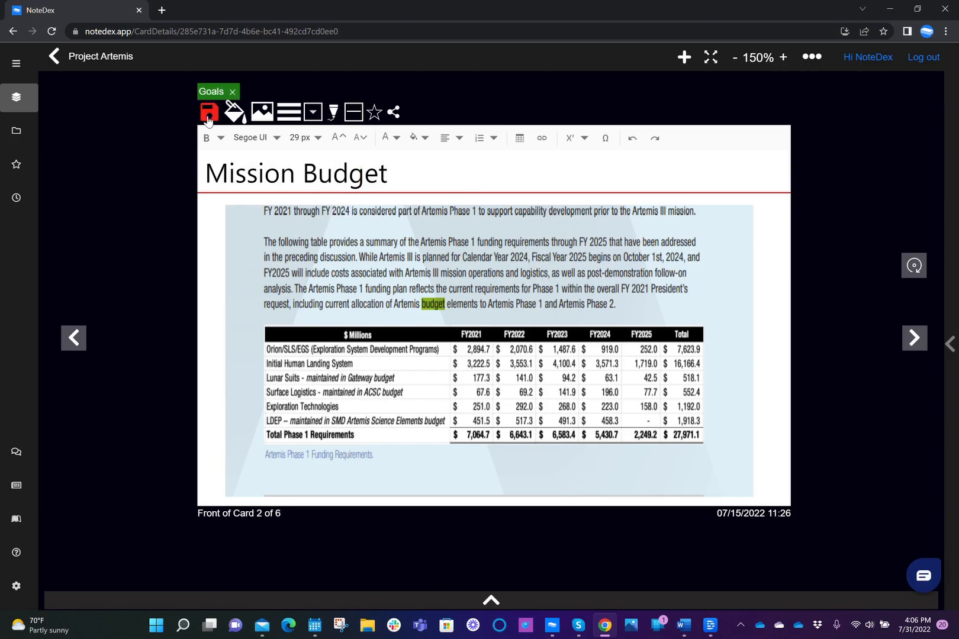
{"action": "left_click", "coordinate": [54, 55]}
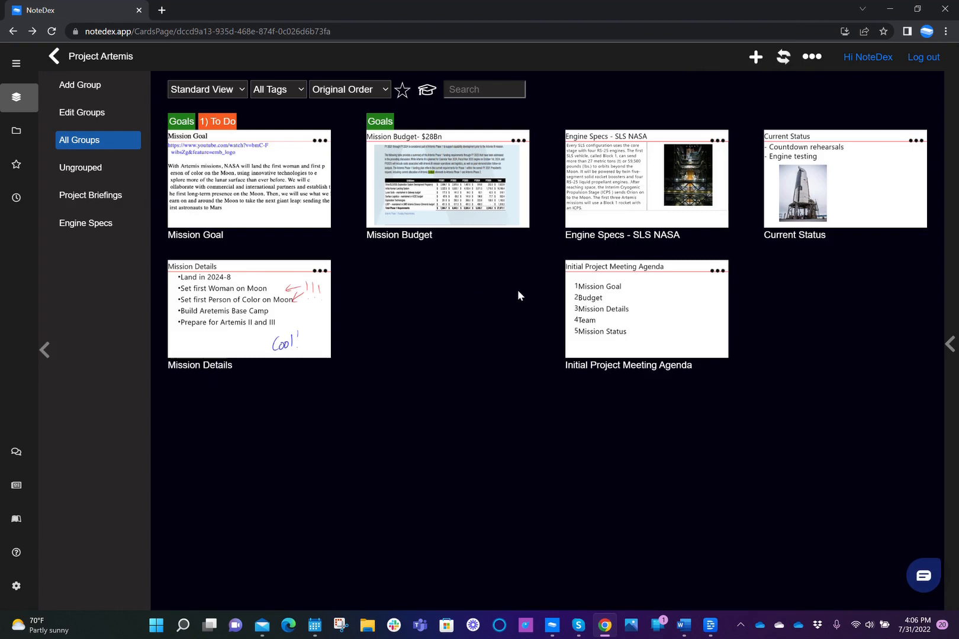
{"action": "left_click", "coordinate": [278, 90]}
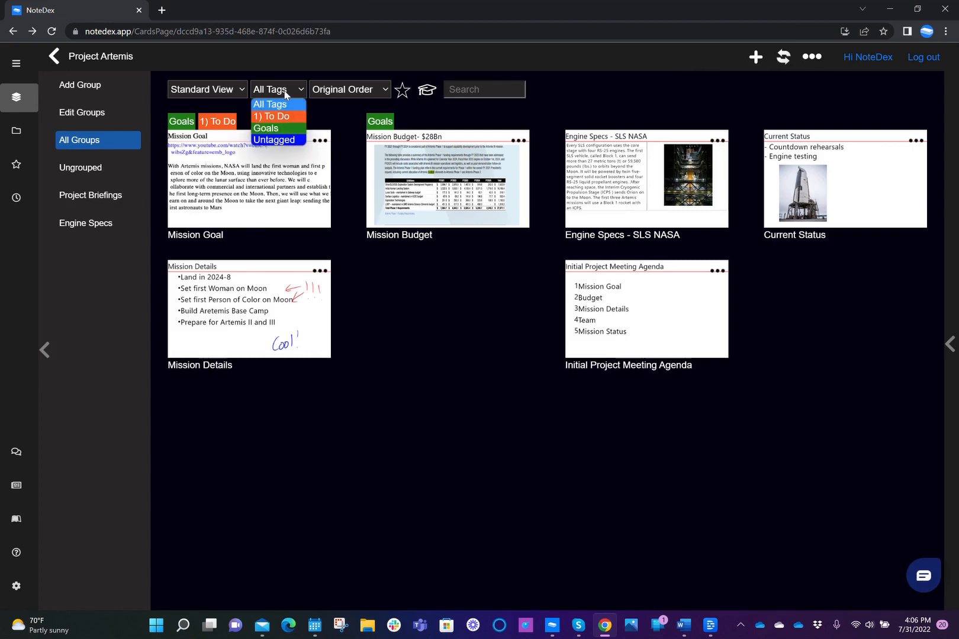
{"action": "left_click", "coordinate": [270, 116]}
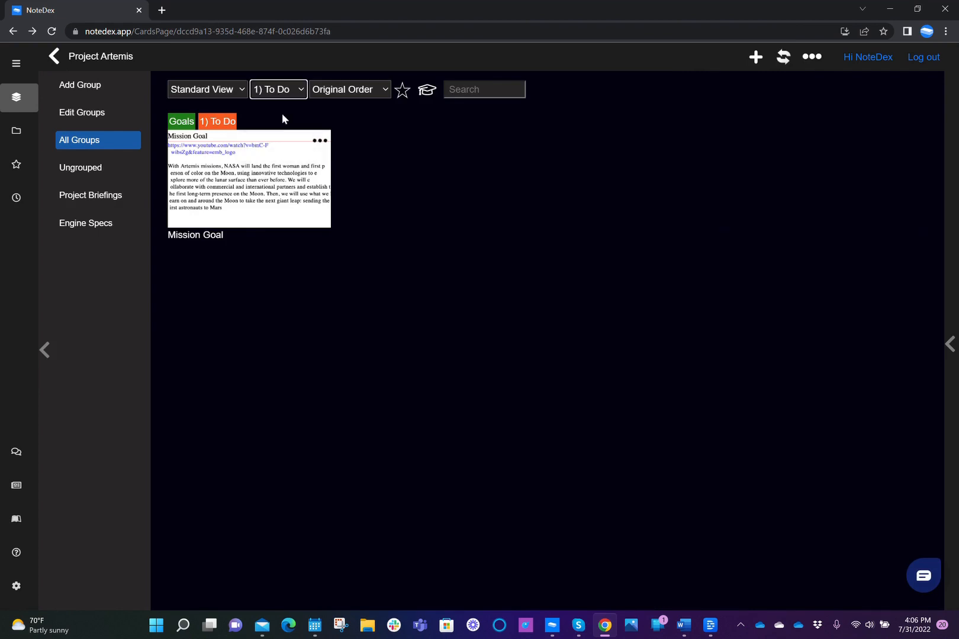
{"action": "left_click", "coordinate": [278, 89]}
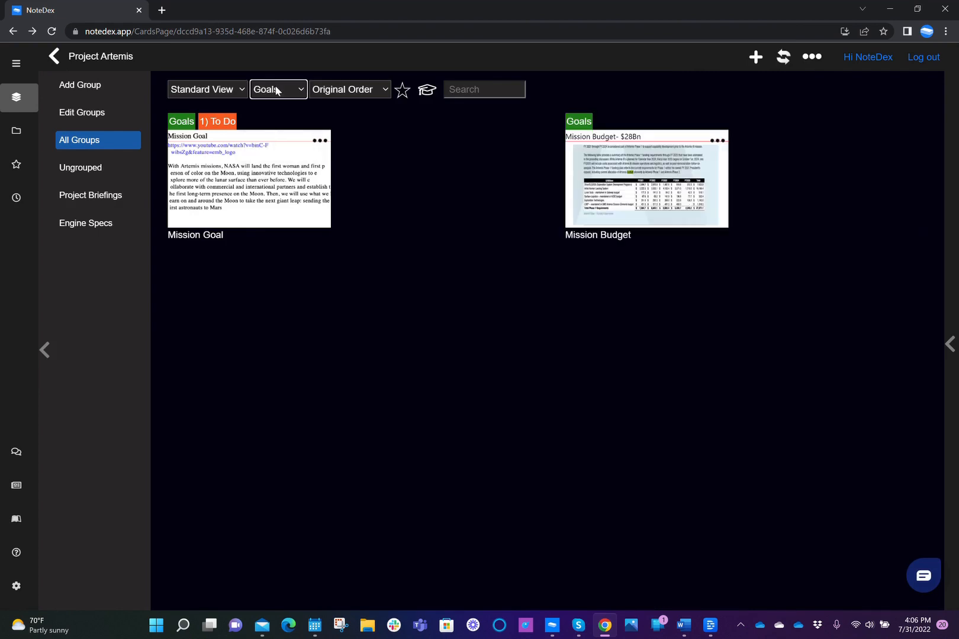
{"action": "left_click", "coordinate": [278, 89]}
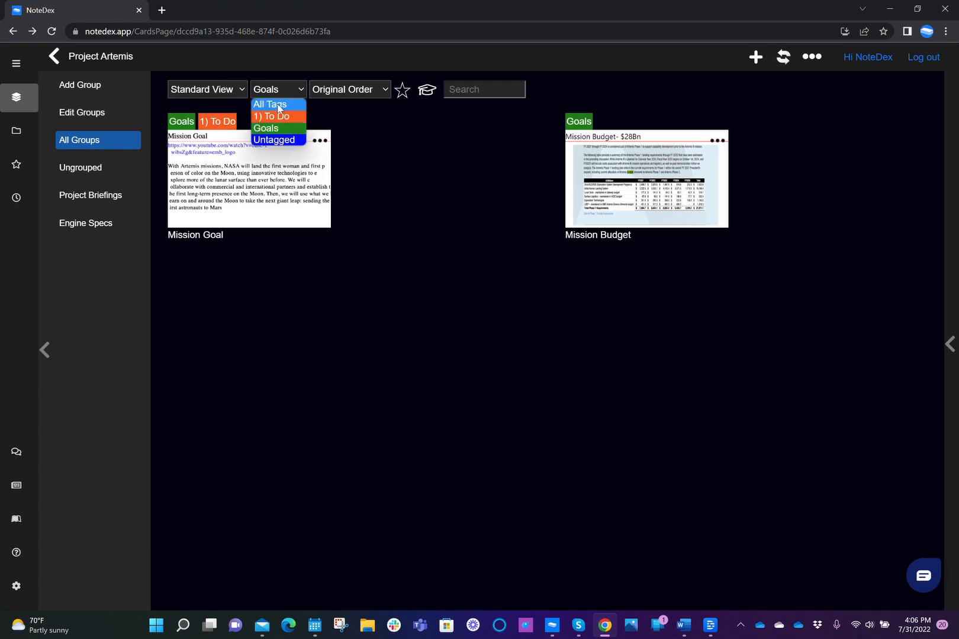
{"action": "left_click", "coordinate": [269, 104]}
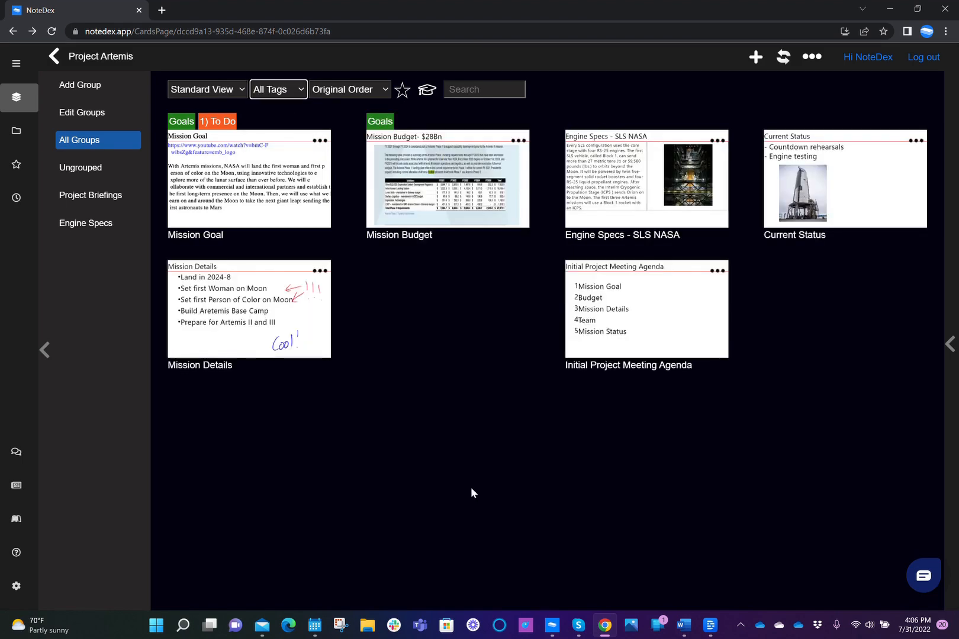